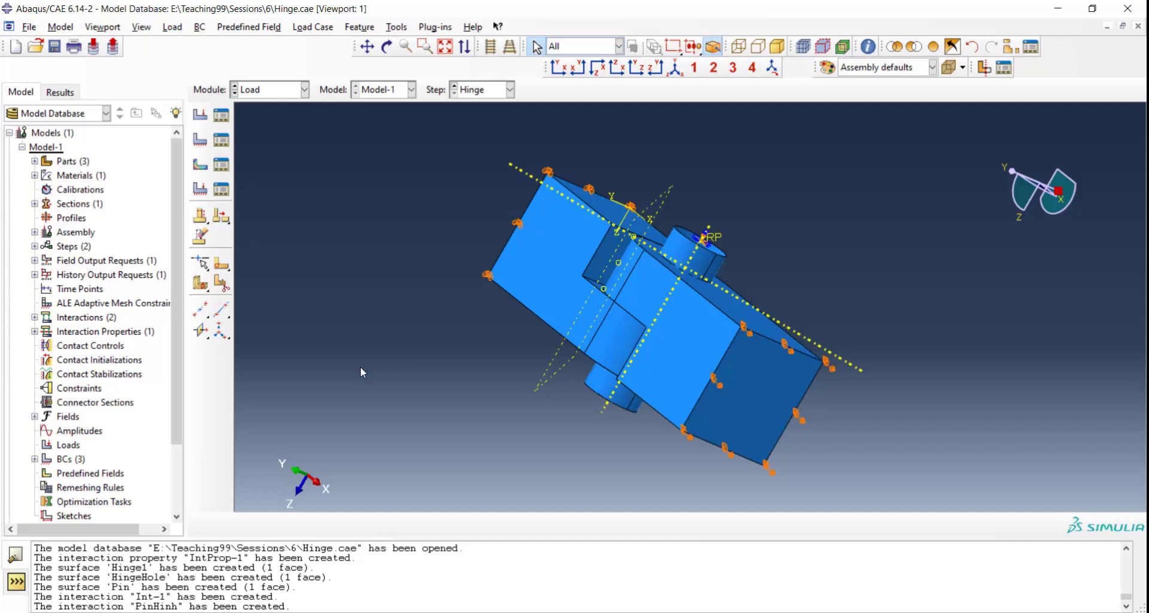
{"action": "mouse_move", "coordinate": [325, 134]}
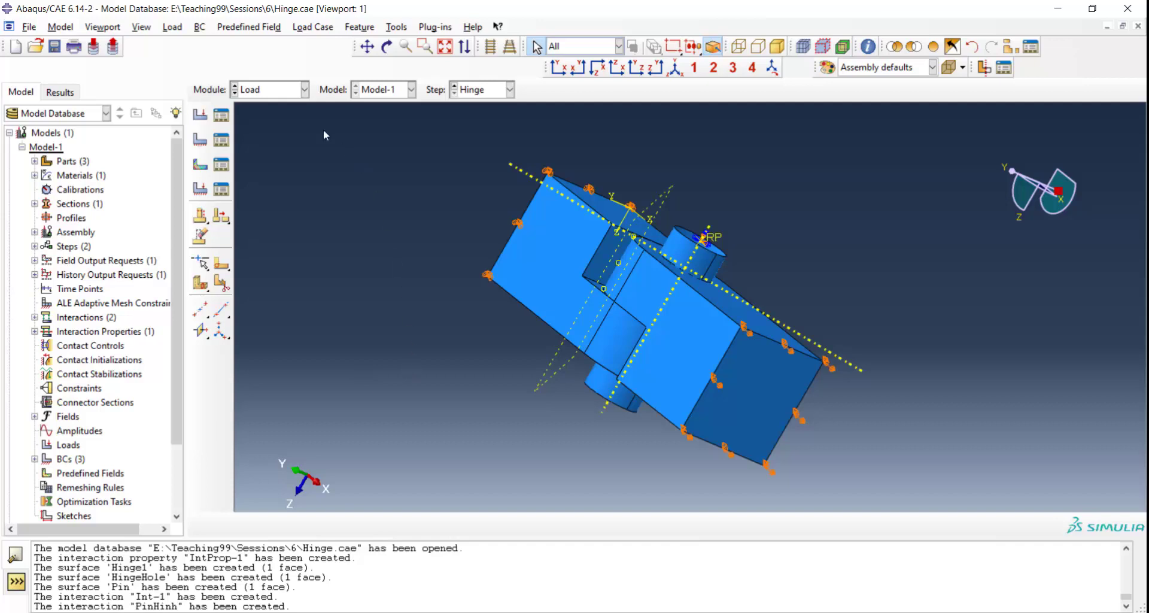
Open the Module drop-down list while the hinge's Load module setup is displayed
{"action": "left_click", "coordinate": [303, 89]}
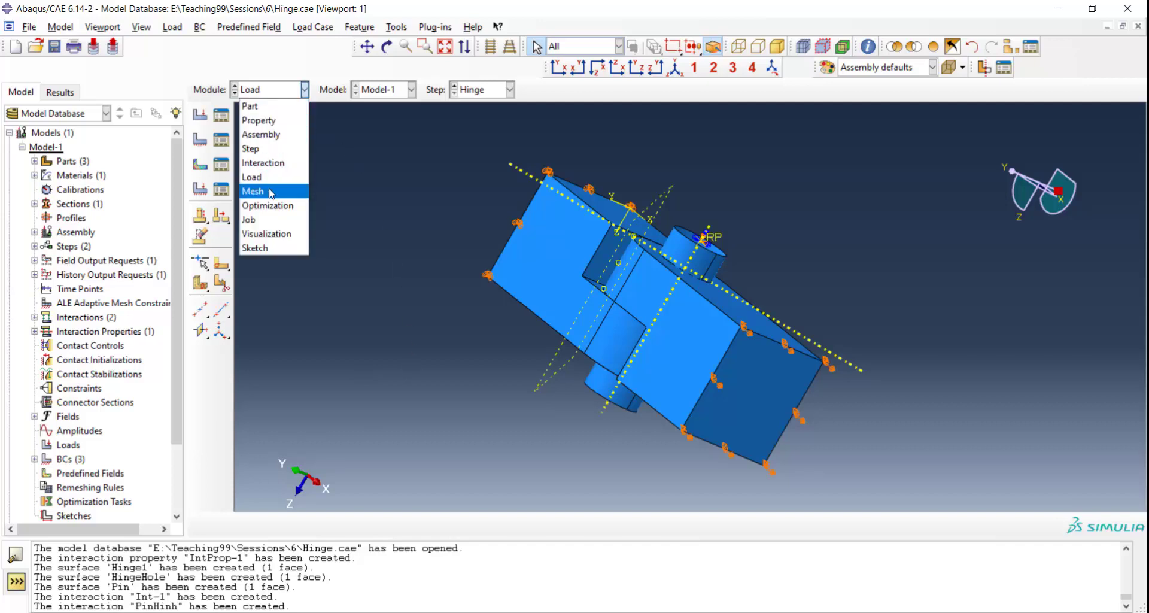
Switch to the Mesh module and orbit the hinge to view it from above
{"action": "left_click", "coordinate": [252, 191]}
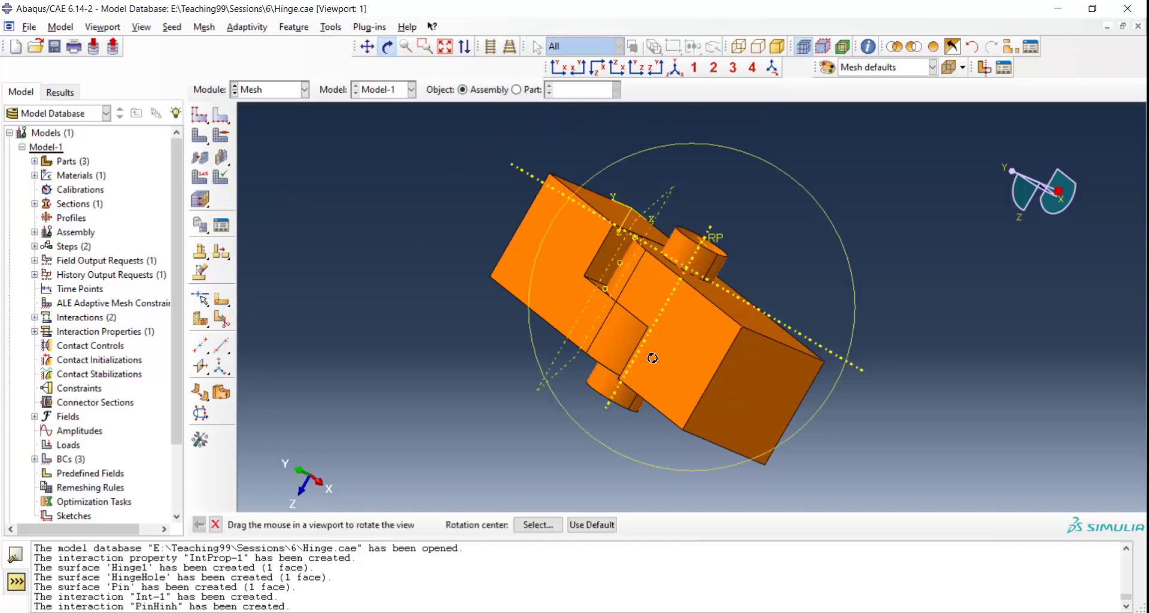
{"action": "left_click_drag", "start_coordinate": [653, 358], "coordinate": [700, 365]}
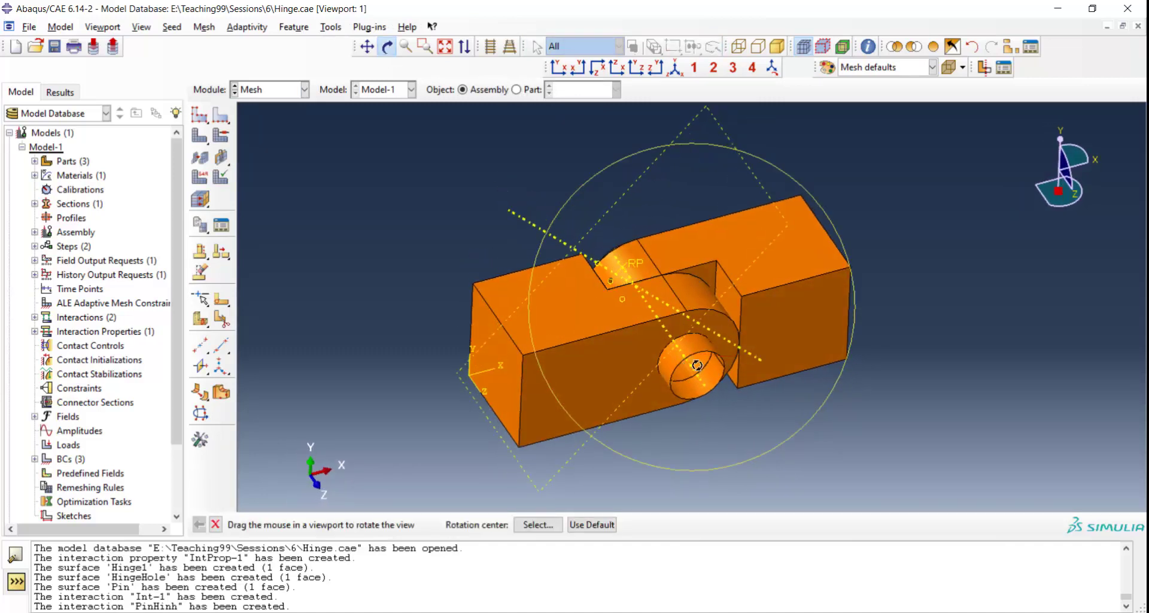
{"action": "left_click_drag", "start_coordinate": [699, 365], "coordinate": [608, 375]}
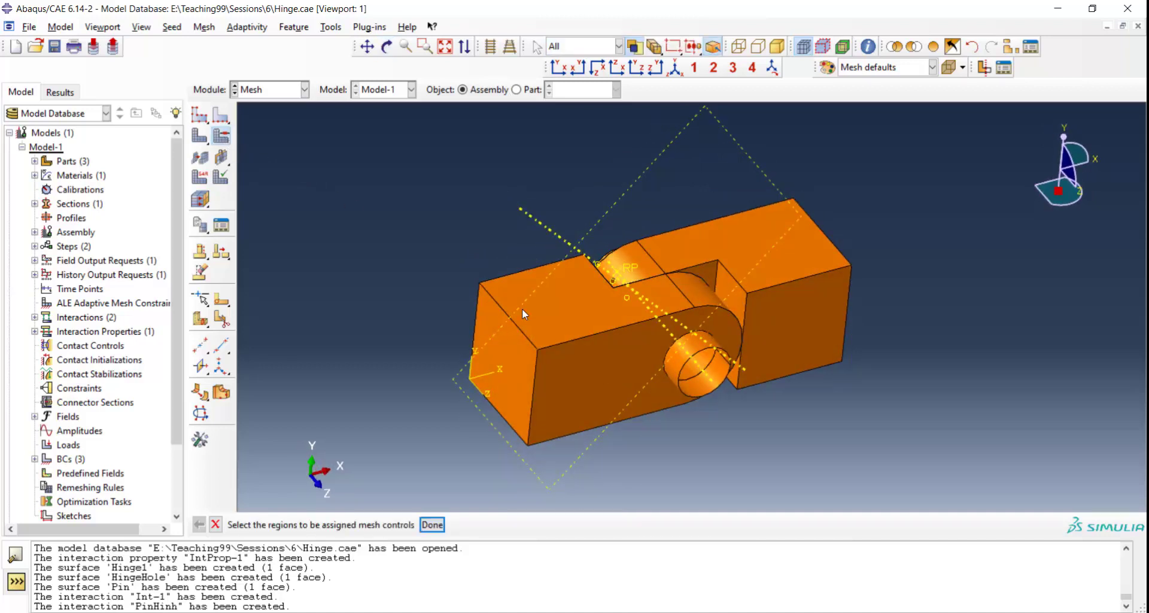
Set the left flange block's mesh controls to Hex elements after first trying Tet
{"action": "left_click", "coordinate": [431, 524]}
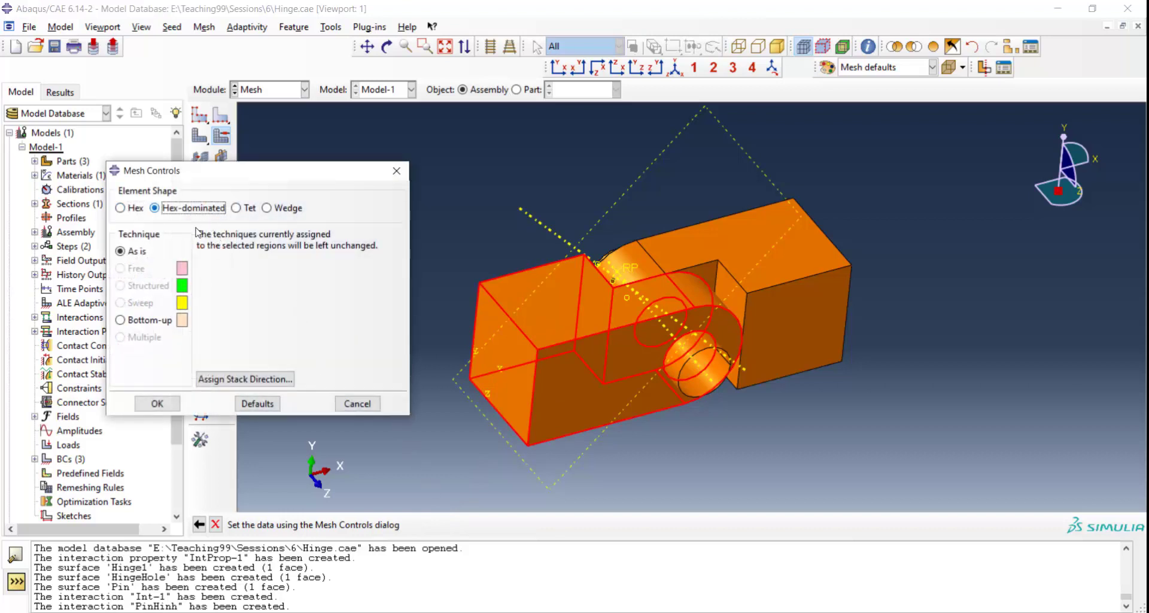
{"action": "left_click", "coordinate": [157, 403]}
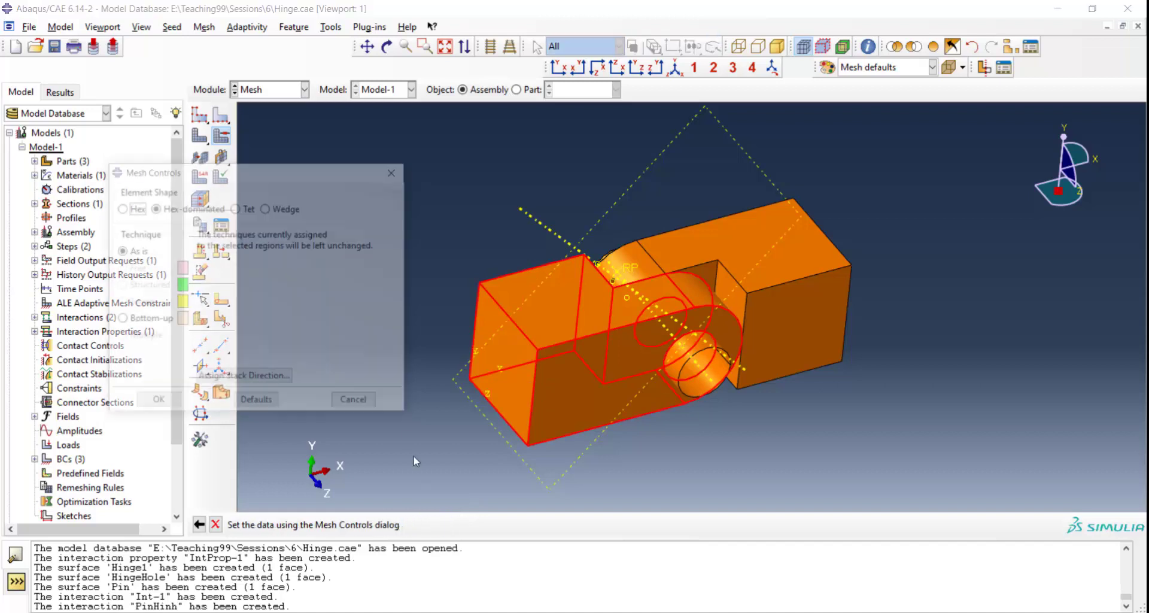
{"action": "left_click", "coordinate": [238, 208]}
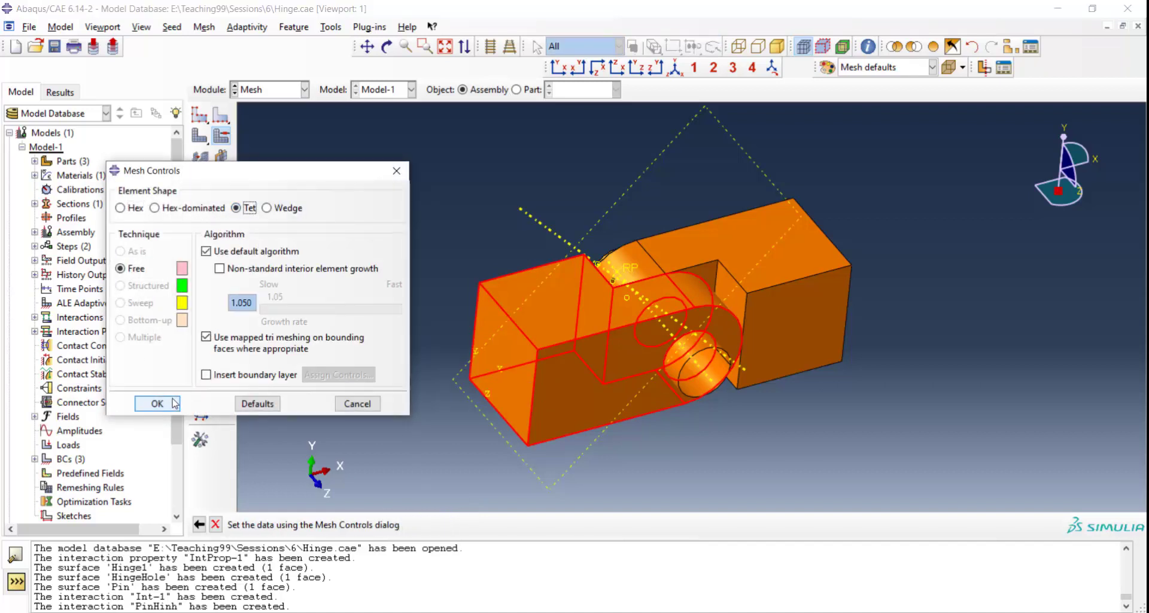
{"action": "left_click", "coordinate": [157, 403]}
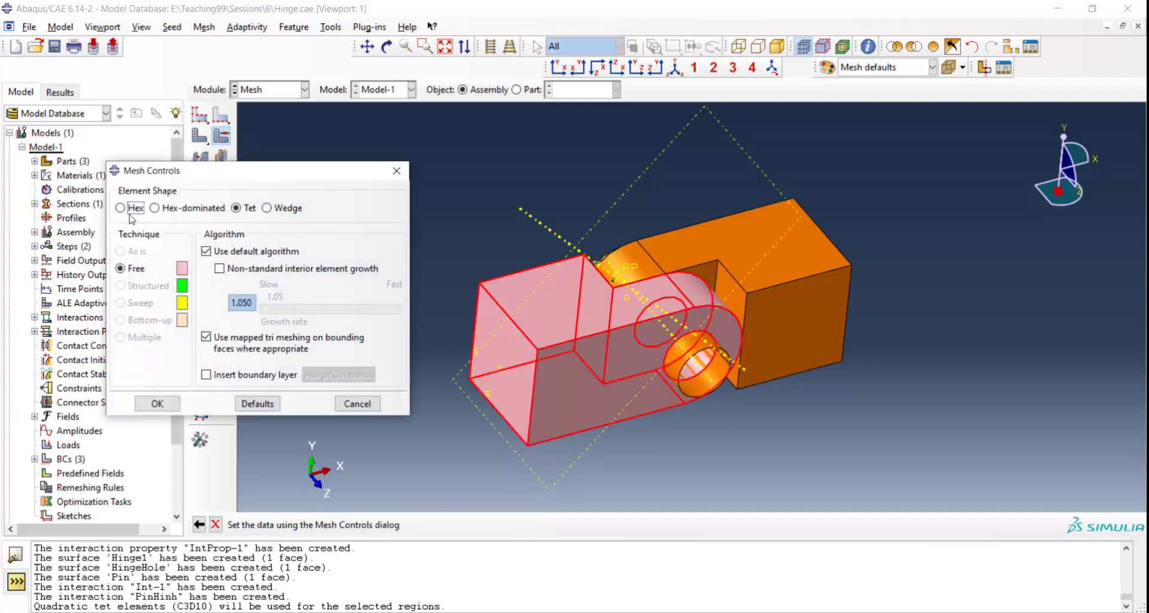
{"action": "left_click", "coordinate": [156, 403]}
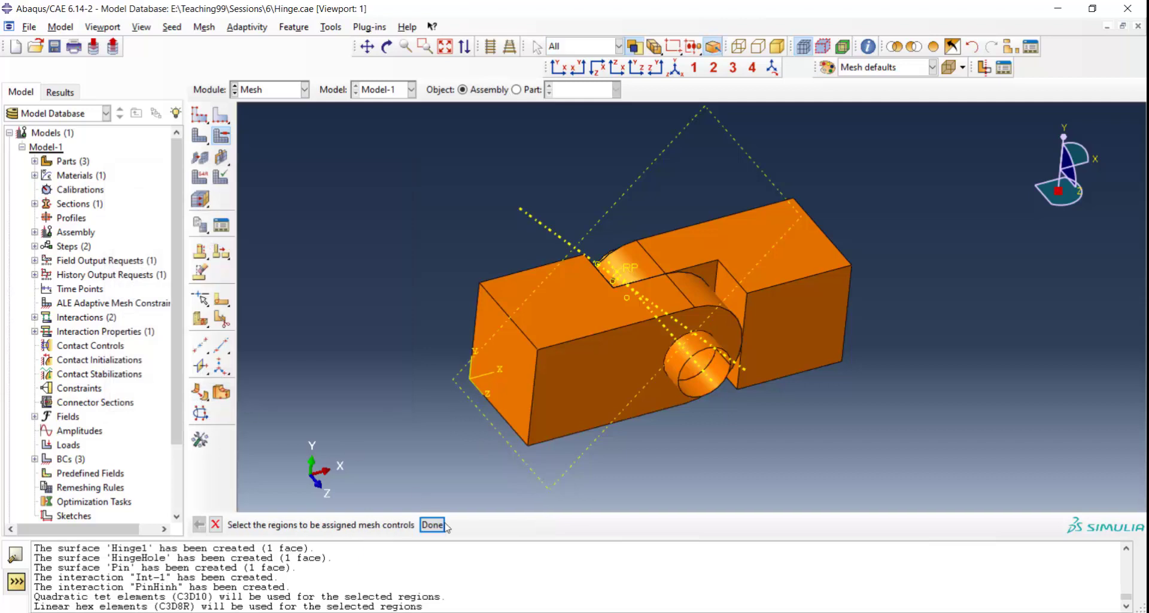
{"action": "left_click", "coordinate": [304, 89]}
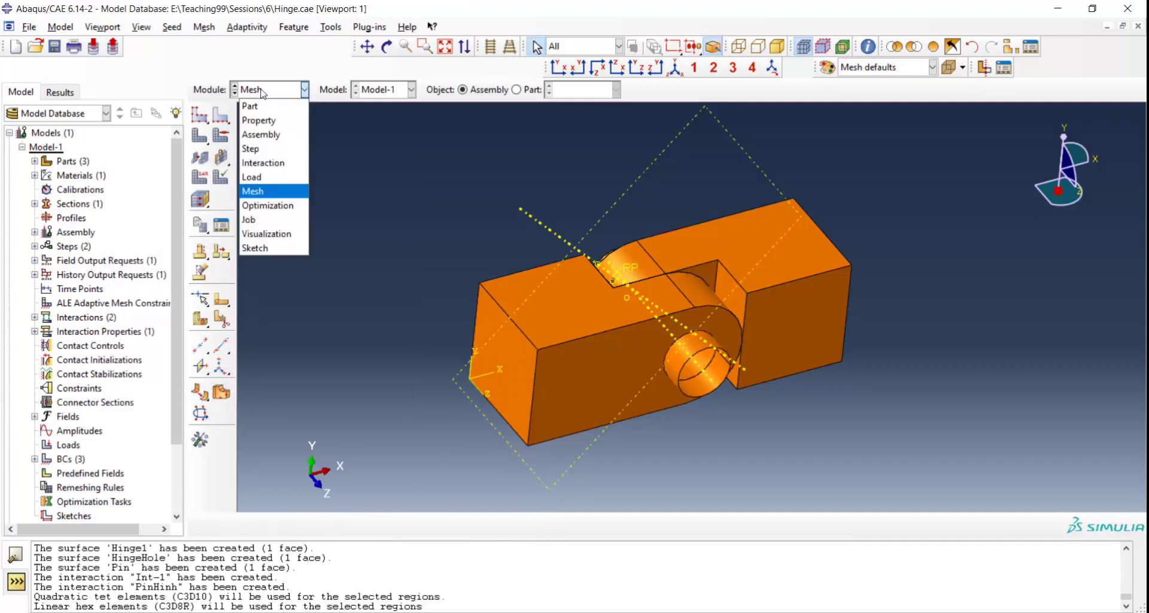
Start a cell partition of the Flange part using a defined cutting plane
{"action": "left_click", "coordinate": [249, 105]}
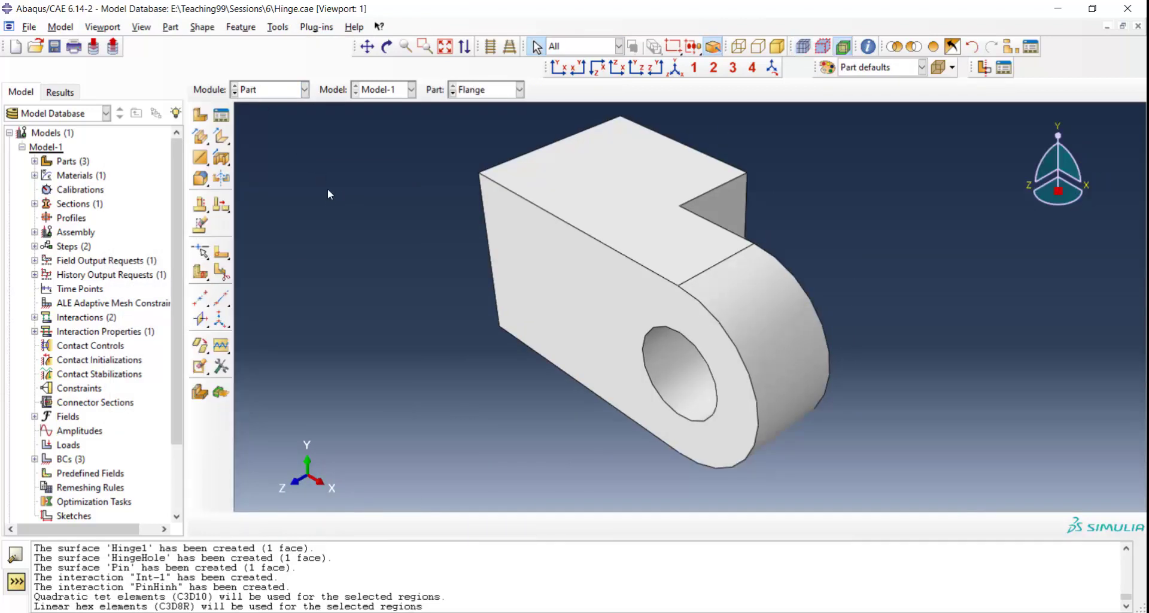
{"action": "mouse_move", "coordinate": [591, 199]}
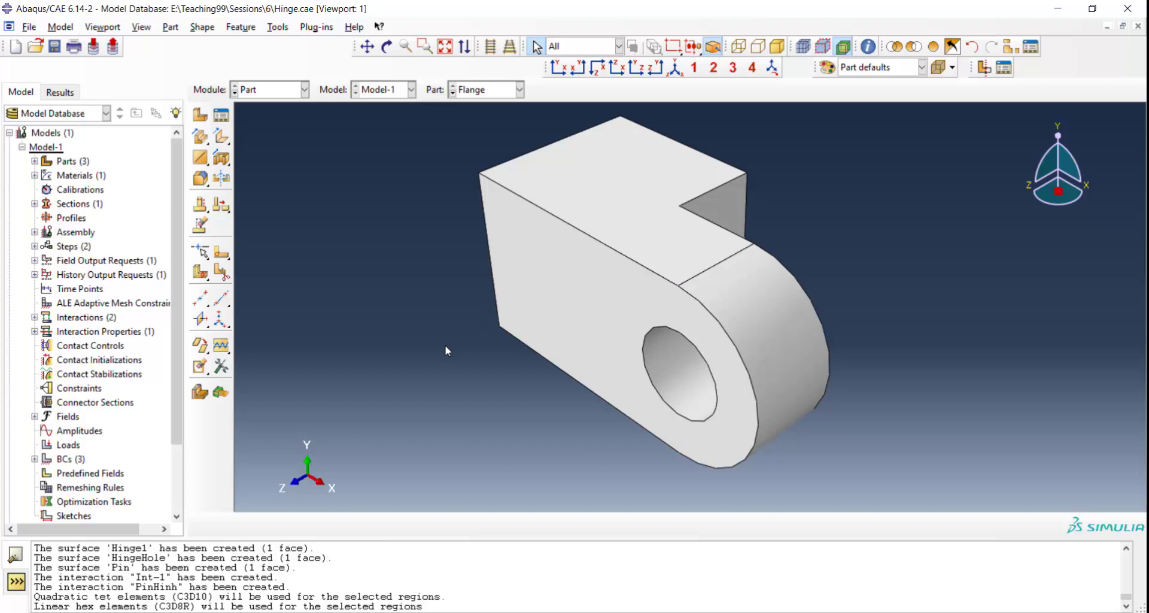
{"action": "left_click", "coordinate": [278, 27]}
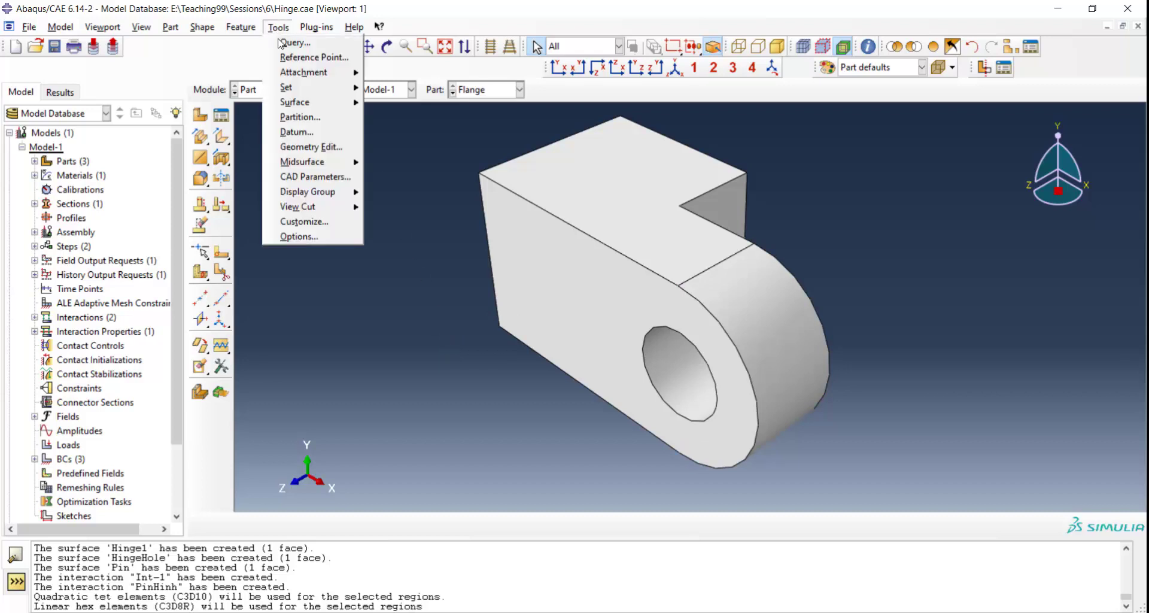
{"action": "left_click", "coordinate": [300, 117]}
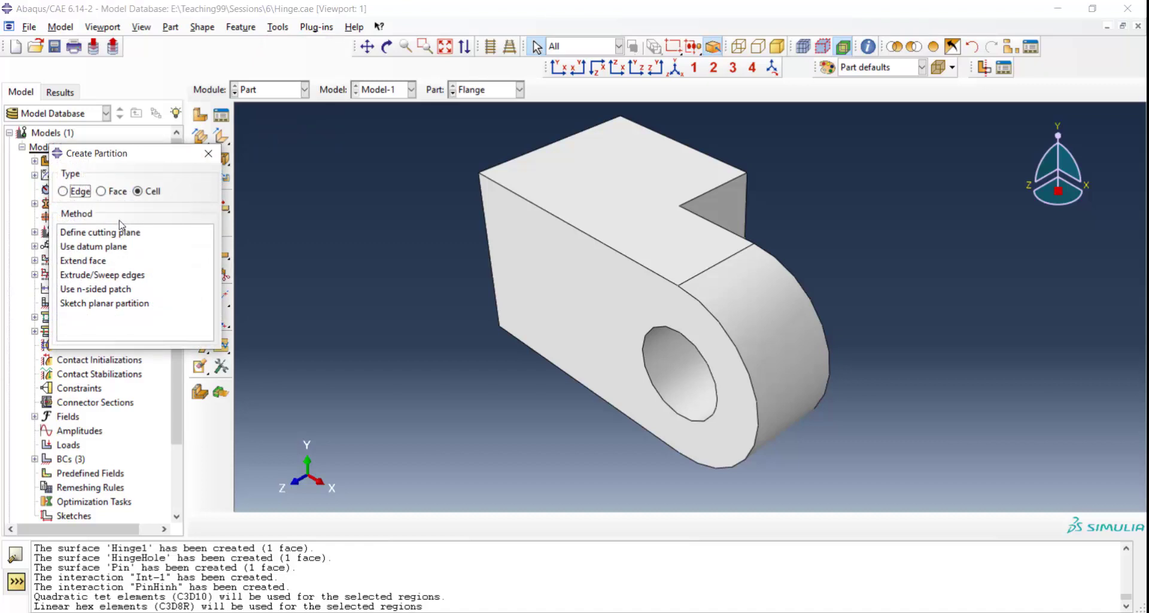
{"action": "left_click", "coordinate": [99, 232]}
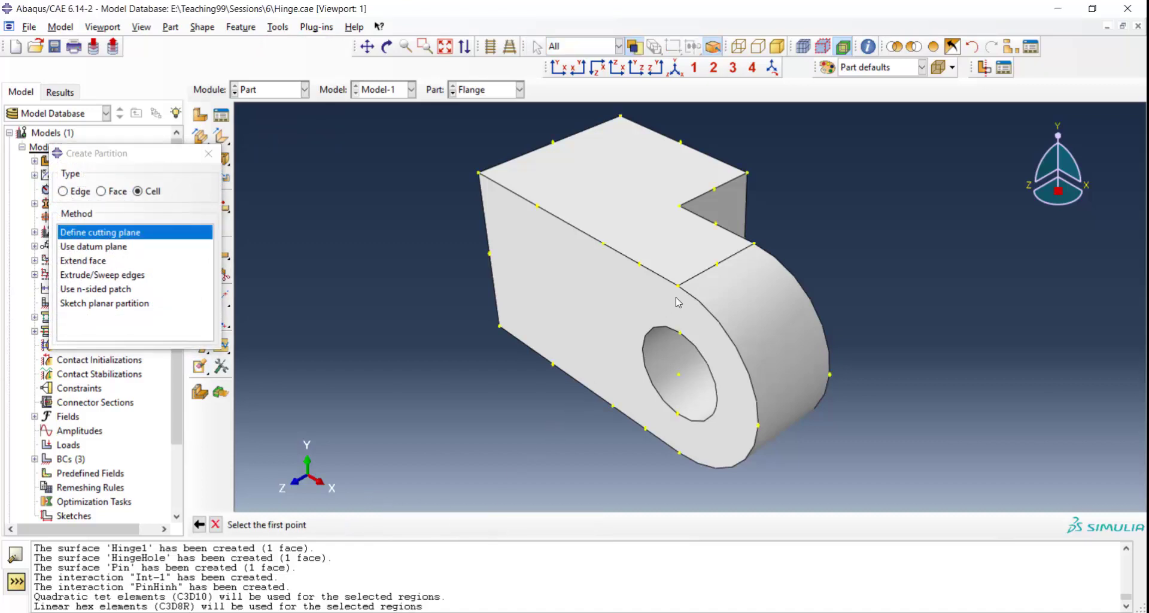
Pick three edge points, orbiting the part, to split the Flange into two cells
{"action": "left_click", "coordinate": [388, 45]}
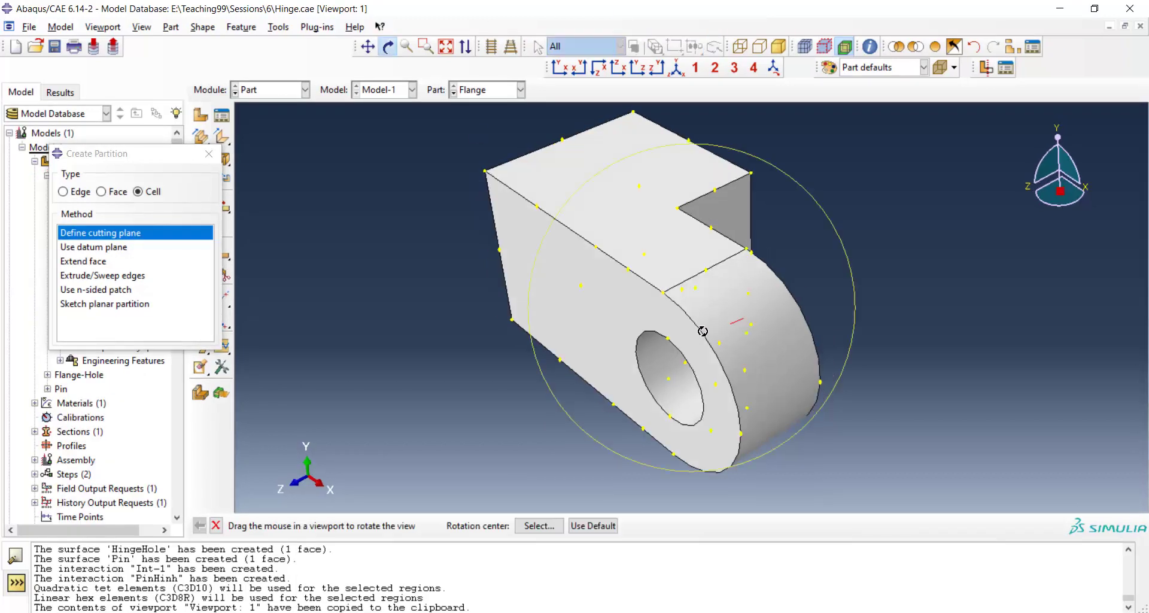
{"action": "left_click_drag", "start_coordinate": [702, 332], "coordinate": [497, 181]}
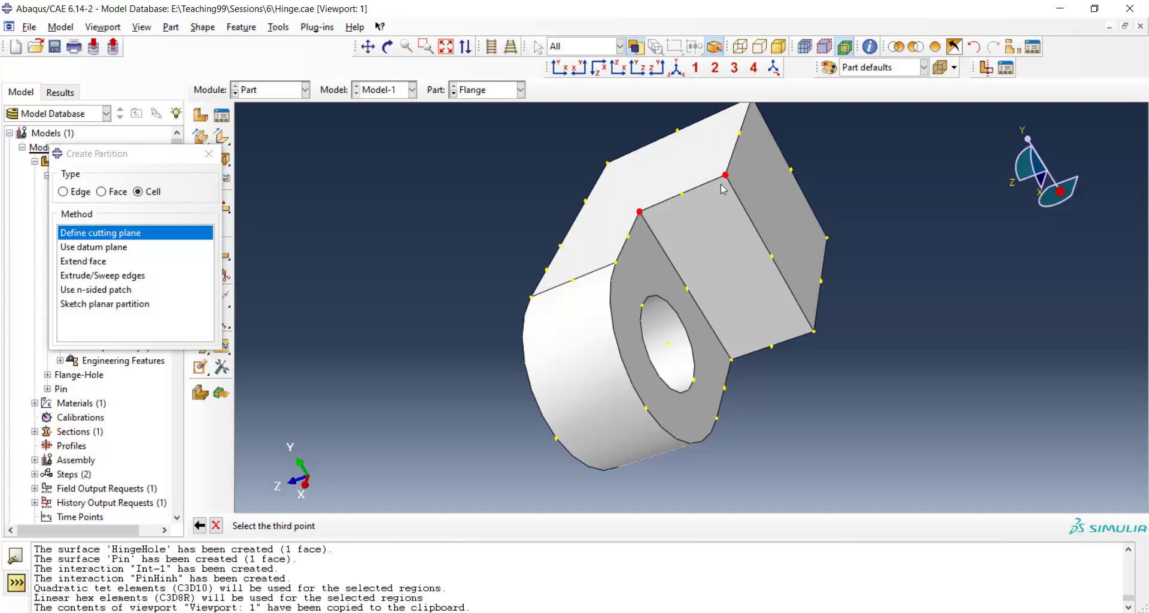
{"action": "left_click", "coordinate": [724, 175]}
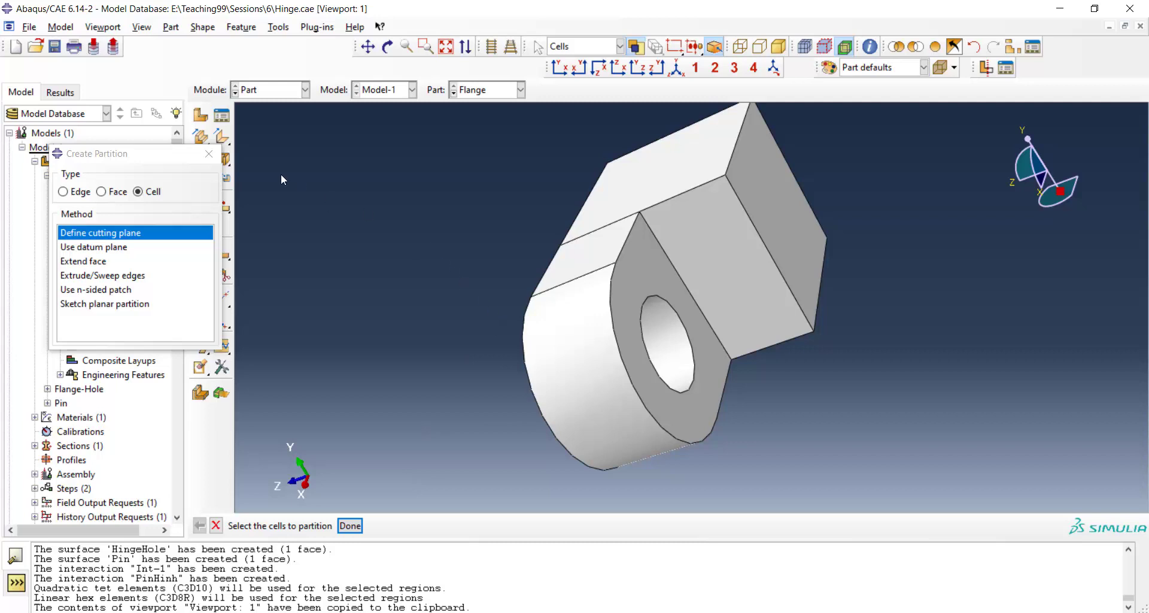
{"action": "left_click", "coordinate": [304, 89]}
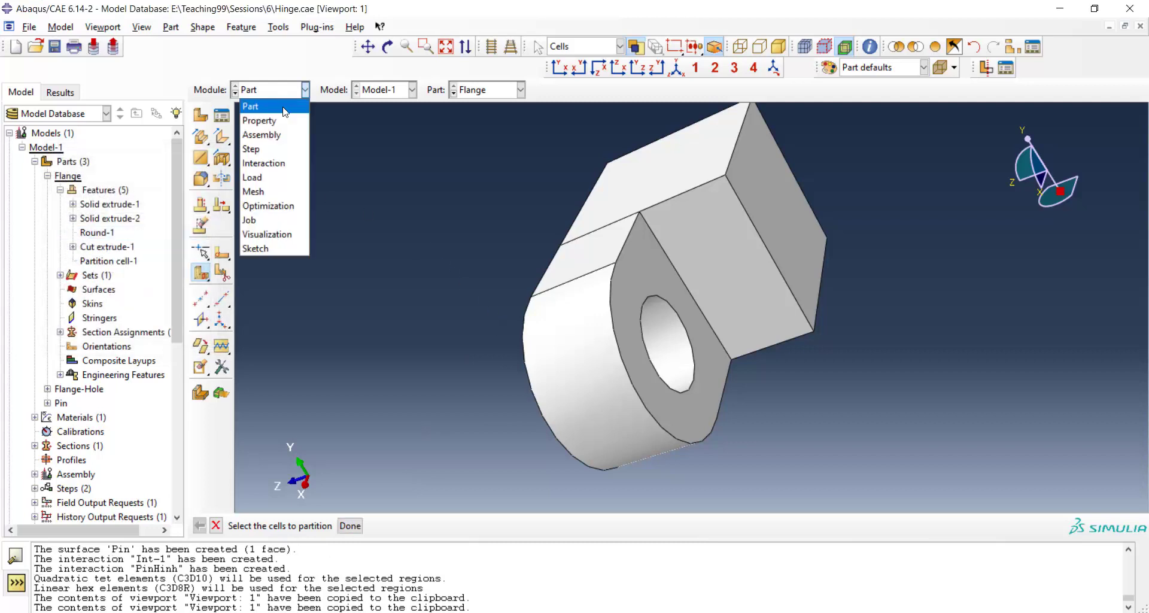
In the Mesh module, give the flange block and rounded lug Hex sweep mesh controls
{"action": "left_click", "coordinate": [252, 192]}
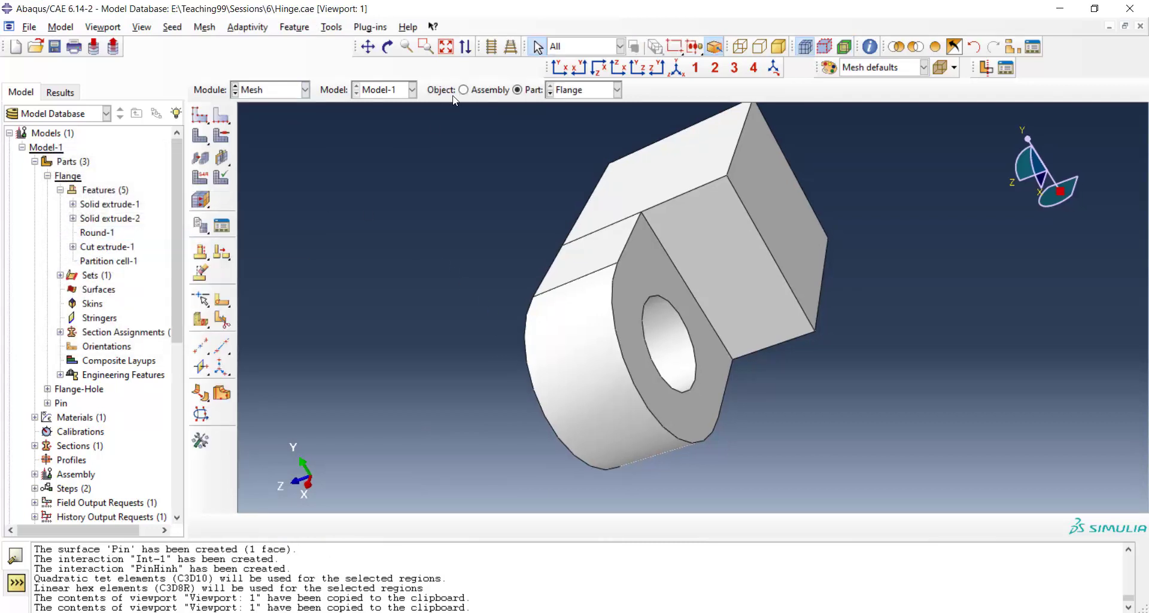
{"action": "left_click", "coordinate": [464, 90]}
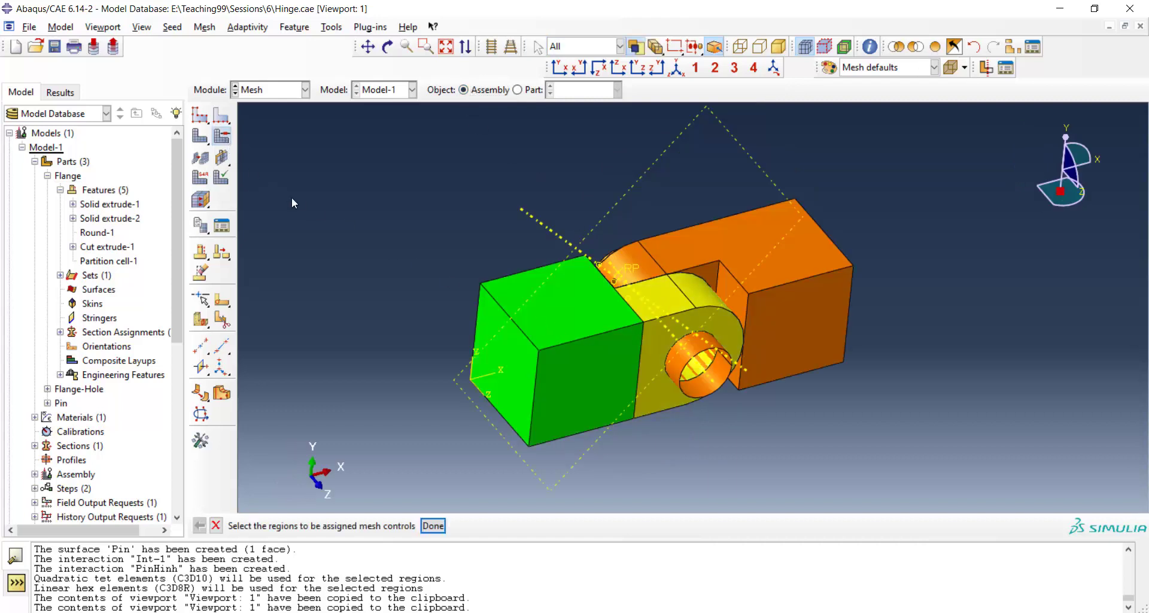
{"action": "left_click", "coordinate": [546, 330]}
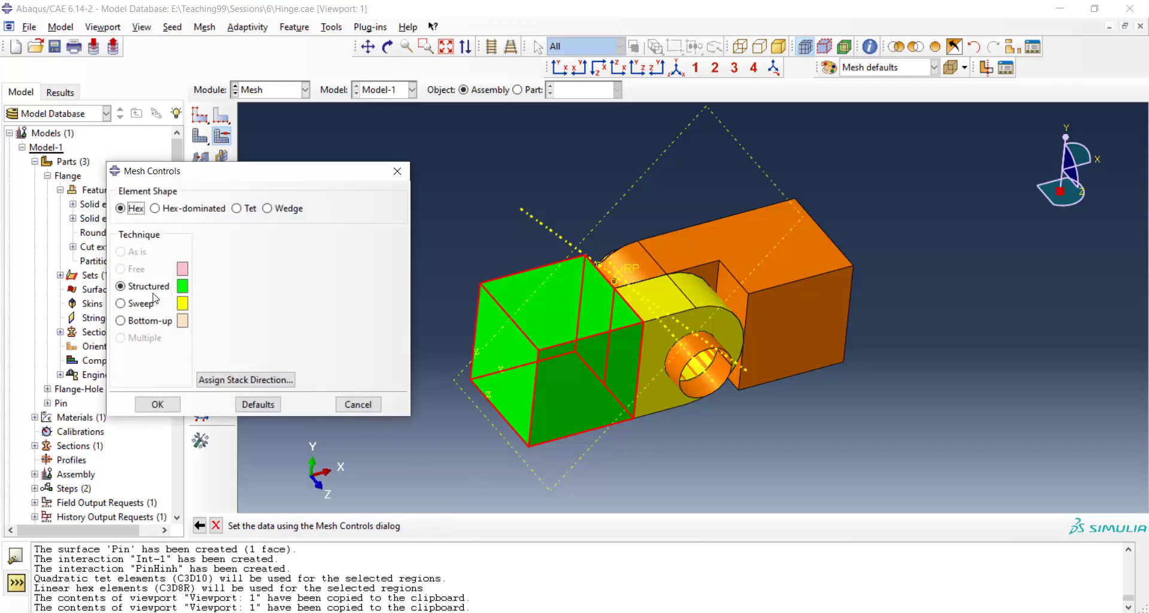
{"action": "left_click", "coordinate": [157, 404]}
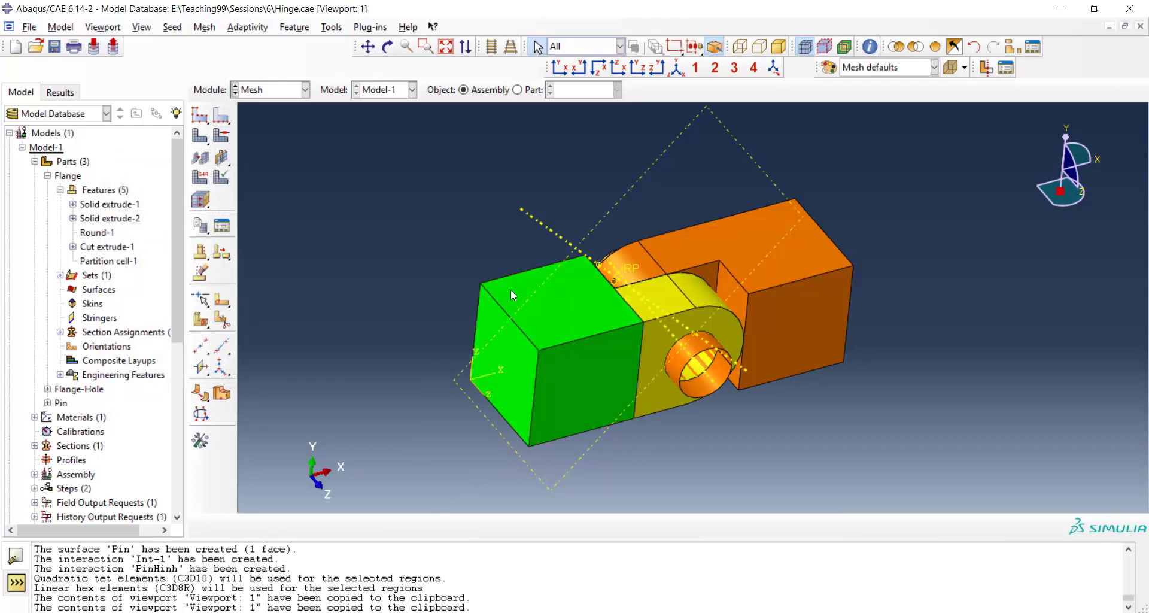
{"action": "left_click", "coordinate": [221, 136]}
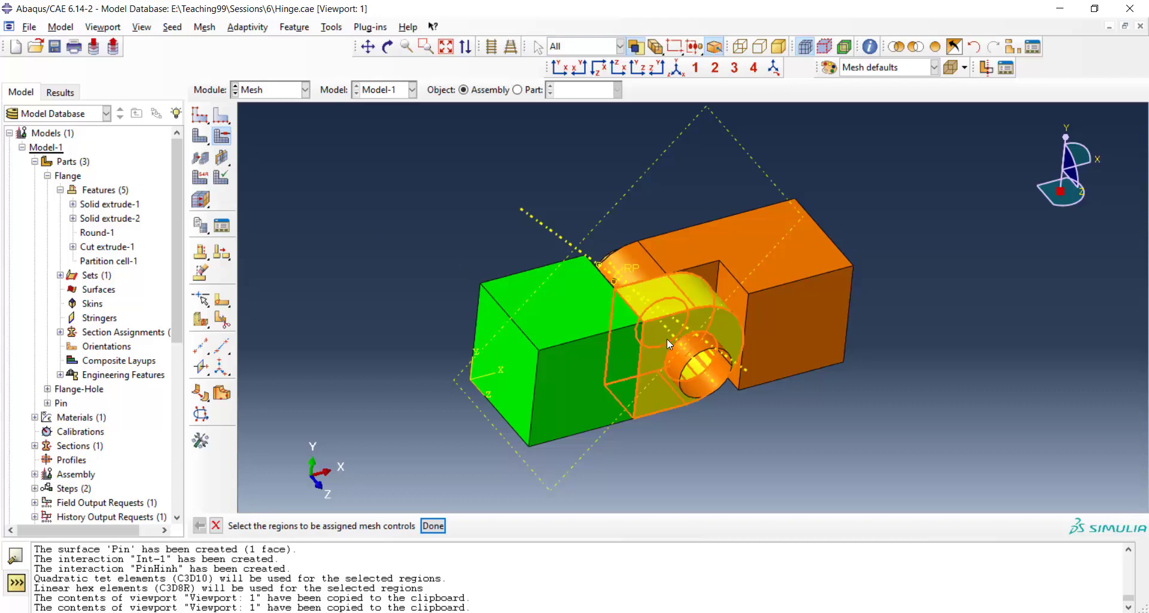
{"action": "left_click", "coordinate": [667, 345]}
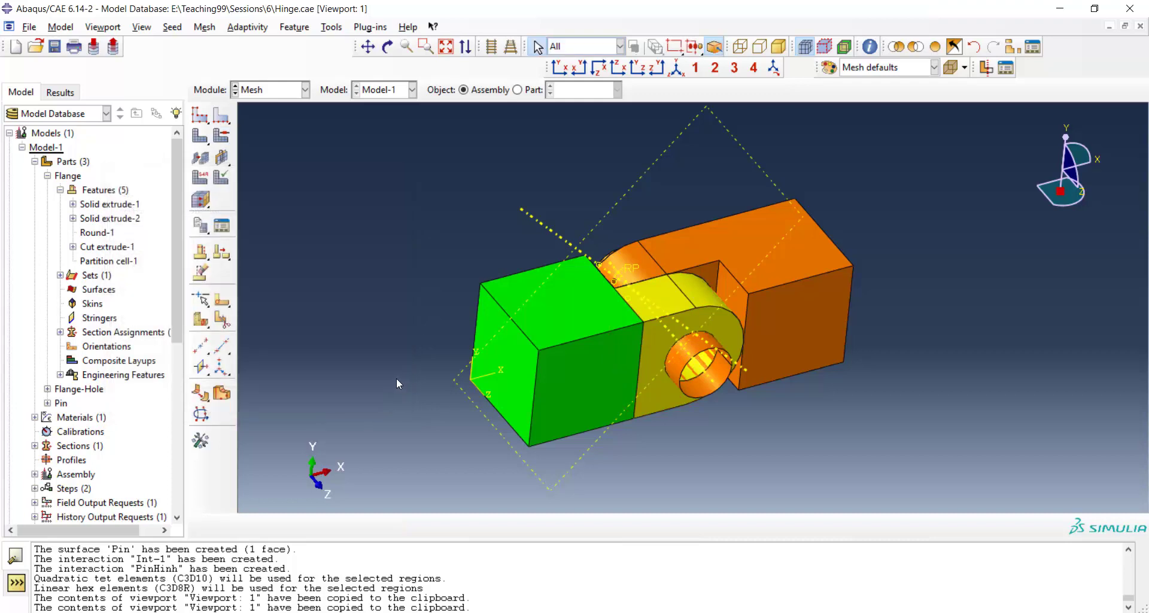
{"action": "left_click", "coordinate": [301, 89]}
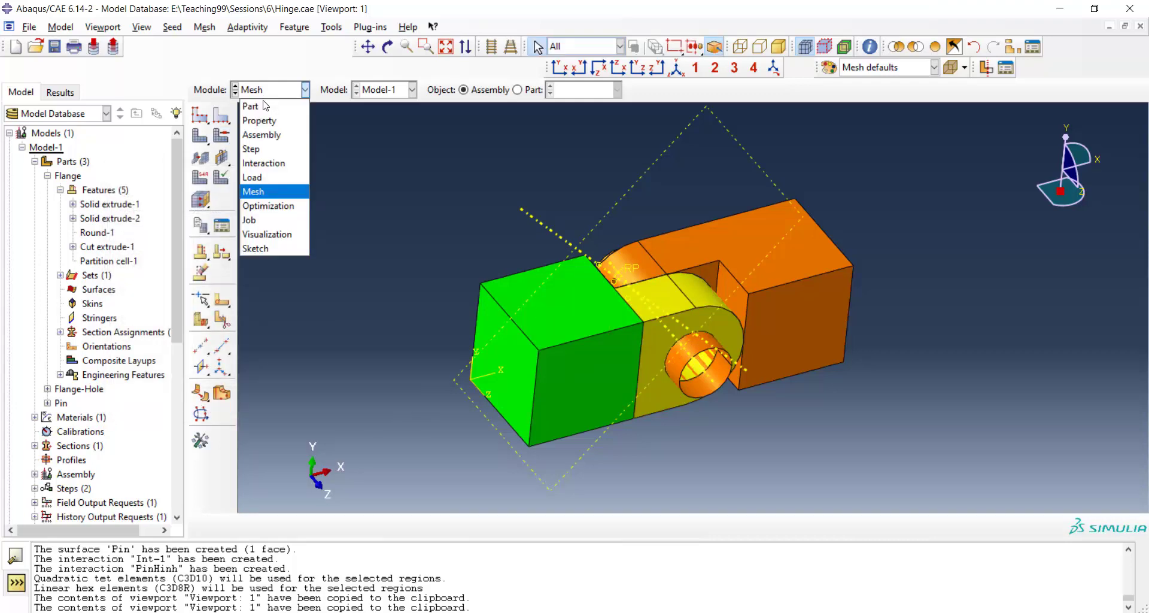
Show the Flange-Hole part in the Part module and start a cutting-plane cell partition
{"action": "left_click", "coordinate": [249, 106]}
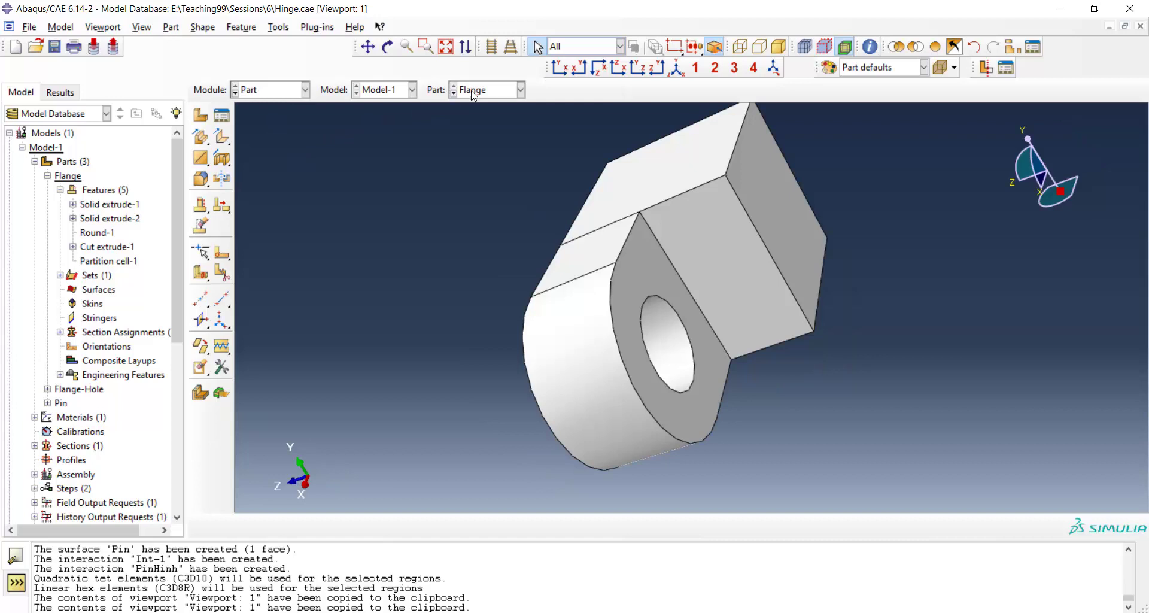
{"action": "left_click", "coordinate": [520, 89]}
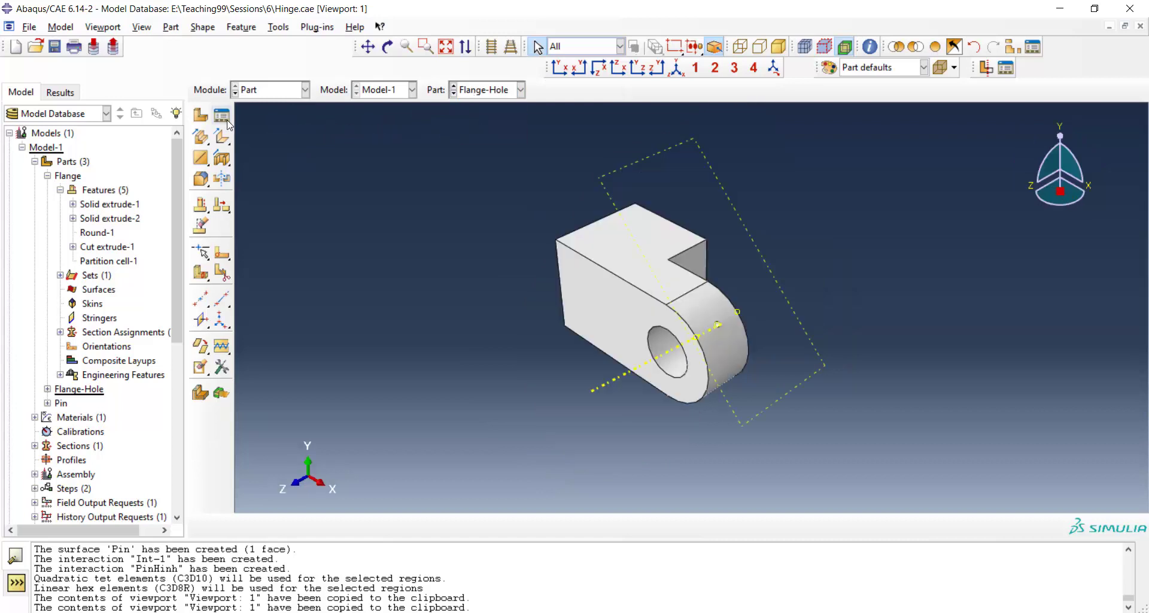
{"action": "left_click", "coordinate": [278, 27]}
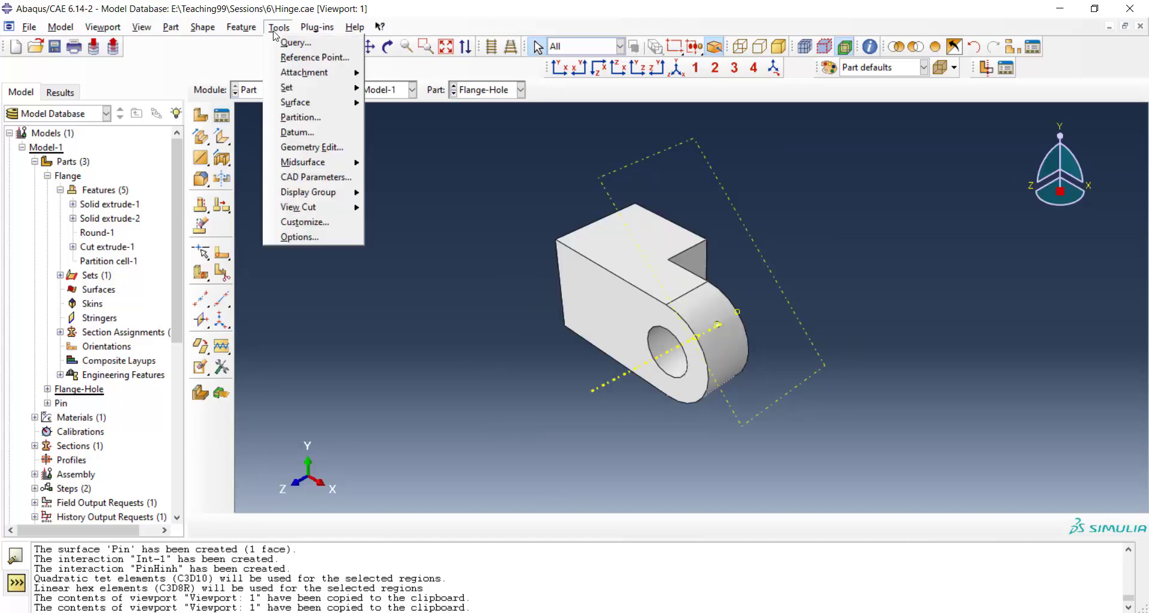
{"action": "left_click", "coordinate": [300, 116]}
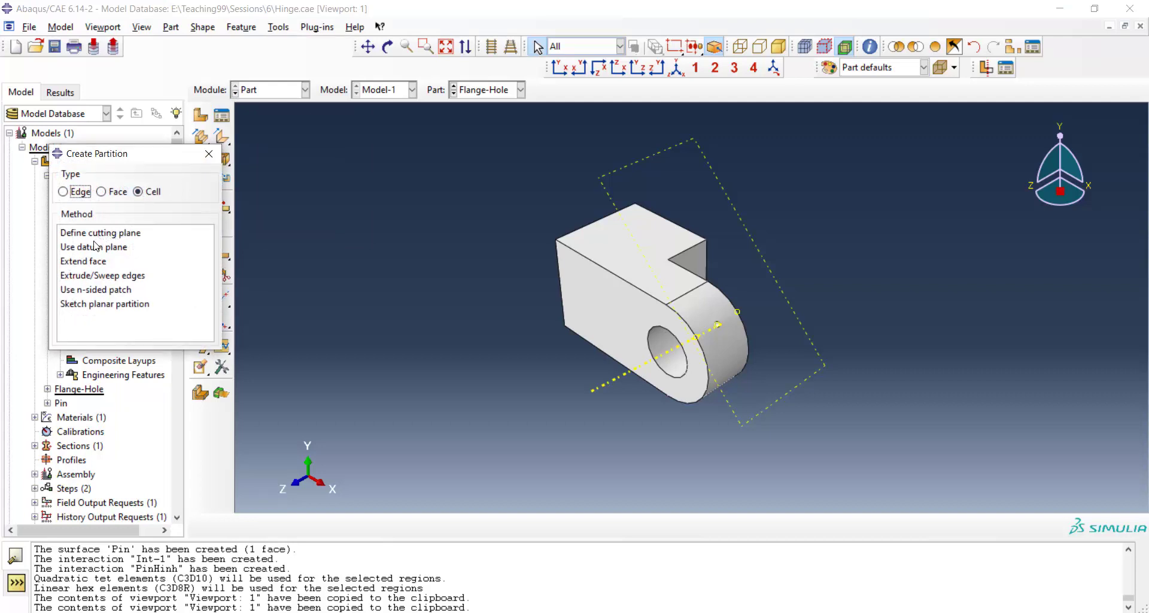
{"action": "left_click", "coordinate": [100, 232]}
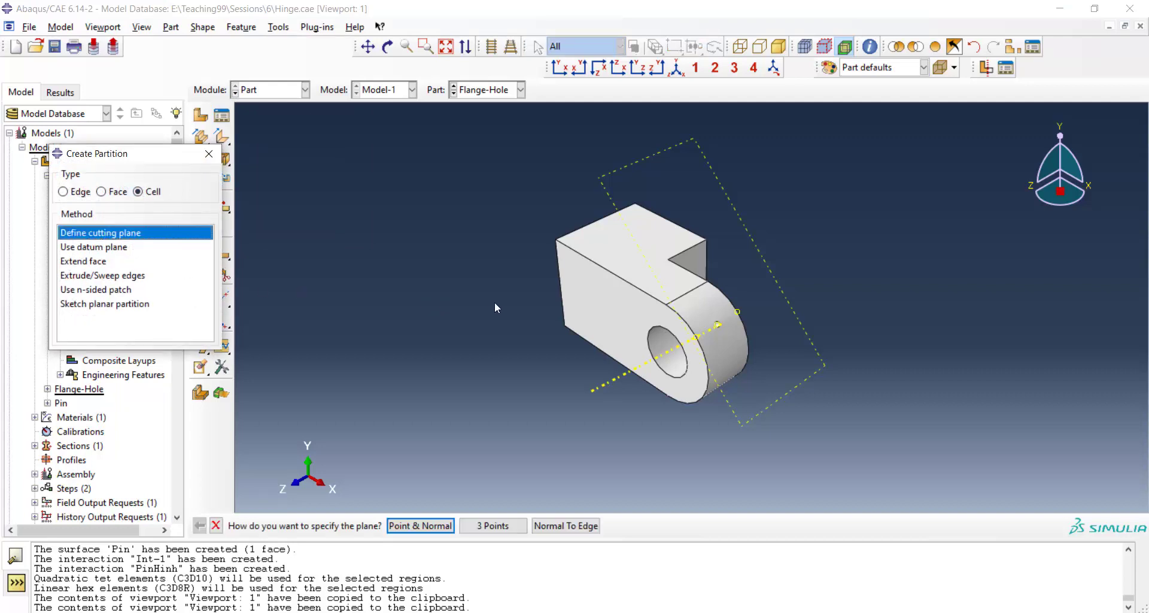
Orbit the Flange-Hole part to see another side, returning to it from the Mesh module
{"action": "left_click", "coordinate": [419, 526]}
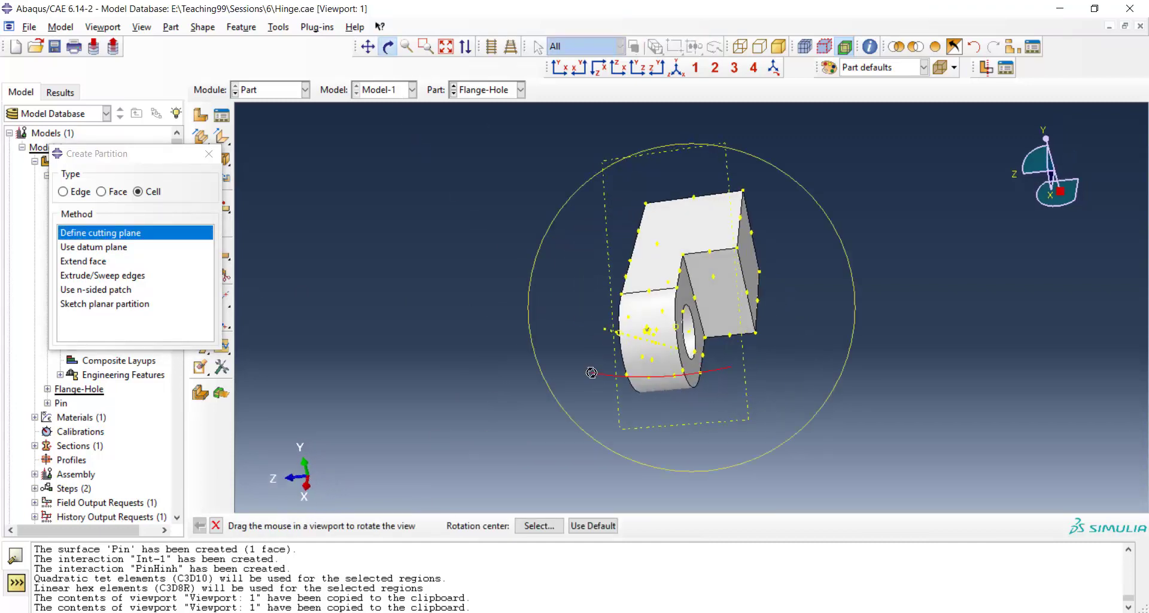
{"action": "left_click_drag", "start_coordinate": [591, 372], "coordinate": [670, 269]}
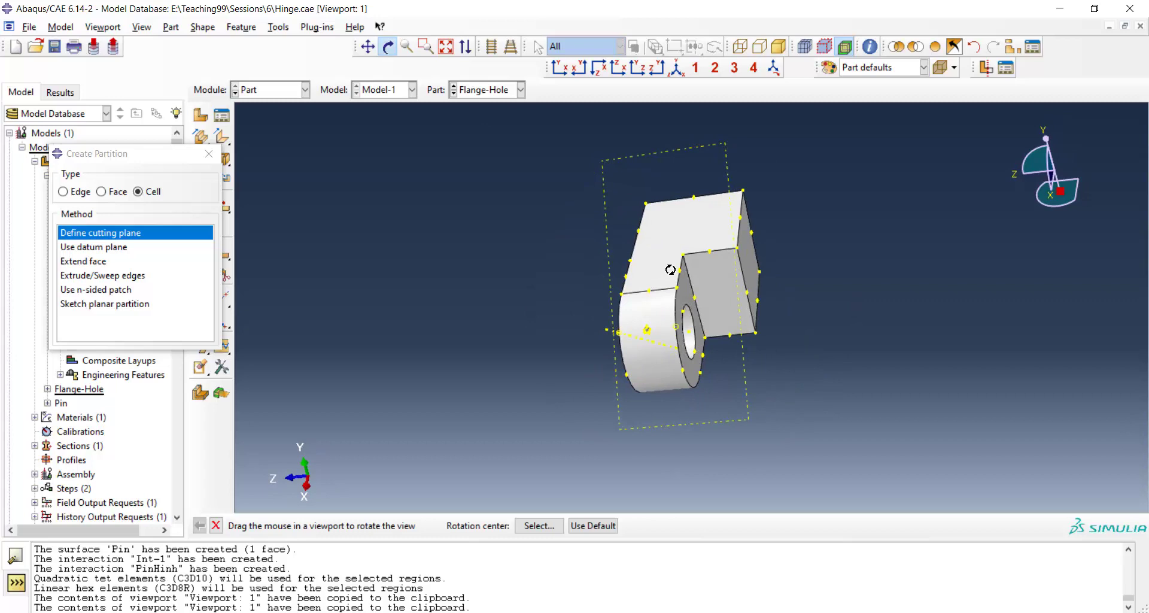
{"action": "left_click", "coordinate": [681, 255]}
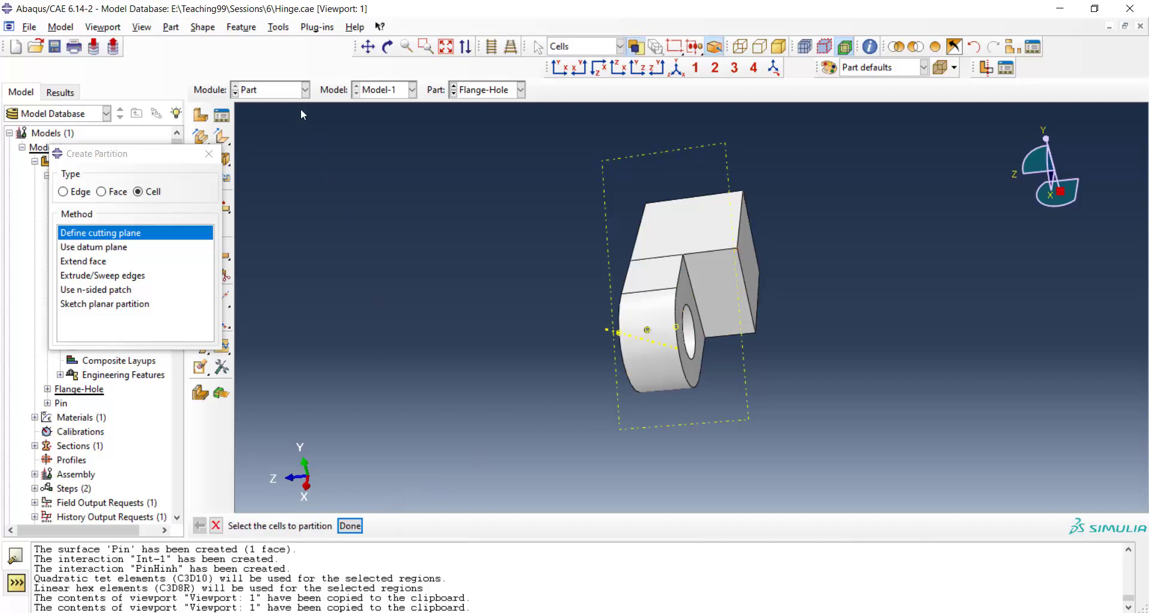
{"action": "left_click", "coordinate": [271, 89]}
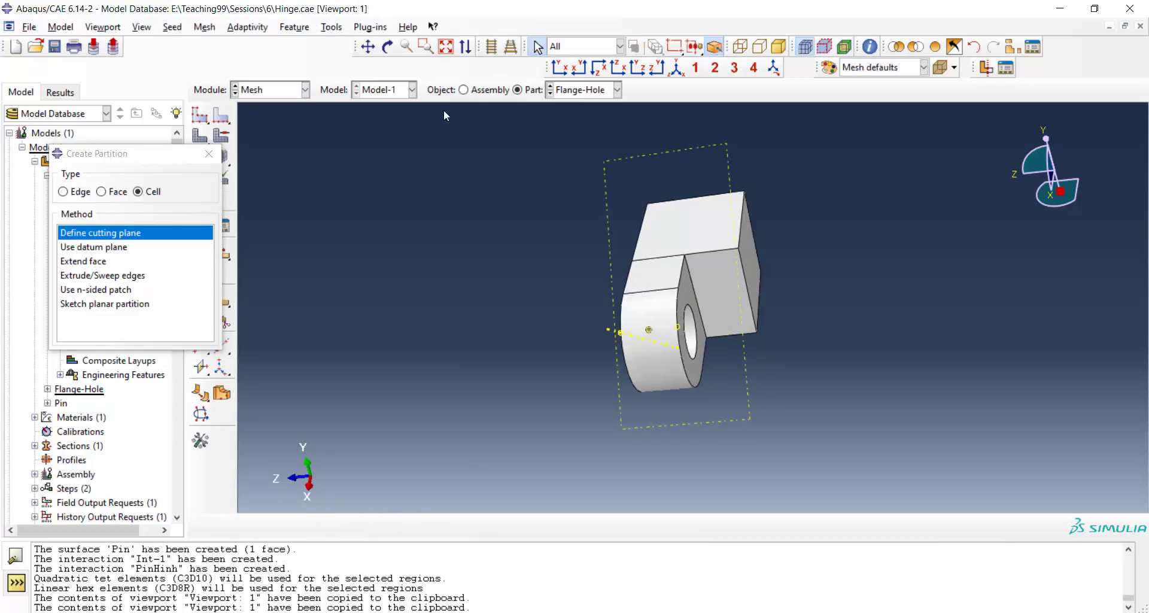
{"action": "left_click", "coordinate": [464, 89]}
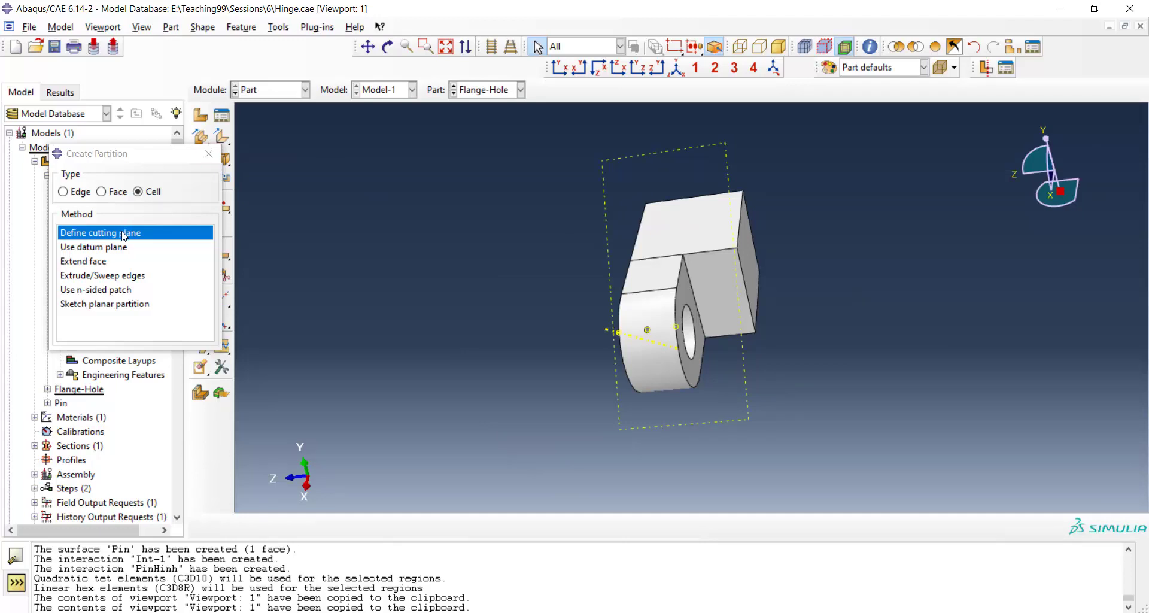
Partition the Flange-Hole lug cells with a three-point cutting plane, then return to Mesh
{"action": "left_click", "coordinate": [99, 232]}
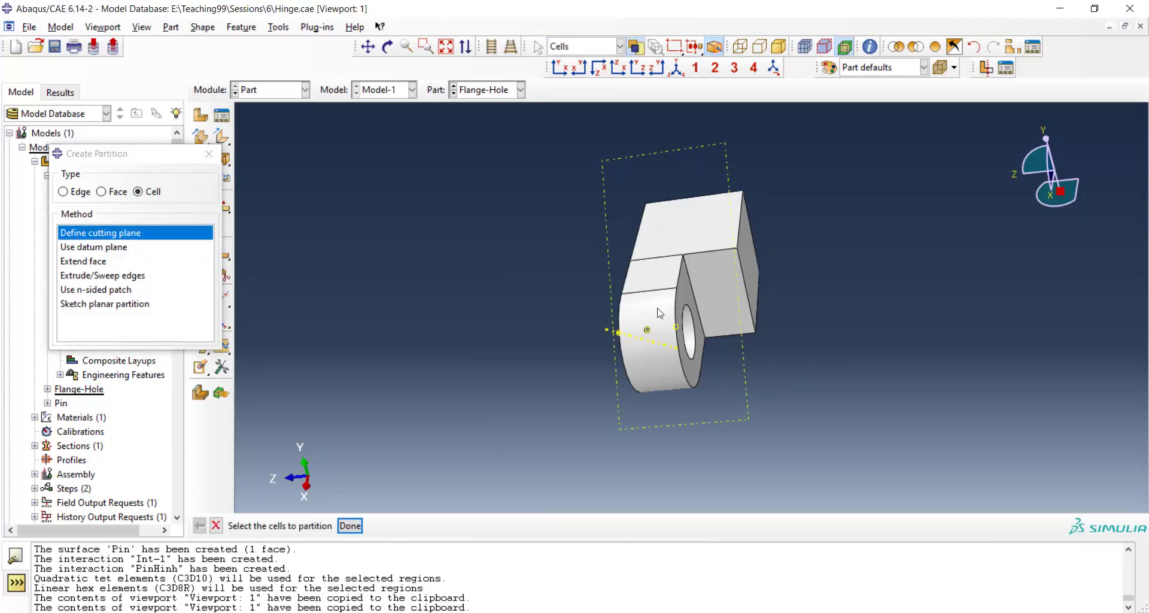
{"action": "left_click", "coordinate": [656, 330]}
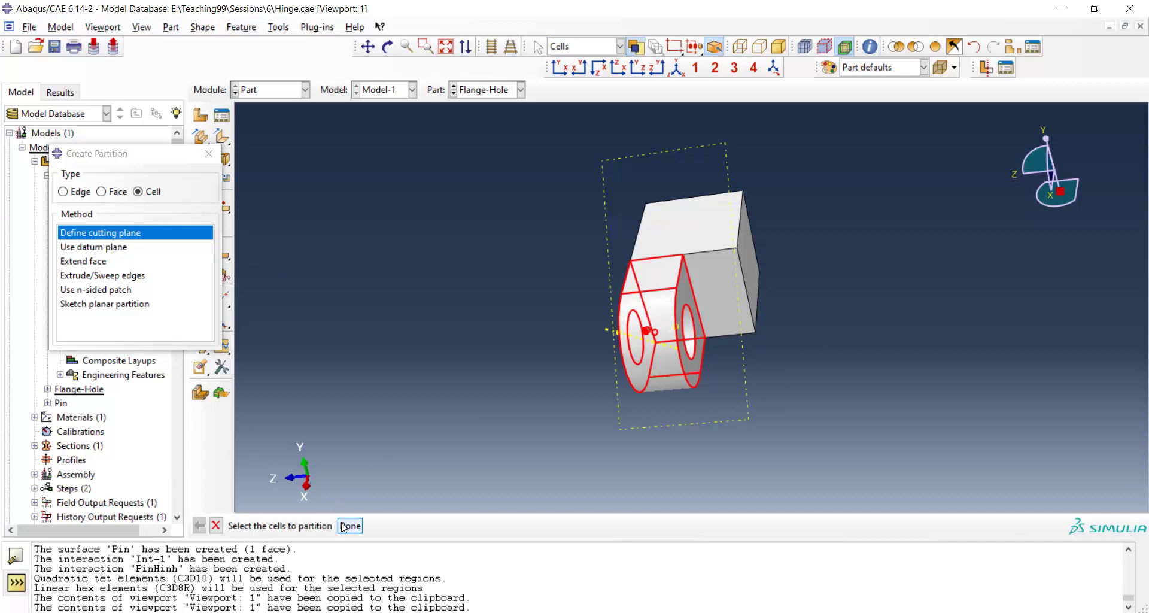
{"action": "left_click", "coordinate": [350, 525]}
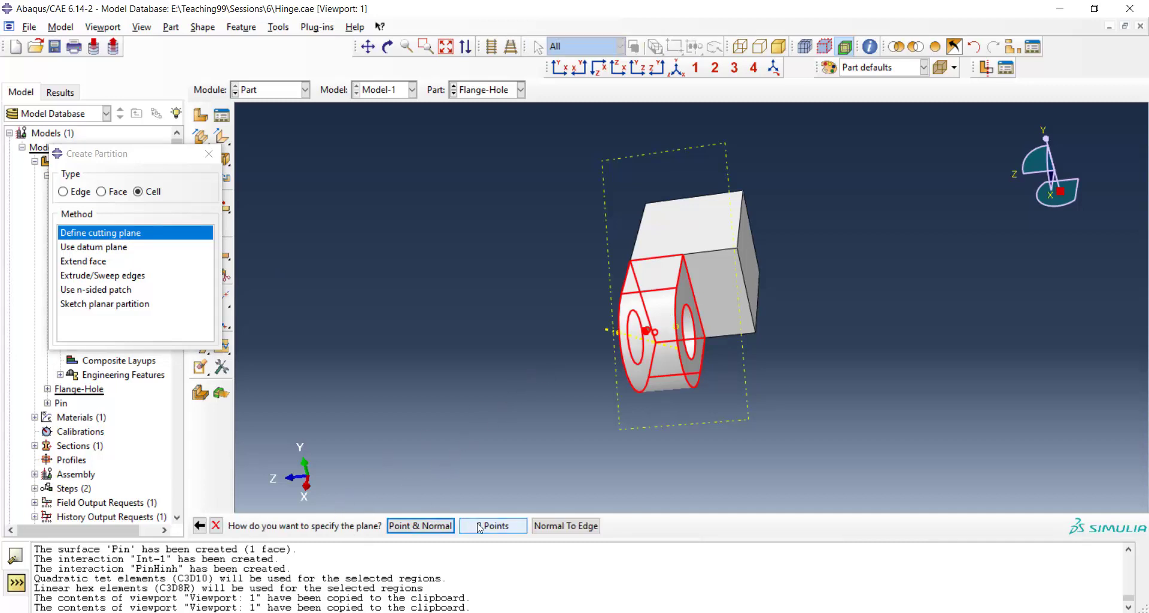
{"action": "left_click", "coordinate": [493, 526]}
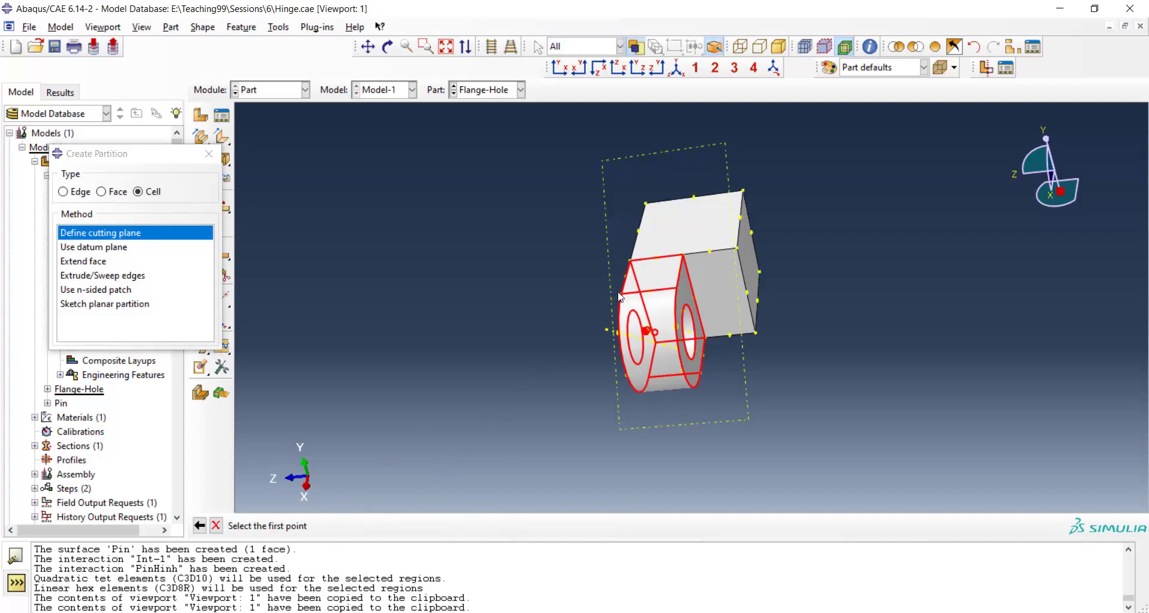
{"action": "left_click", "coordinate": [621, 296]}
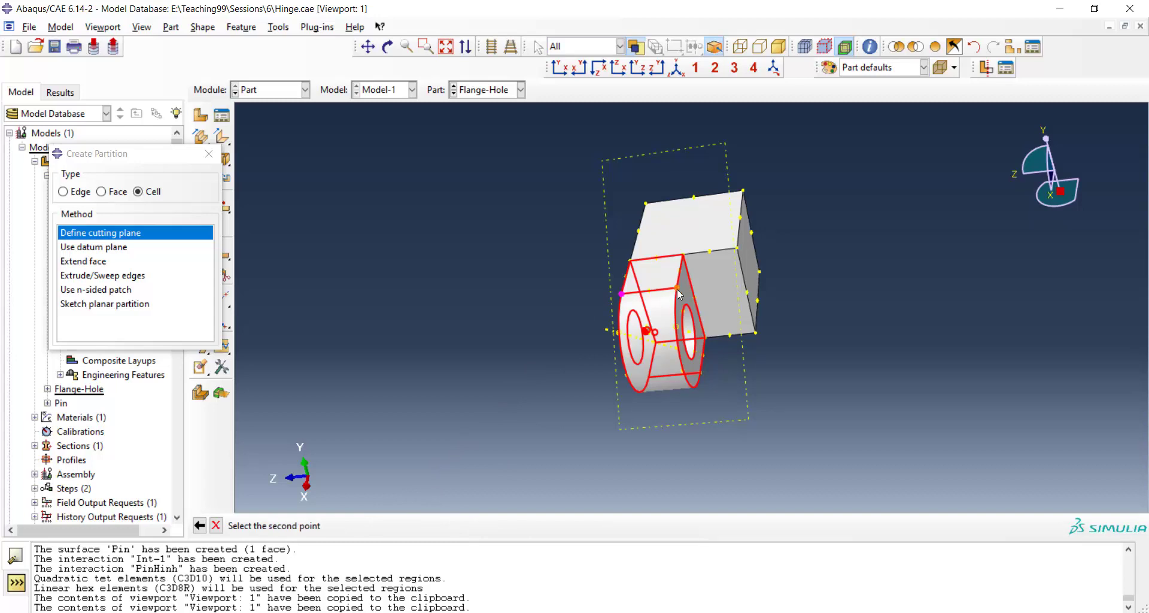
{"action": "left_click", "coordinate": [678, 293]}
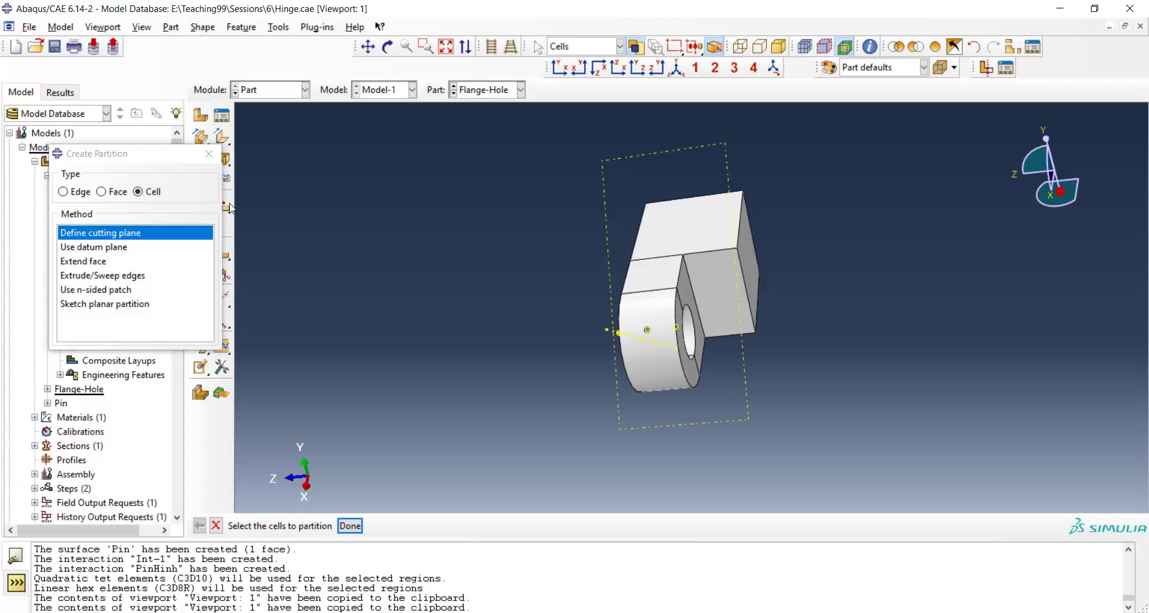
{"action": "left_click", "coordinate": [268, 89]}
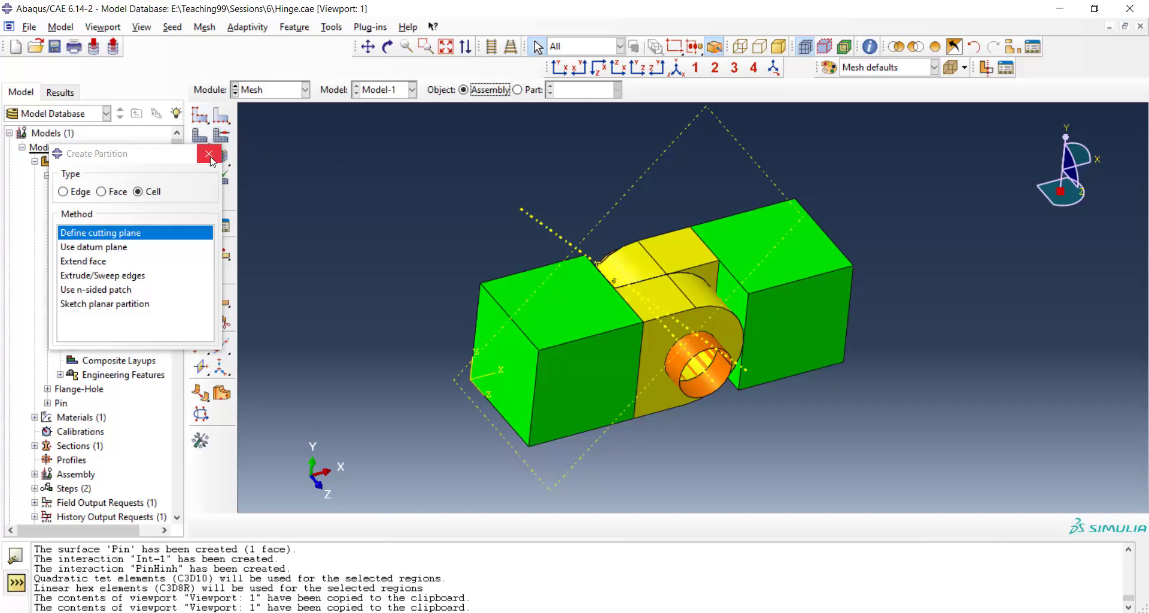
Assign quadratic-order element types to all regions of the hinge assembly
{"action": "left_click", "coordinate": [209, 153]}
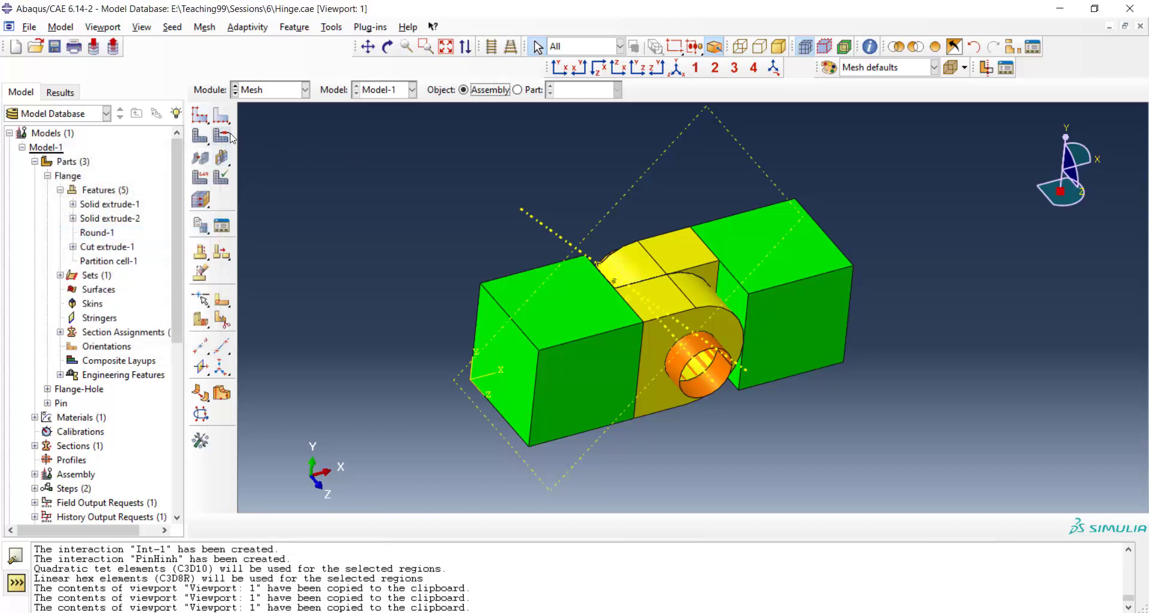
{"action": "mouse_move", "coordinate": [219, 170]}
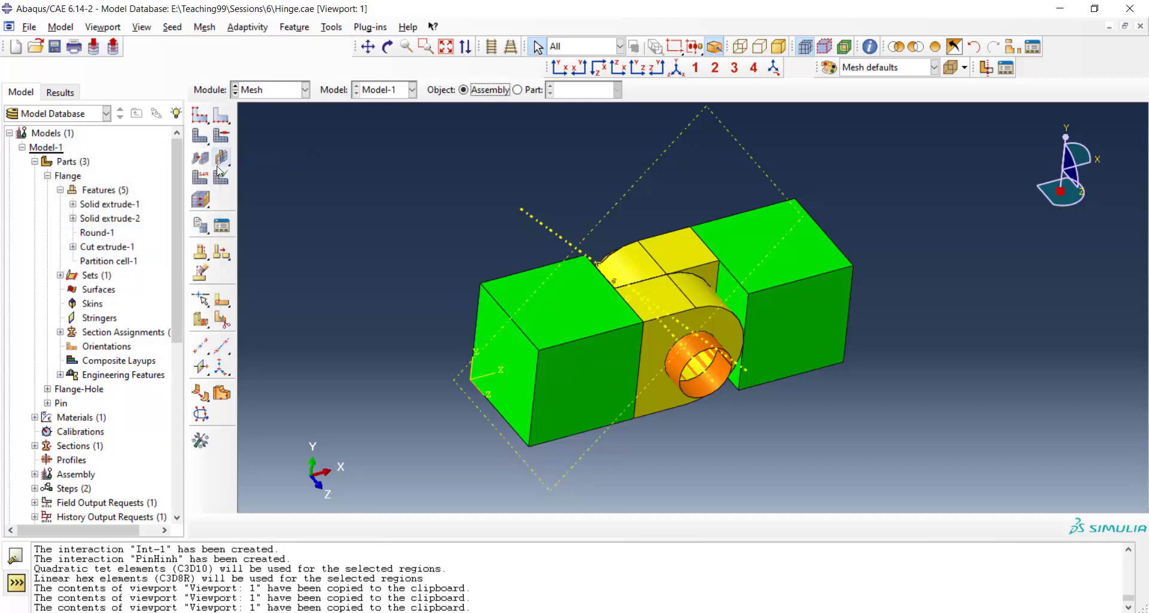
{"action": "left_click", "coordinate": [200, 176]}
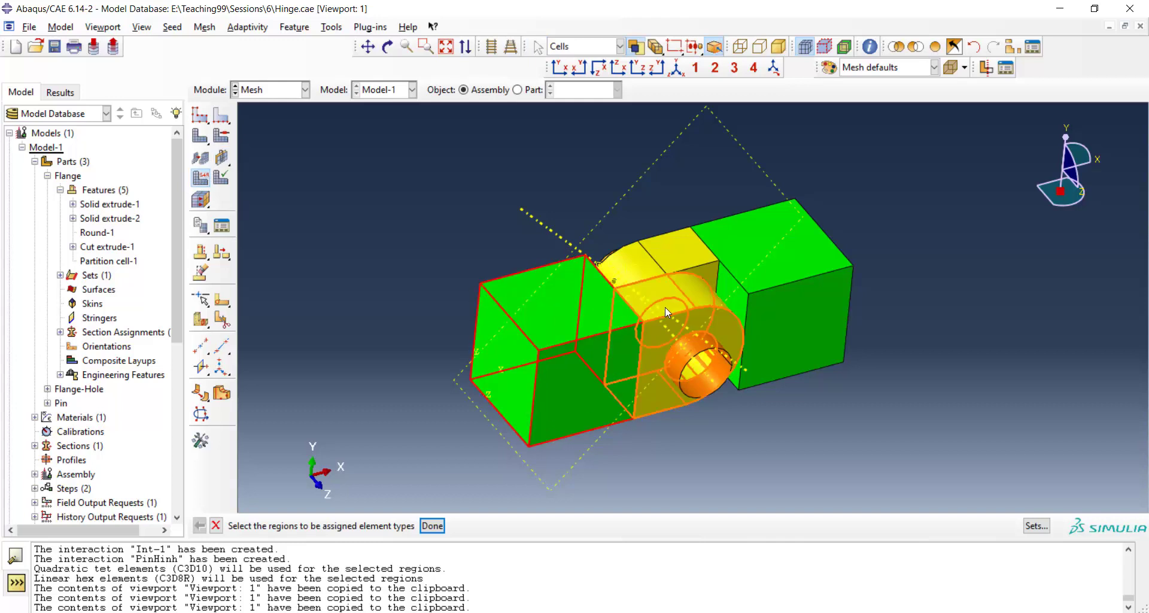
{"action": "left_click", "coordinate": [632, 264]}
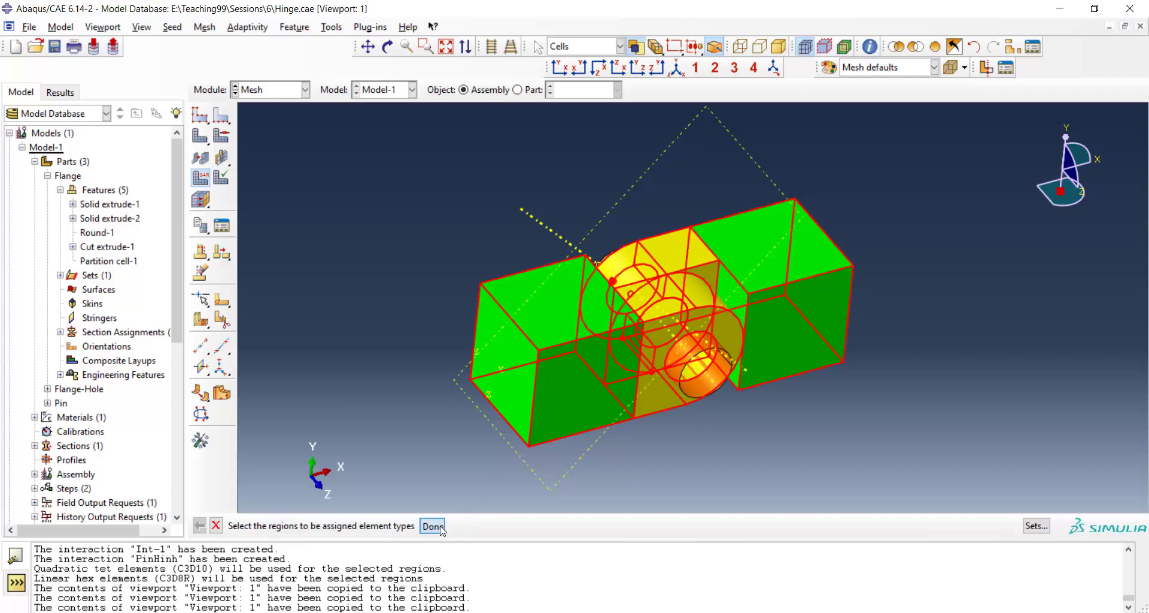
{"action": "left_click", "coordinate": [432, 526]}
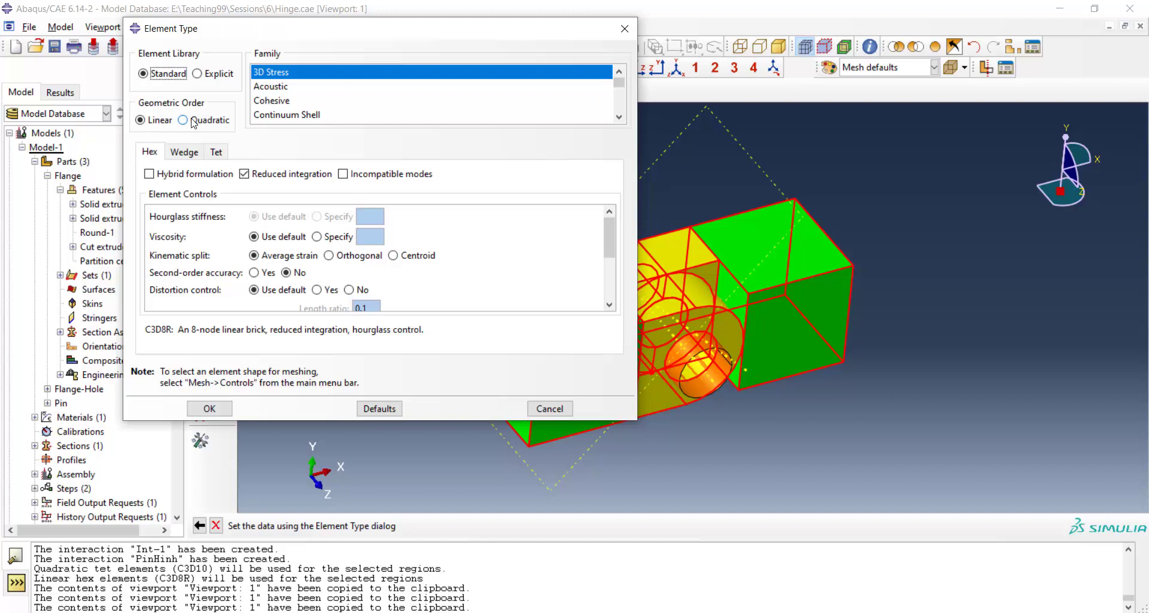
{"action": "left_click", "coordinate": [208, 408]}
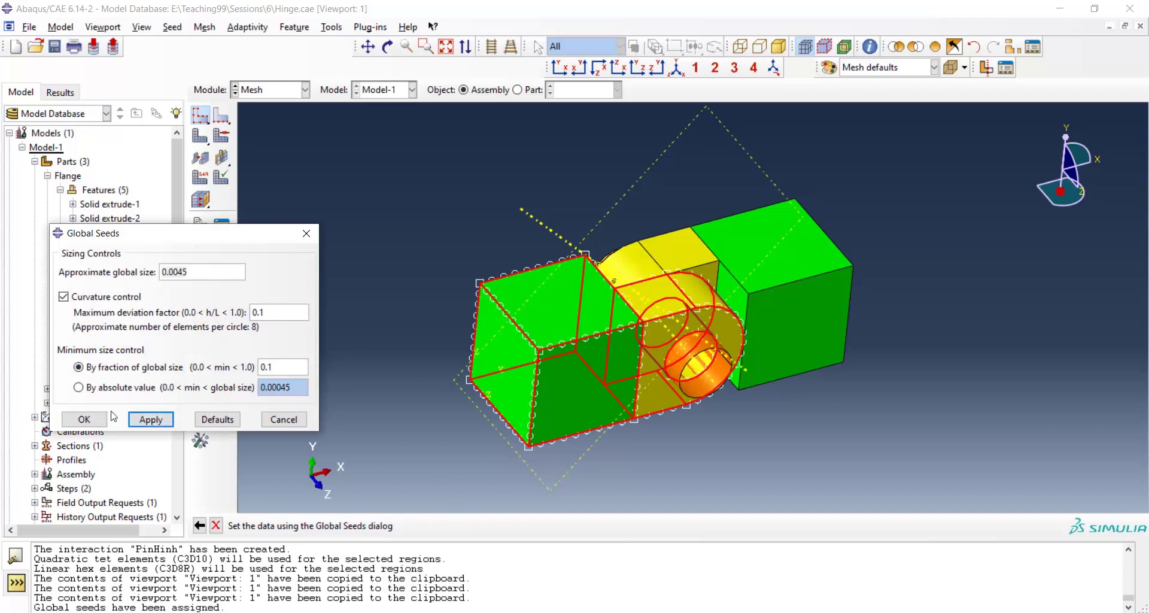
Seed the first instance with global size 0.0045 and the second with 0.004
{"action": "left_click", "coordinate": [84, 418]}
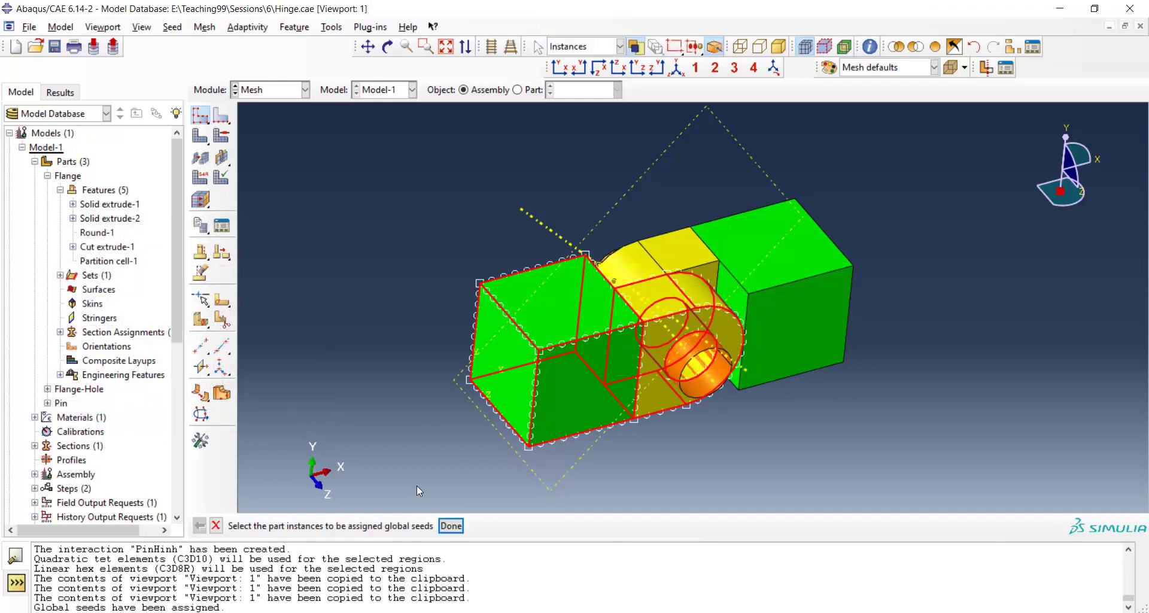
{"action": "left_click", "coordinate": [451, 526]}
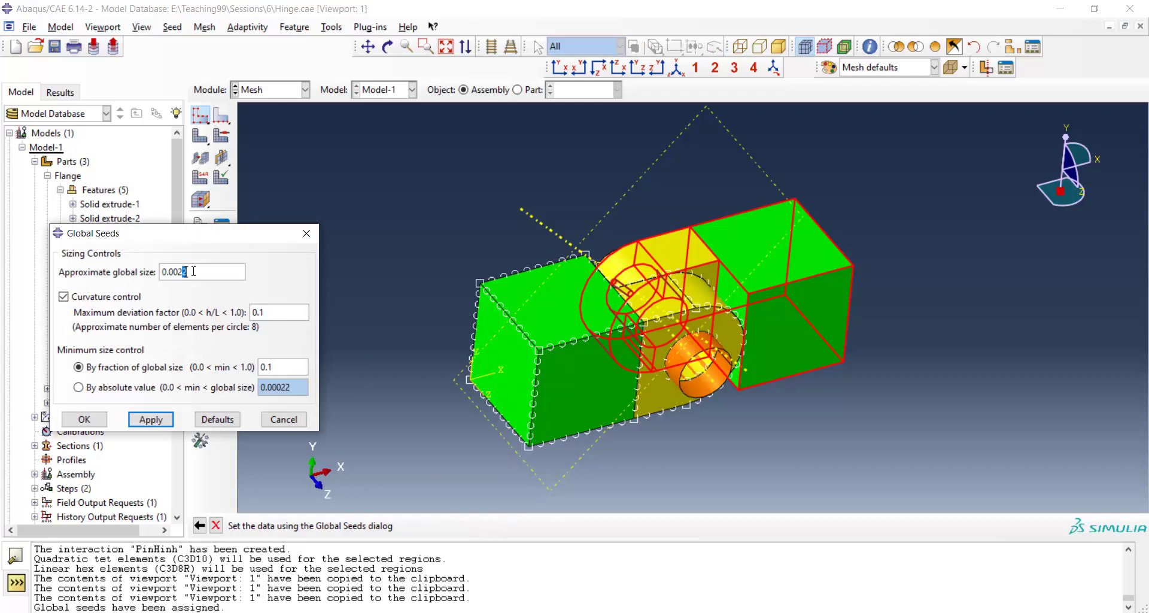
{"action": "key", "text": "BackSpace"}
{"action": "type", "text": "4"}
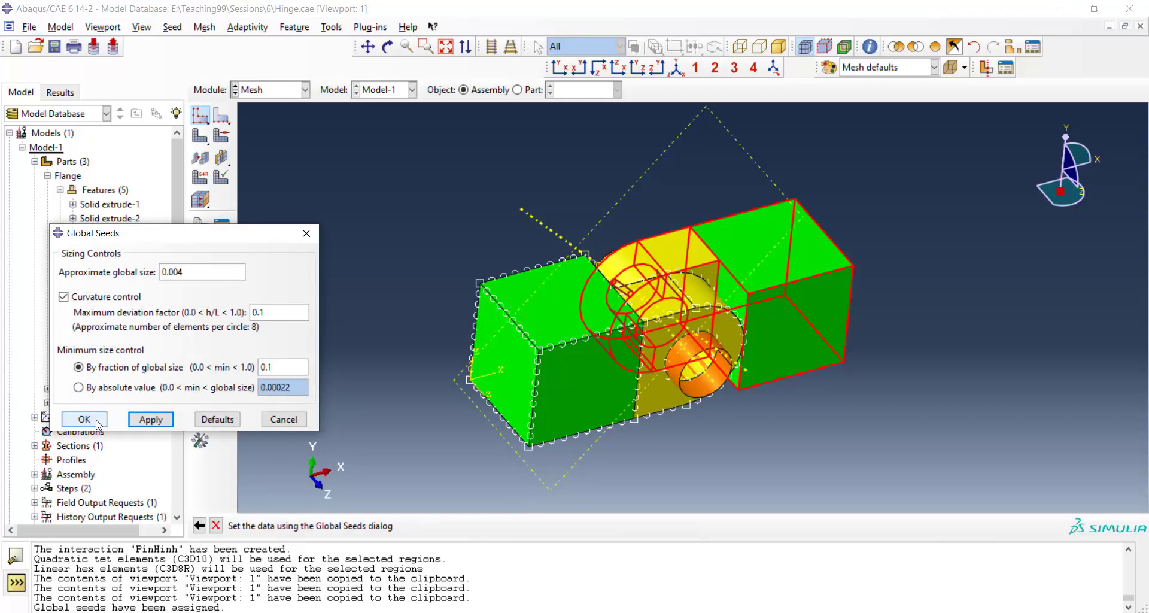
{"action": "left_click", "coordinate": [84, 419]}
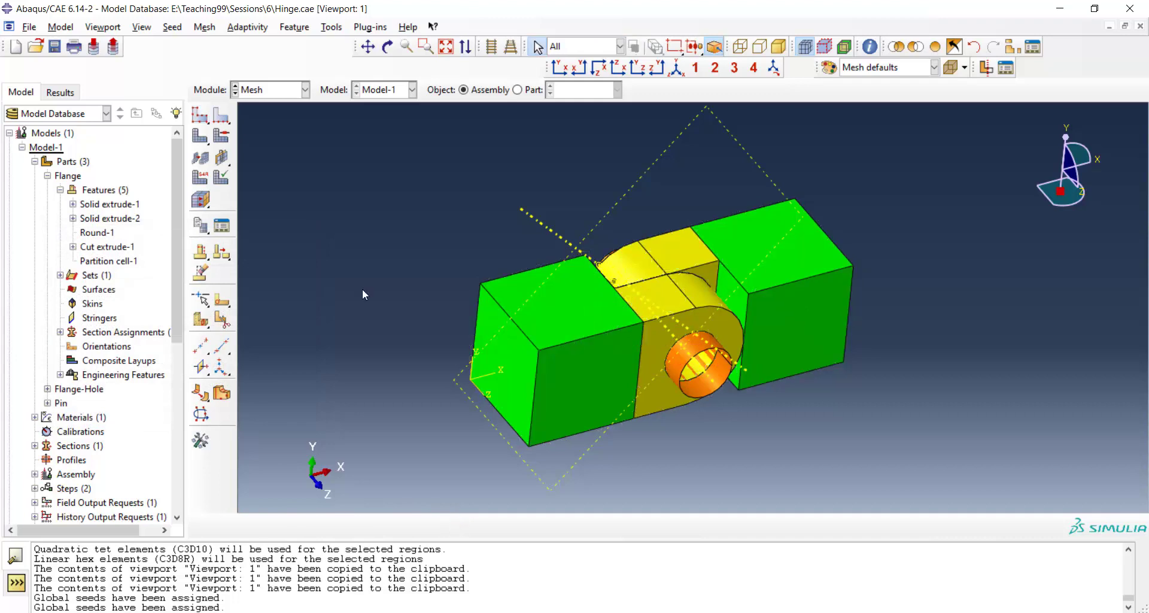
Mesh Flange-1 and Flange-Hole-1 (969 and 1593 elements) and dismiss the quality warning
{"action": "left_click", "coordinate": [200, 136]}
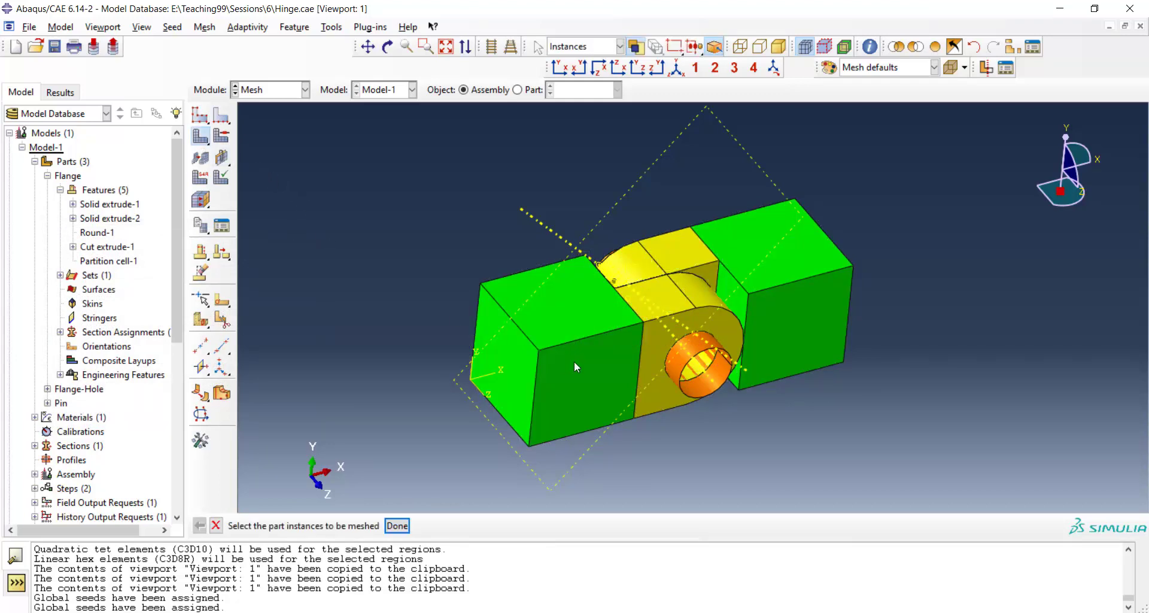
{"action": "left_click", "coordinate": [396, 525]}
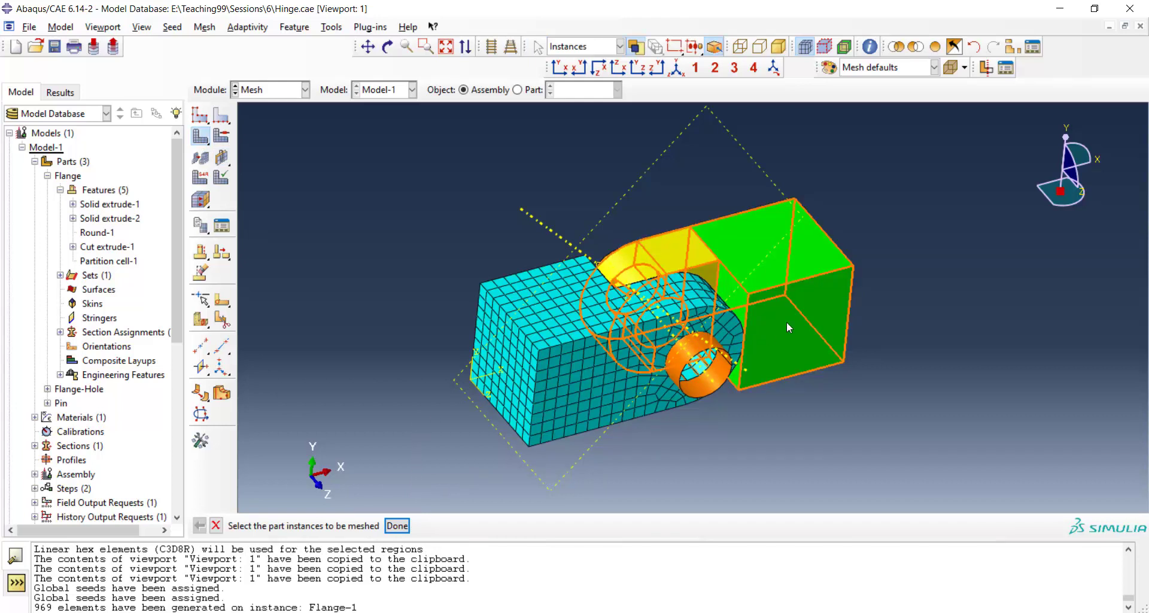
{"action": "left_click", "coordinate": [396, 526]}
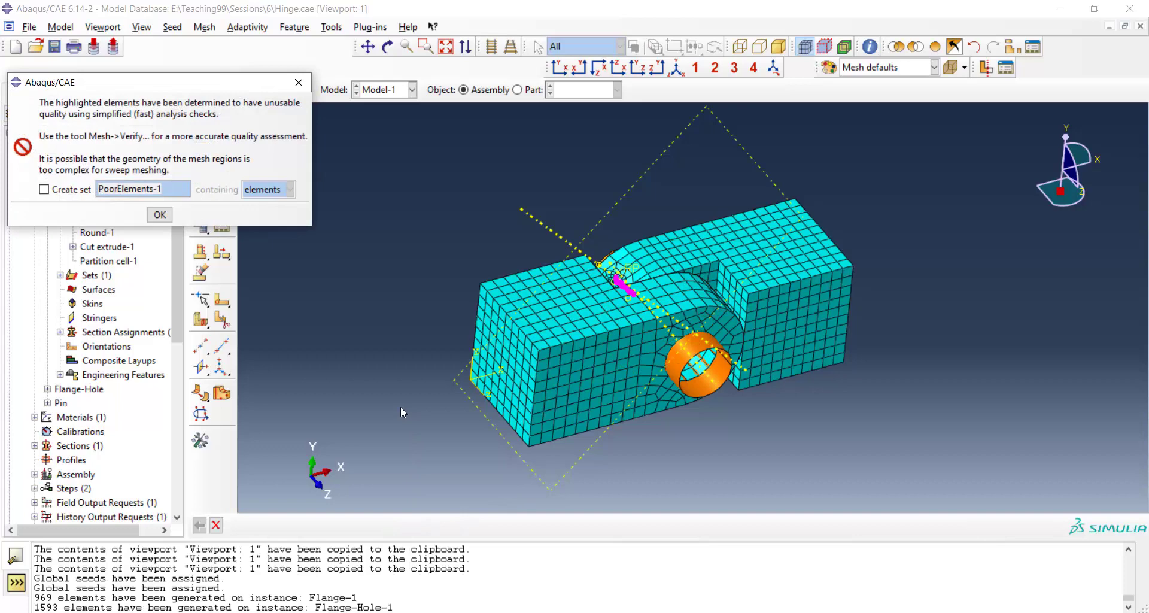
{"action": "mouse_move", "coordinate": [422, 407]}
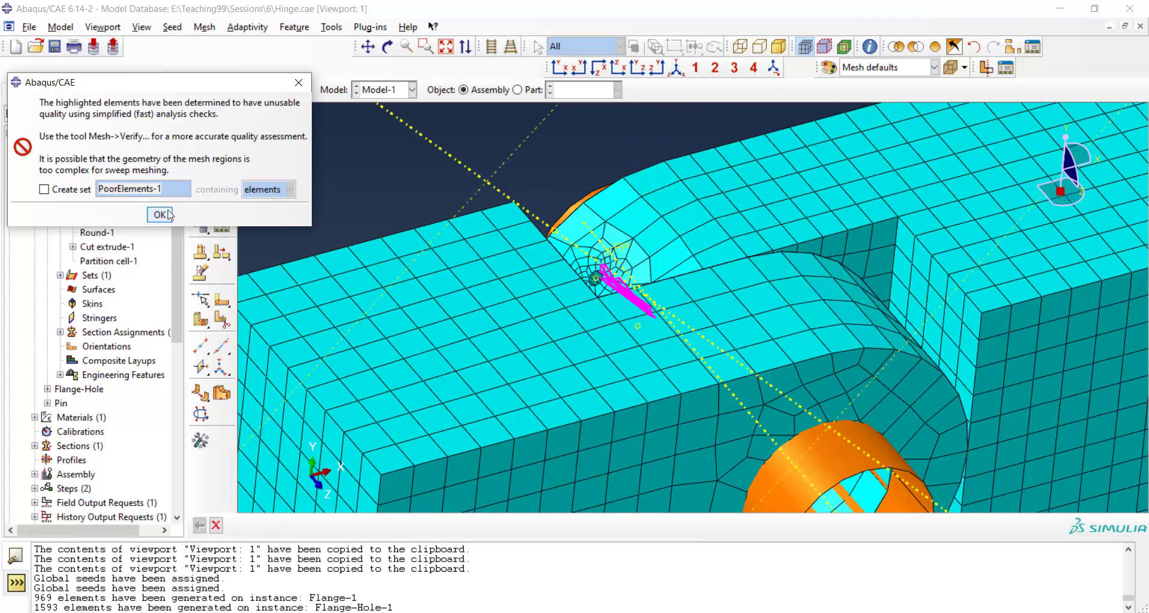
{"action": "left_click", "coordinate": [158, 215]}
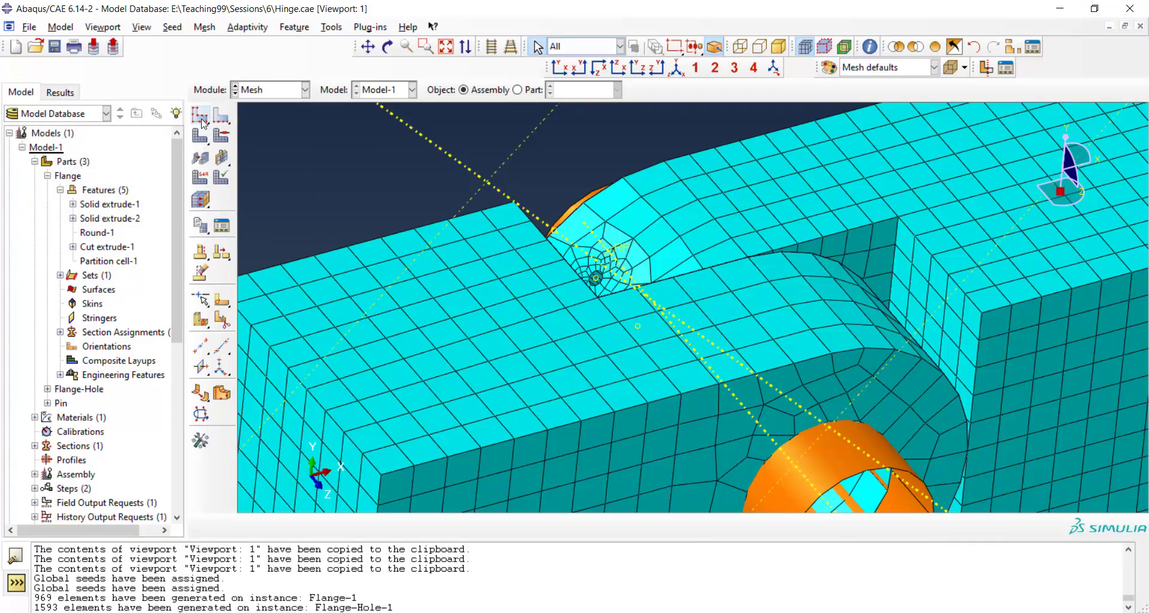
Apply Hex-dominated sweep controls to the Flange-Hole region, delete old meshes, remesh to 11485 elements
{"action": "left_click", "coordinate": [199, 114]}
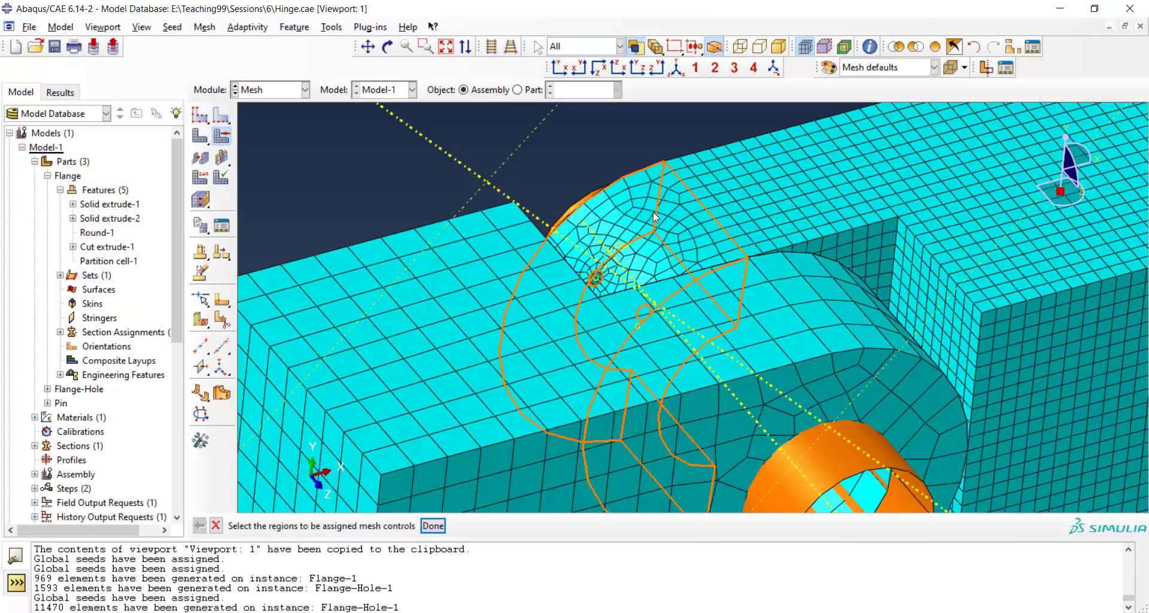
{"action": "left_click", "coordinate": [432, 526]}
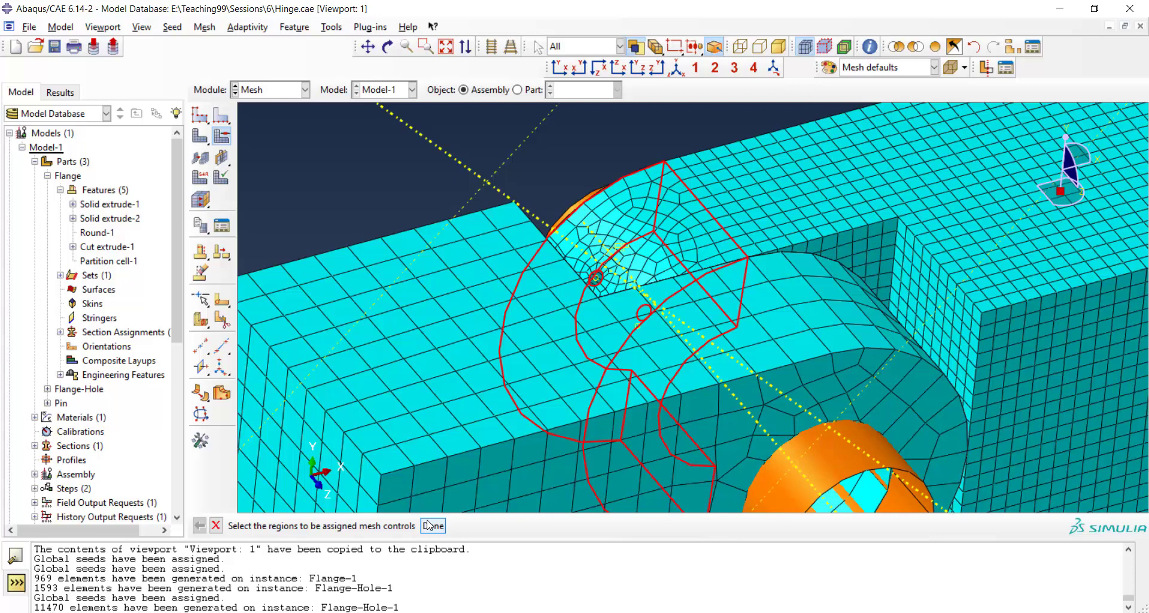
{"action": "left_click", "coordinate": [431, 525]}
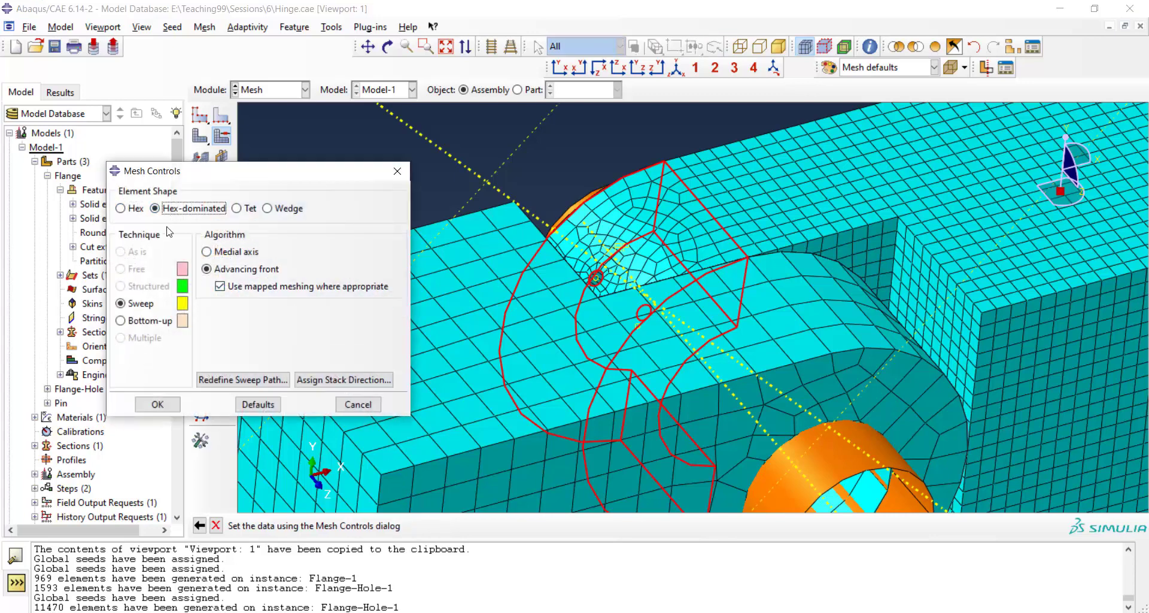
{"action": "left_click", "coordinate": [157, 404]}
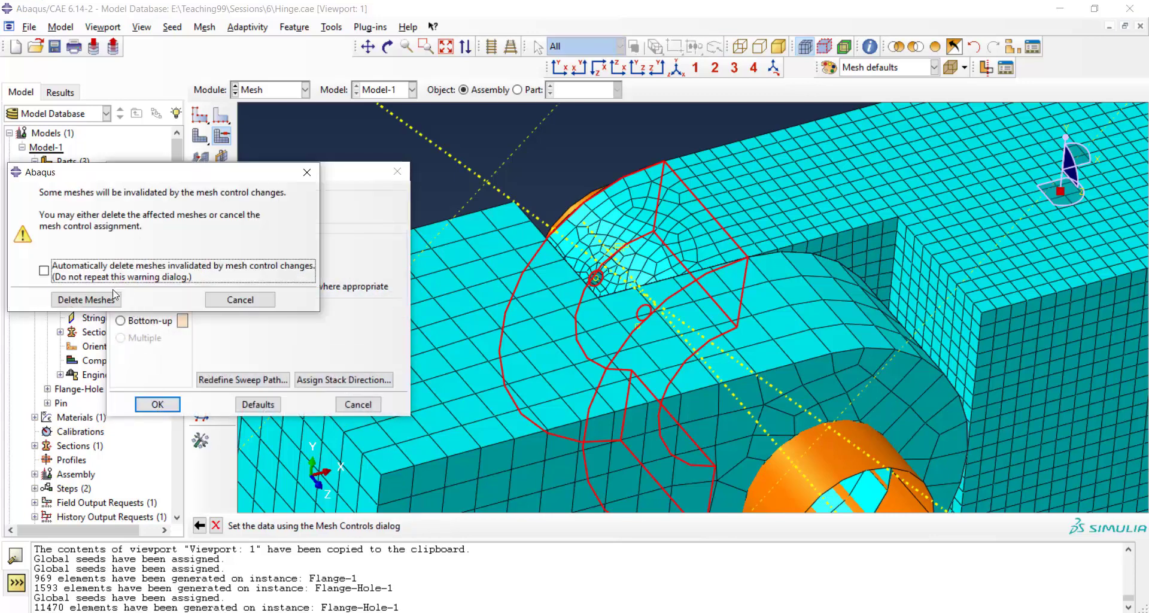
{"action": "left_click", "coordinate": [86, 299]}
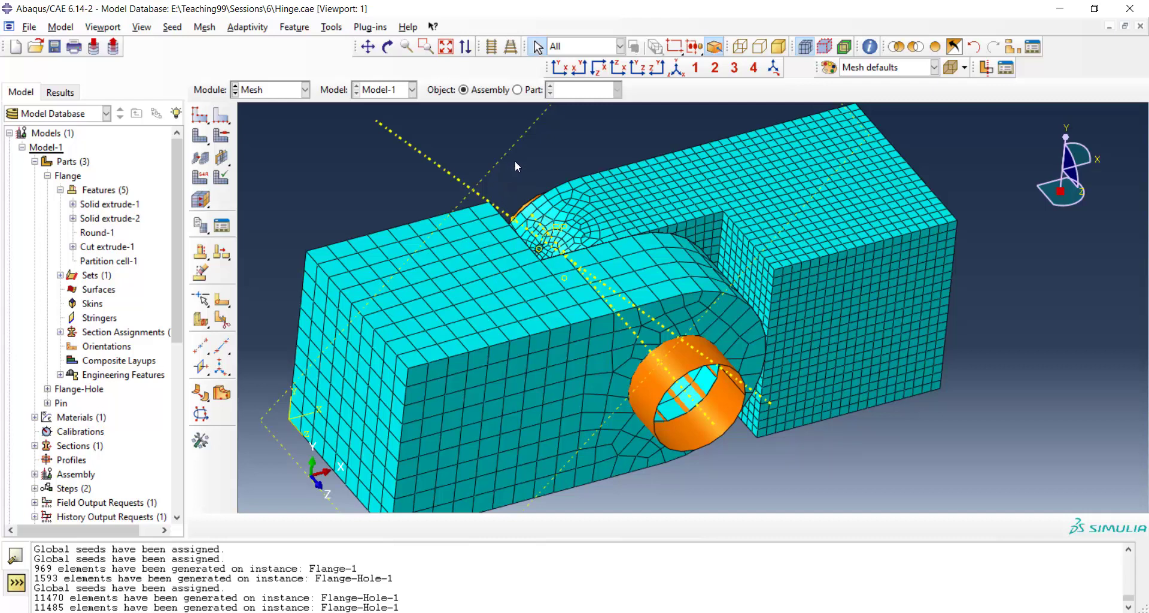
{"action": "left_click", "coordinate": [303, 88]}
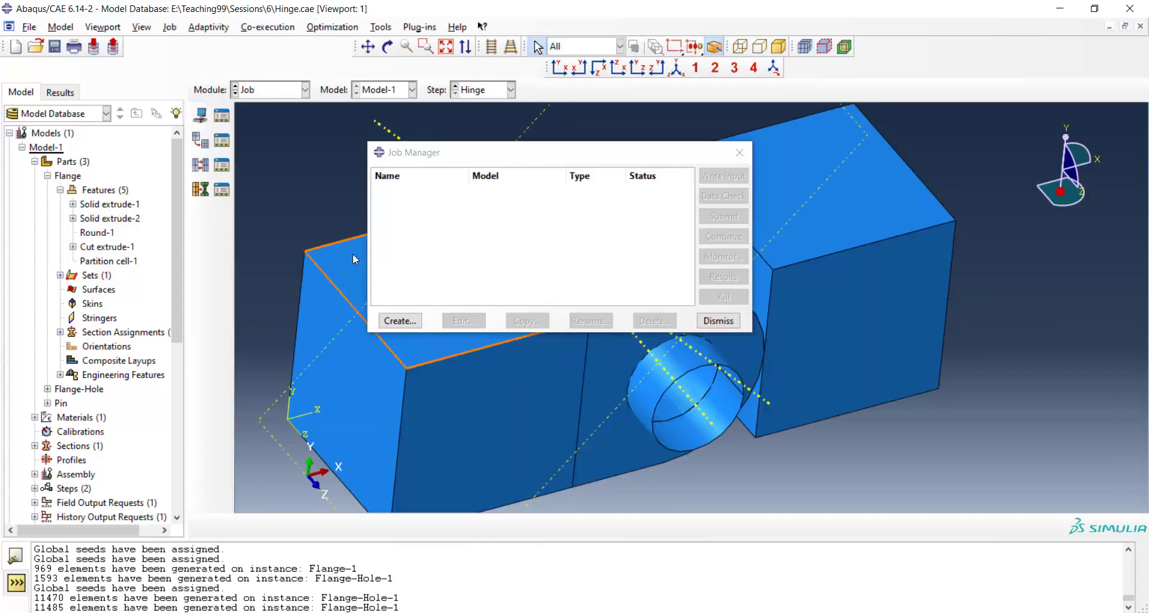
Create a job named 'Hinge' for Model-1, accepting the default full-analysis settings
{"action": "left_click", "coordinate": [399, 320]}
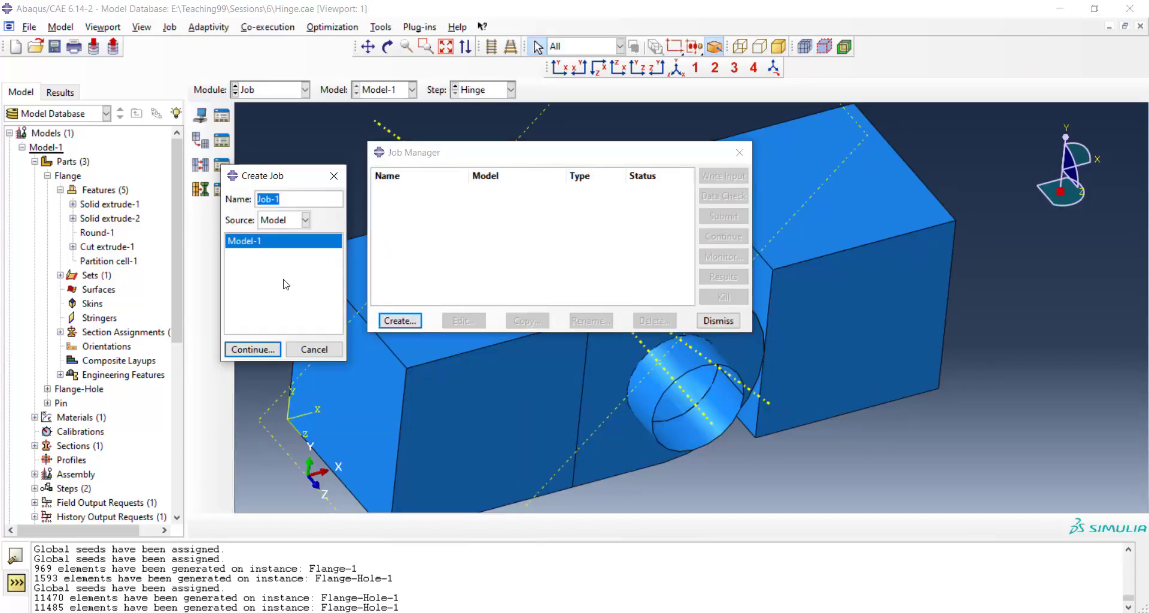
{"action": "type", "text": "Hi"}
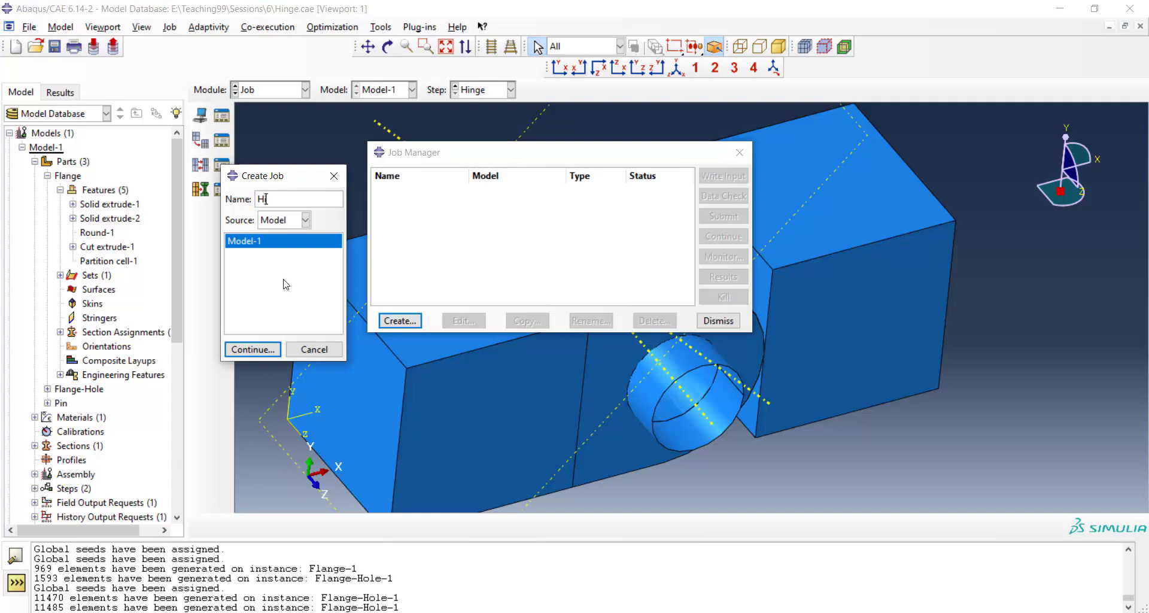
{"action": "type", "text": "ingeH"}
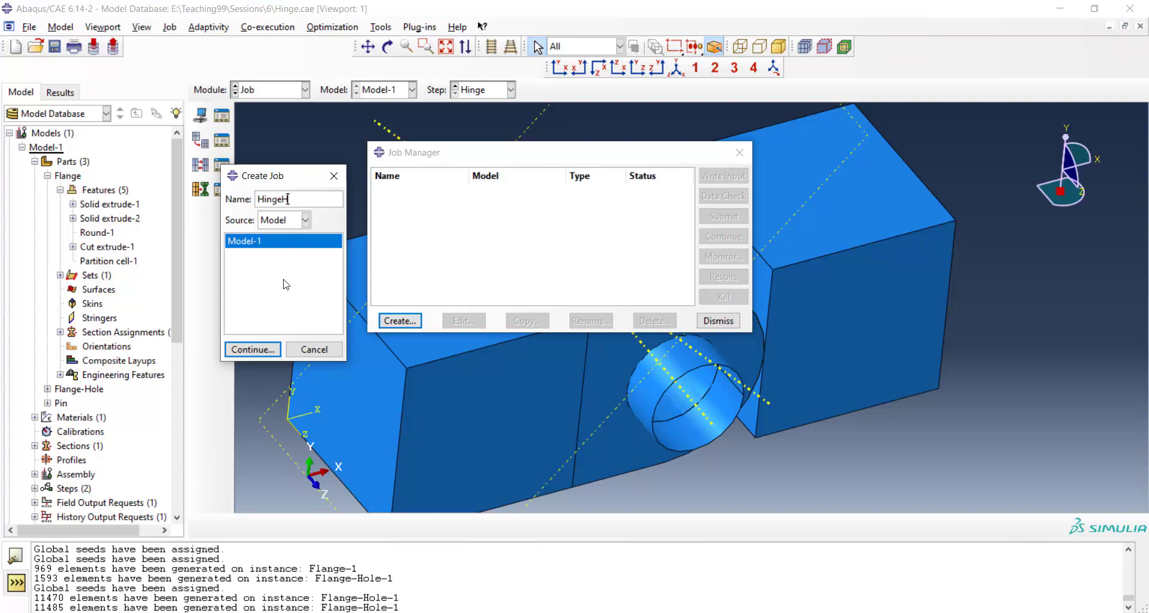
{"action": "key", "text": "BackSpace"}
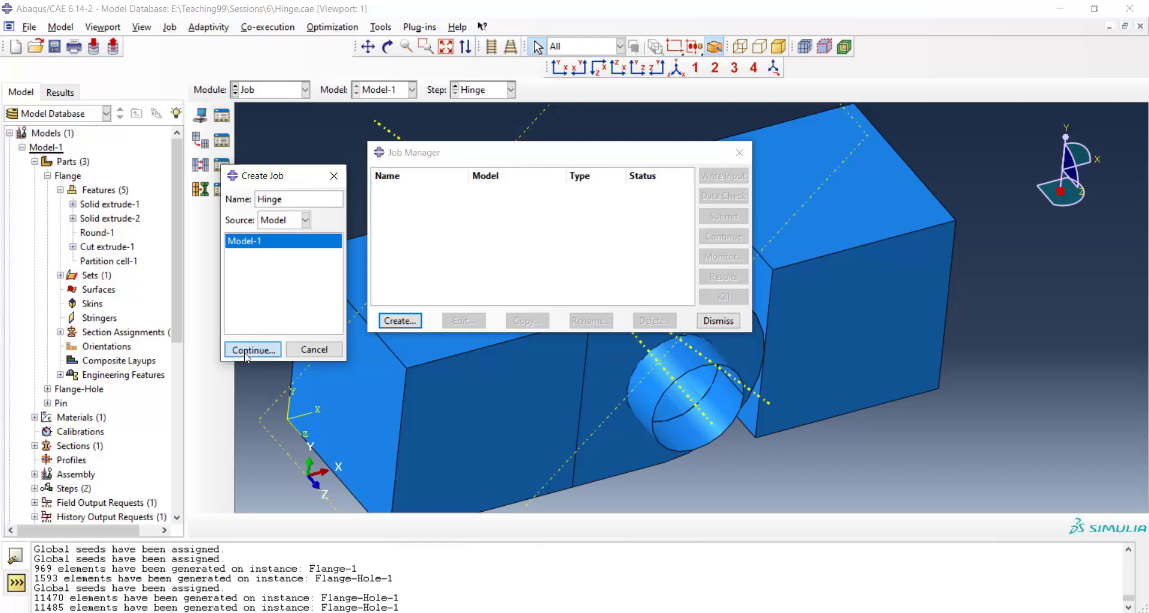
{"action": "left_click", "coordinate": [252, 349]}
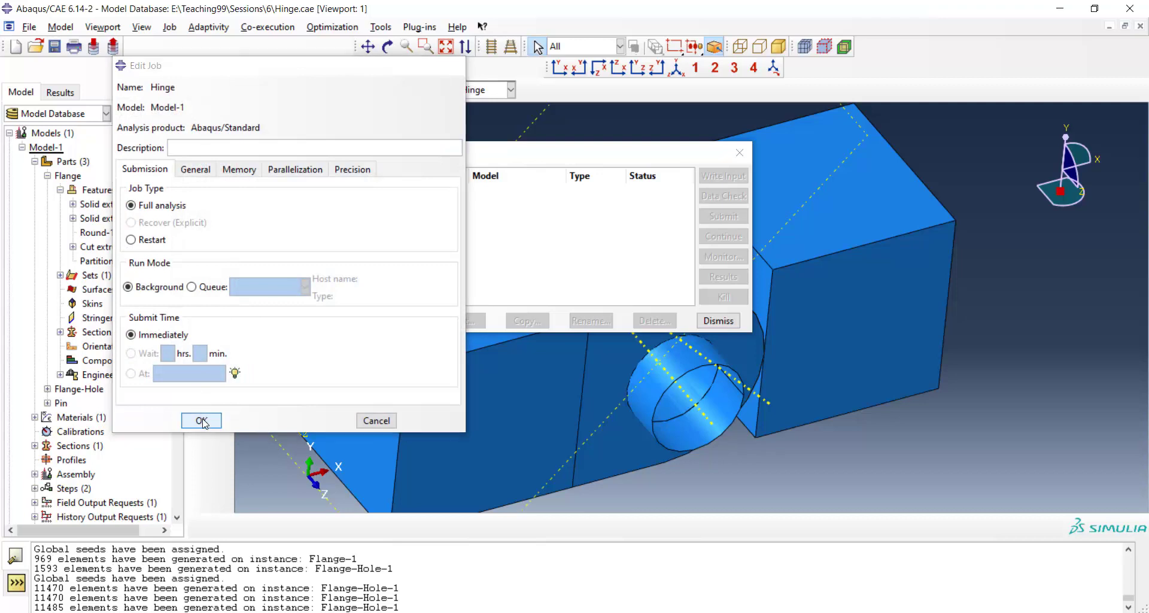
{"action": "left_click", "coordinate": [201, 420]}
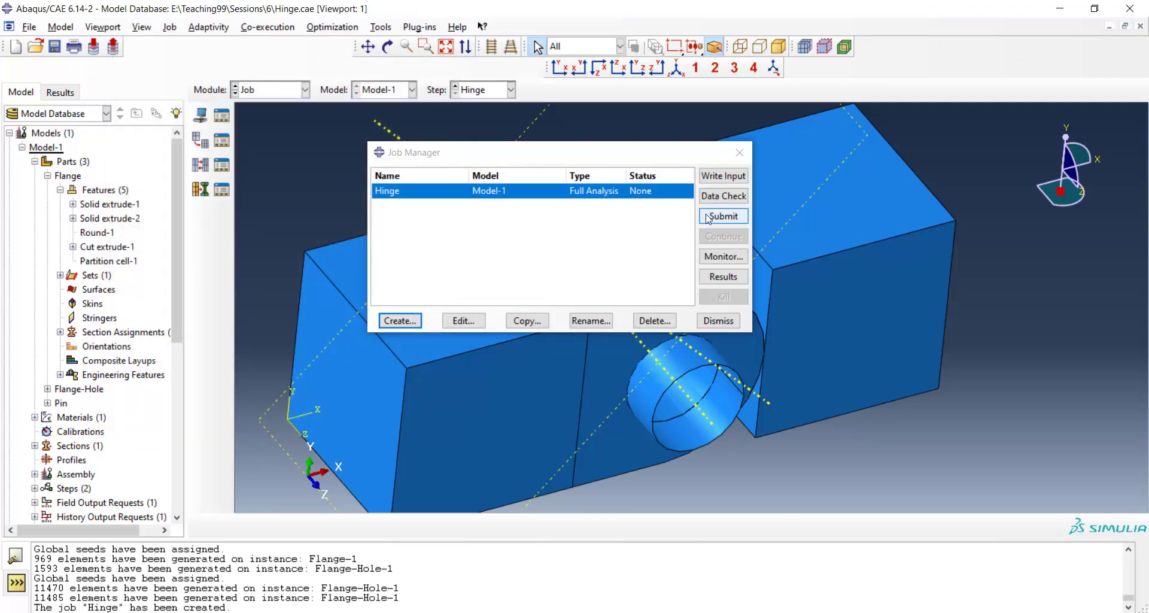
{"action": "left_click", "coordinate": [304, 88]}
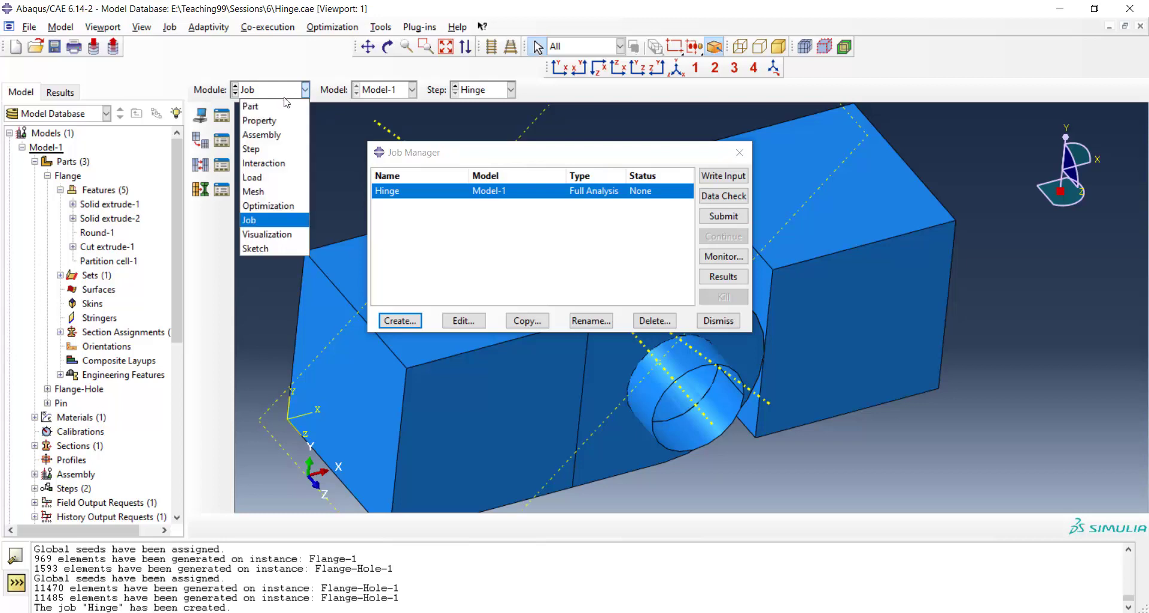
{"action": "mouse_move", "coordinate": [264, 162]}
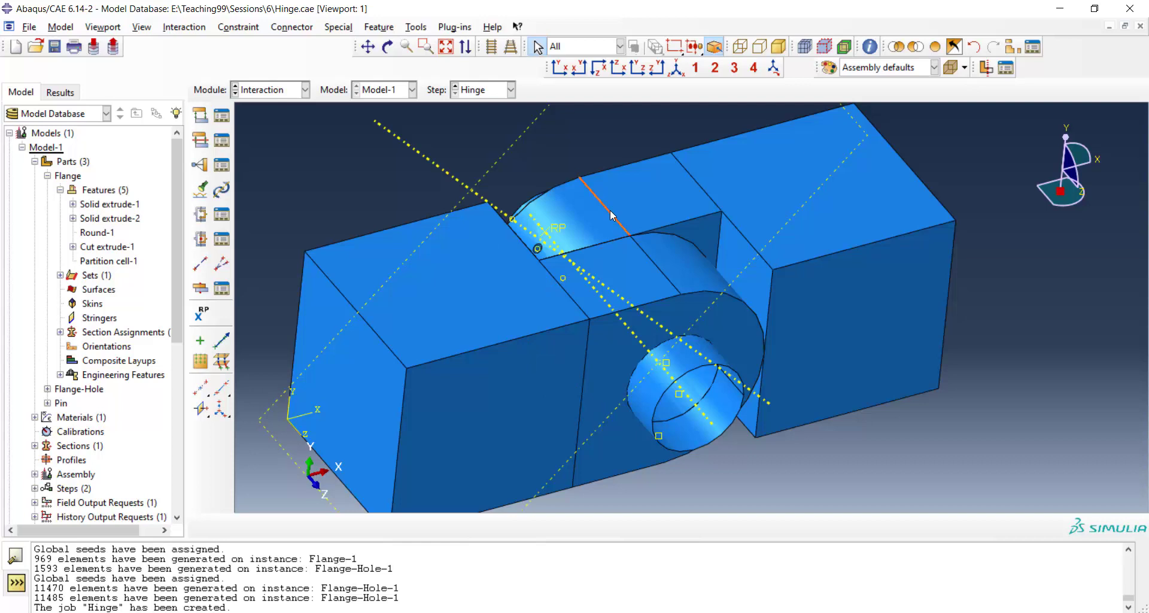
{"action": "mouse_move", "coordinate": [558, 146]}
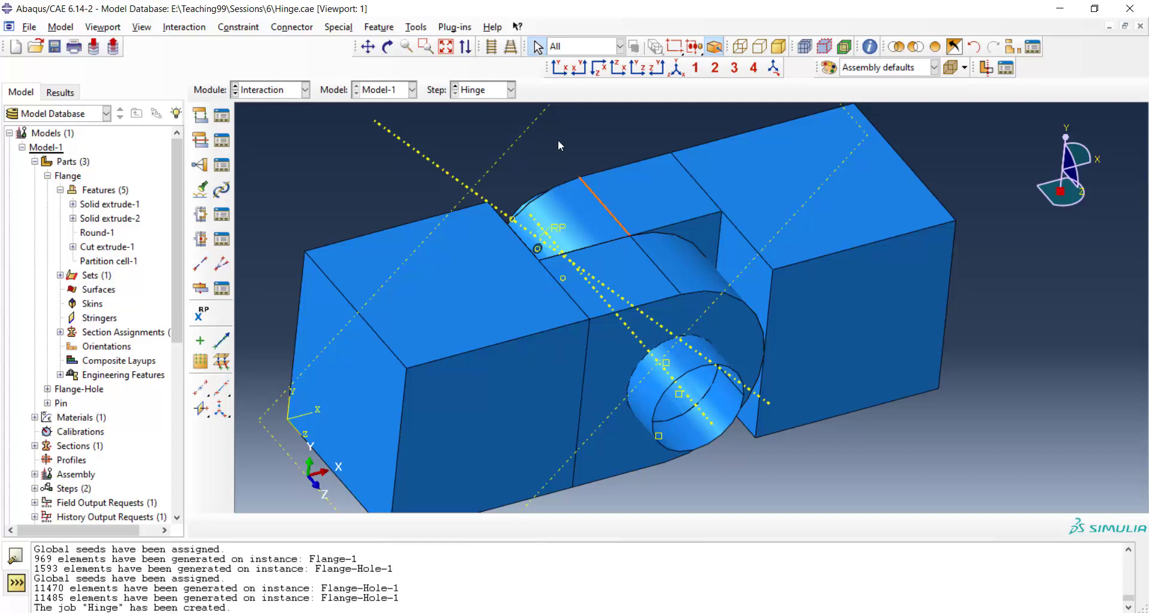
Edit the HingeHole surface in the Surface Manager to cover the two flange hole faces
{"action": "left_click", "coordinate": [415, 27]}
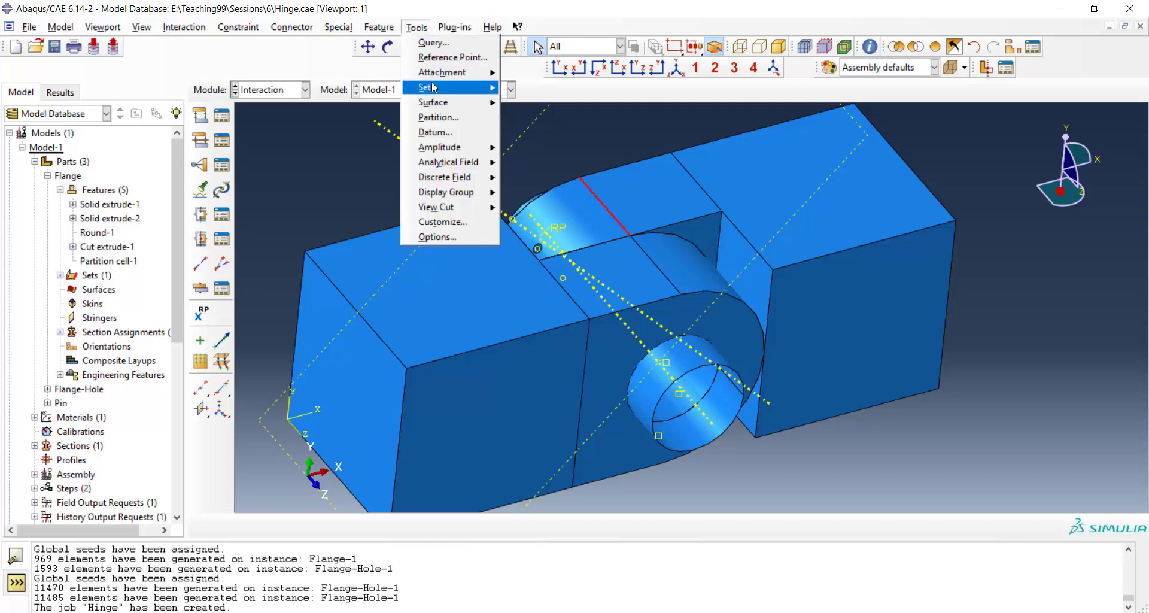
{"action": "mouse_move", "coordinate": [432, 102]}
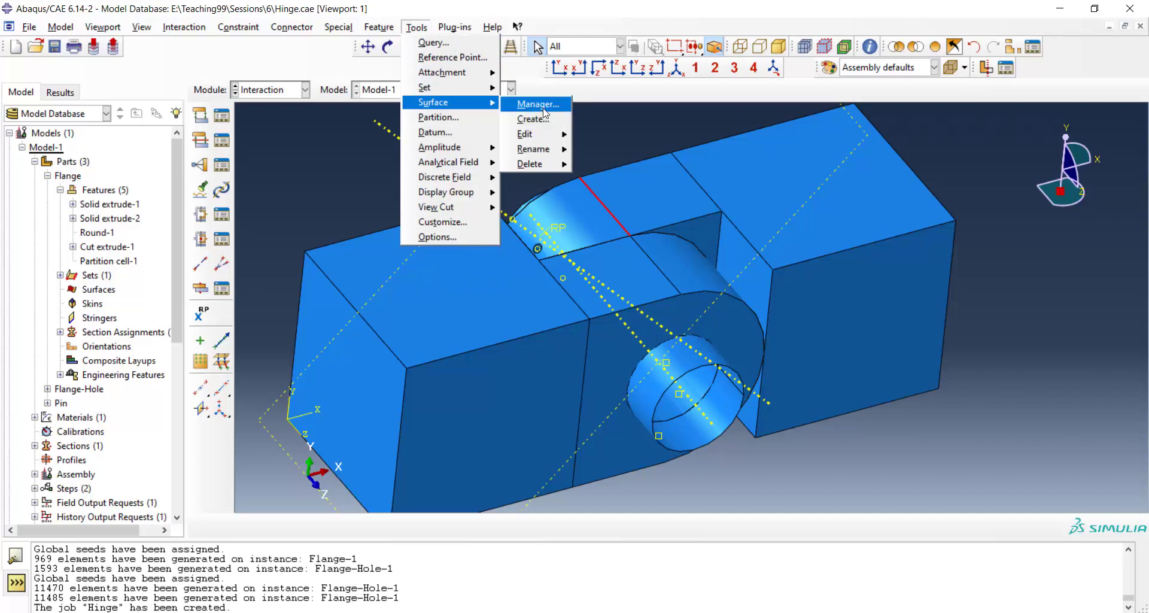
{"action": "left_click", "coordinate": [535, 103]}
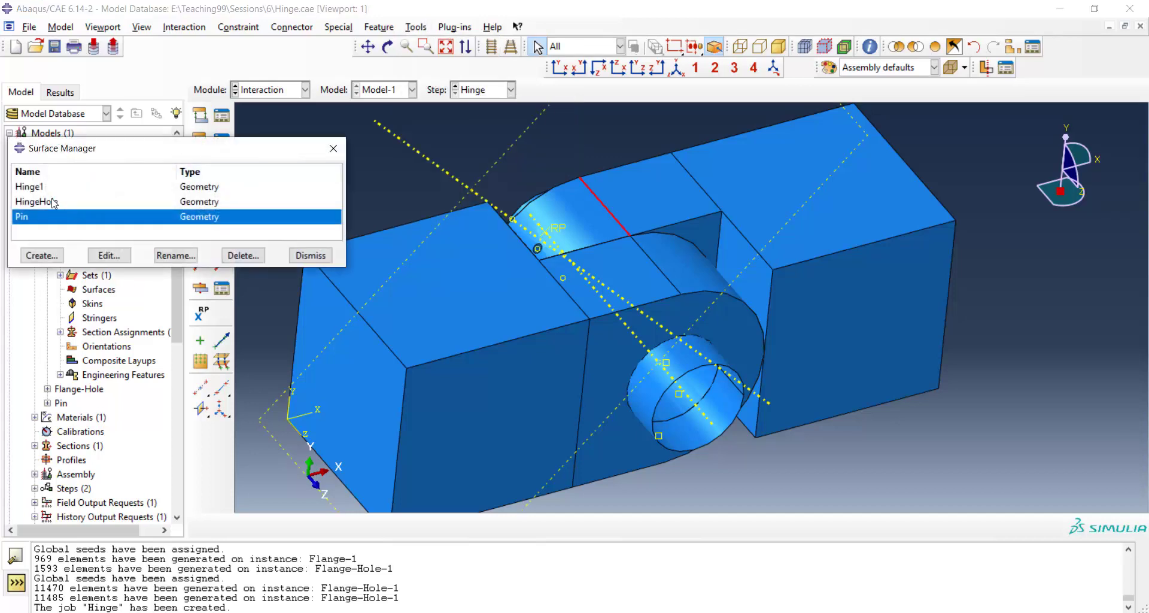
{"action": "left_click", "coordinate": [107, 255]}
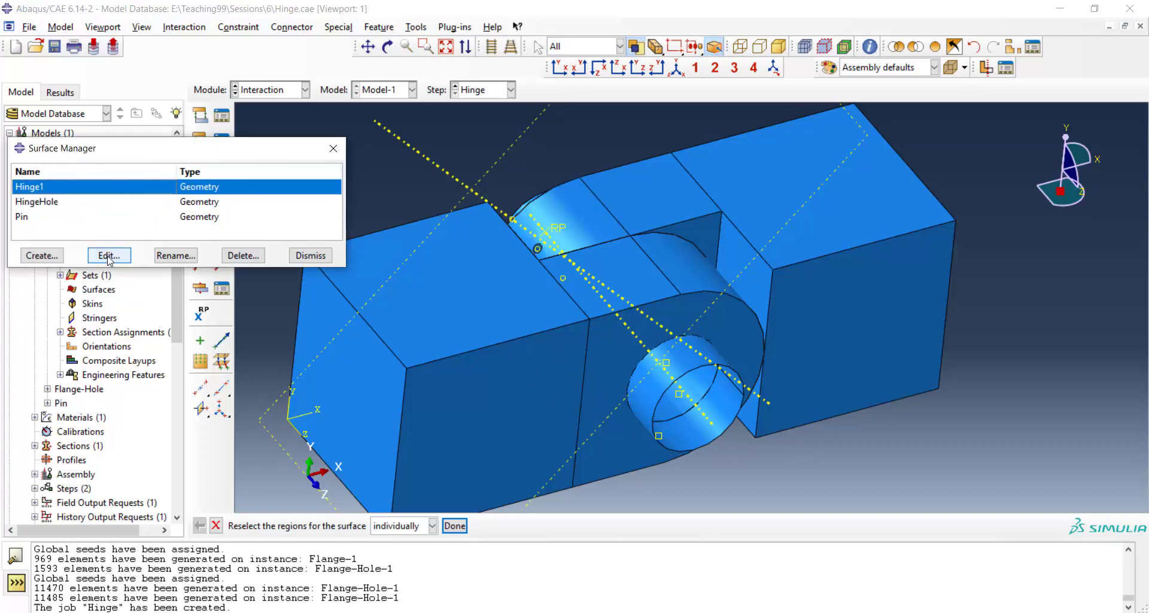
{"action": "left_click", "coordinate": [37, 202]}
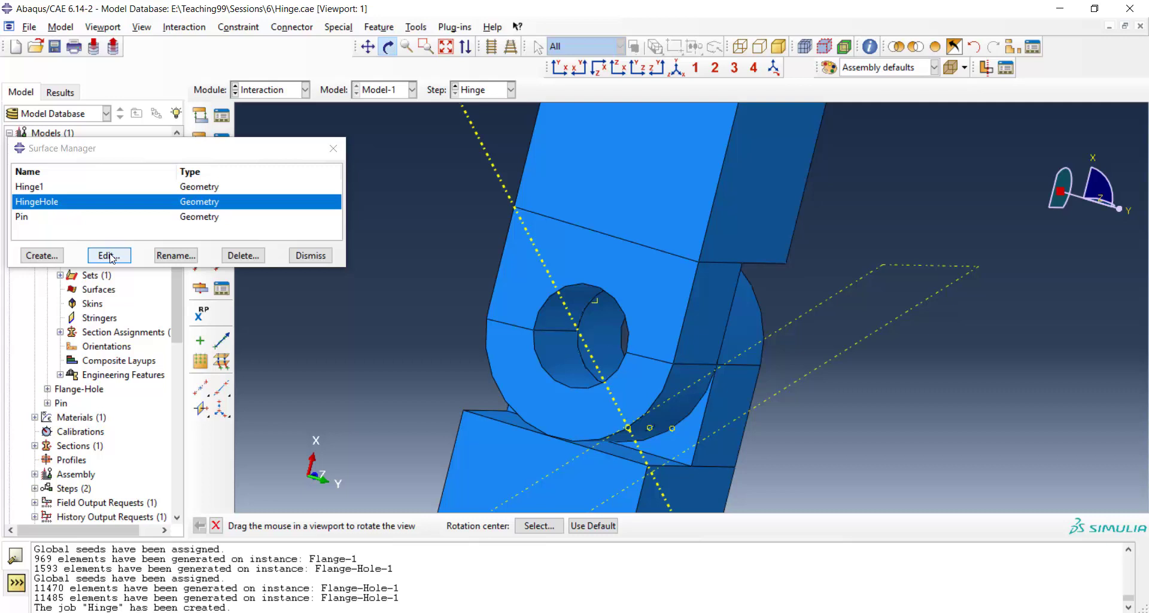
{"action": "left_click", "coordinate": [107, 255]}
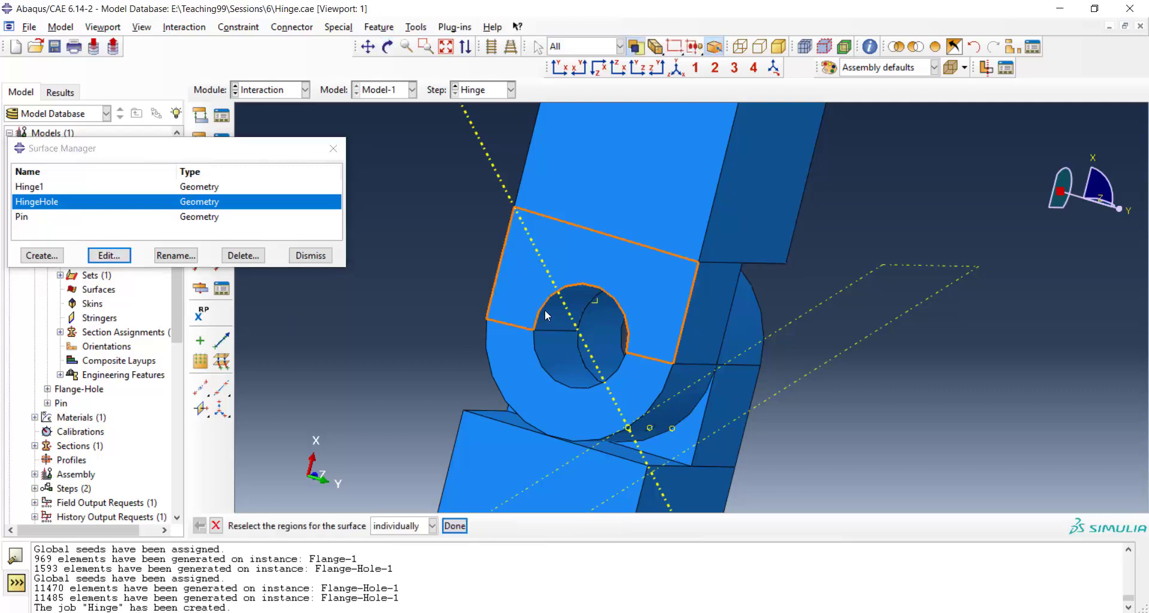
{"action": "left_click", "coordinate": [553, 316]}
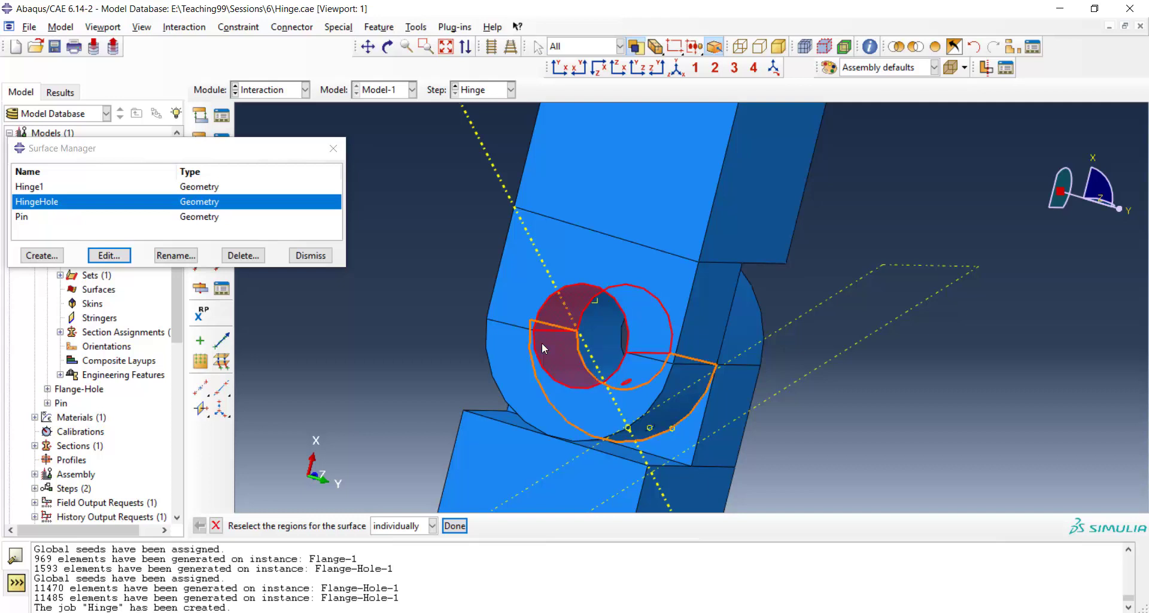
{"action": "left_click", "coordinate": [454, 525]}
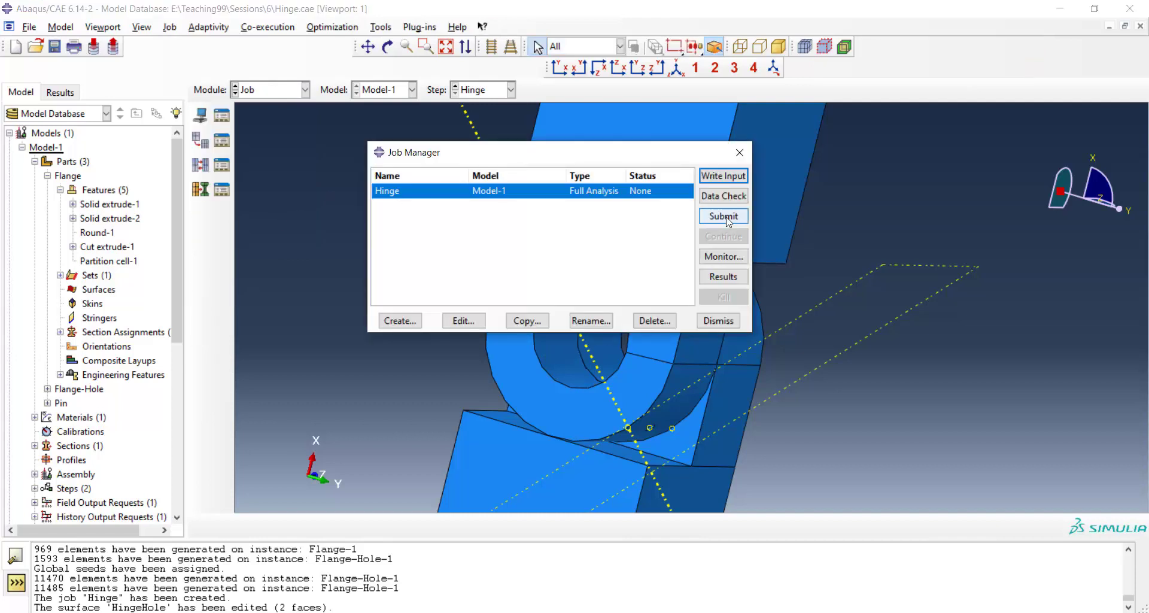
Submit the Hinge job from the Job Manager
{"action": "left_click", "coordinate": [722, 216]}
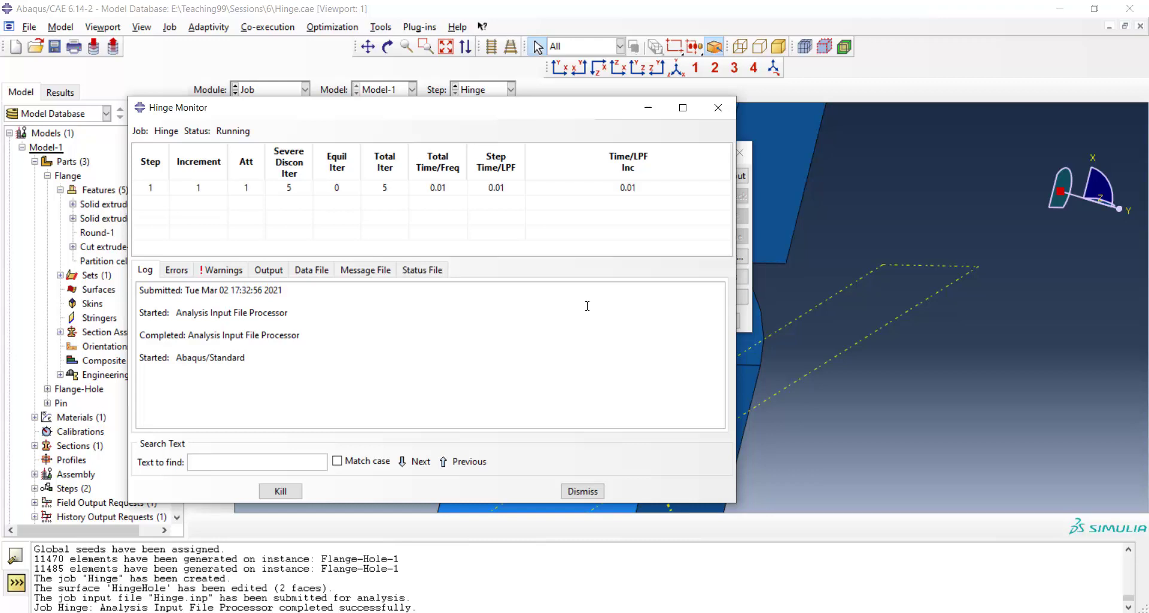
{"action": "mouse_move", "coordinate": [552, 277]}
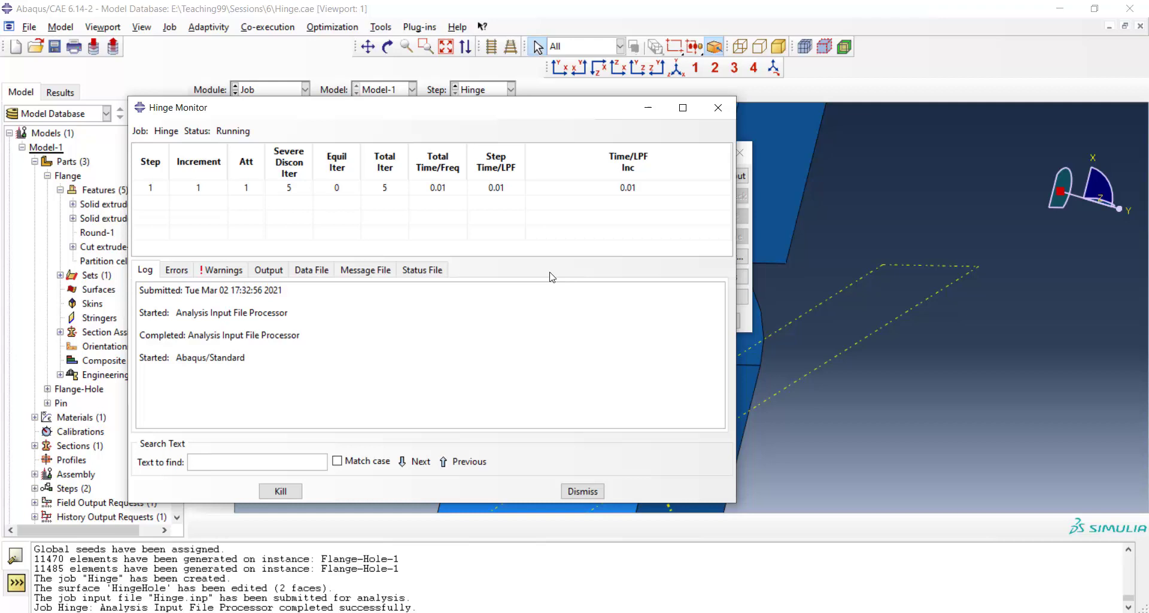
{"action": "mouse_move", "coordinate": [469, 196]}
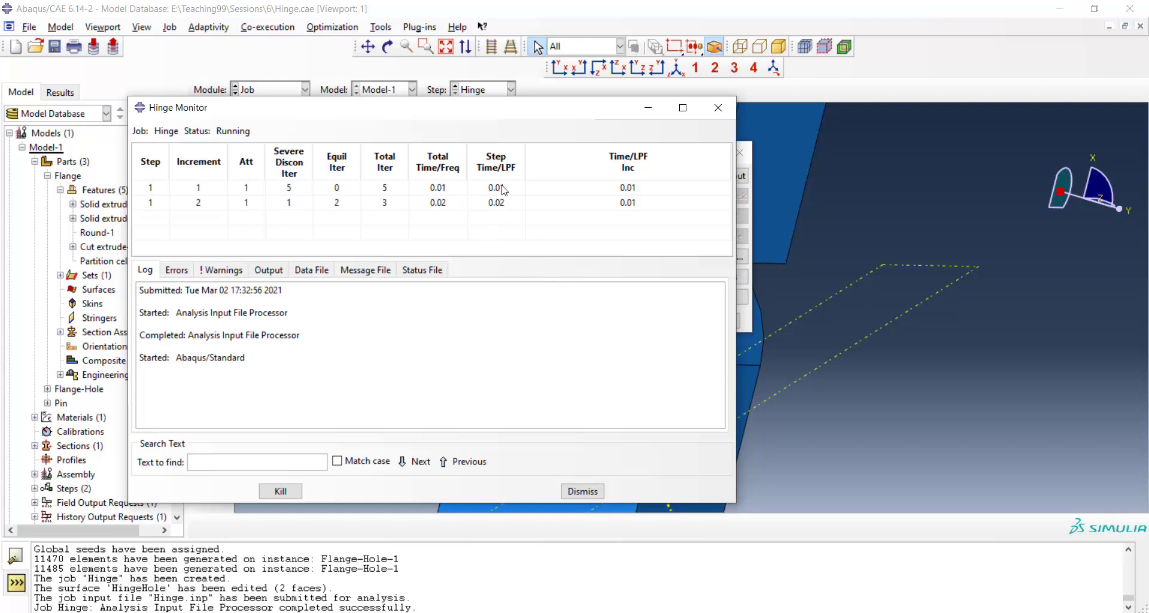
{"action": "mouse_move", "coordinate": [299, 193]}
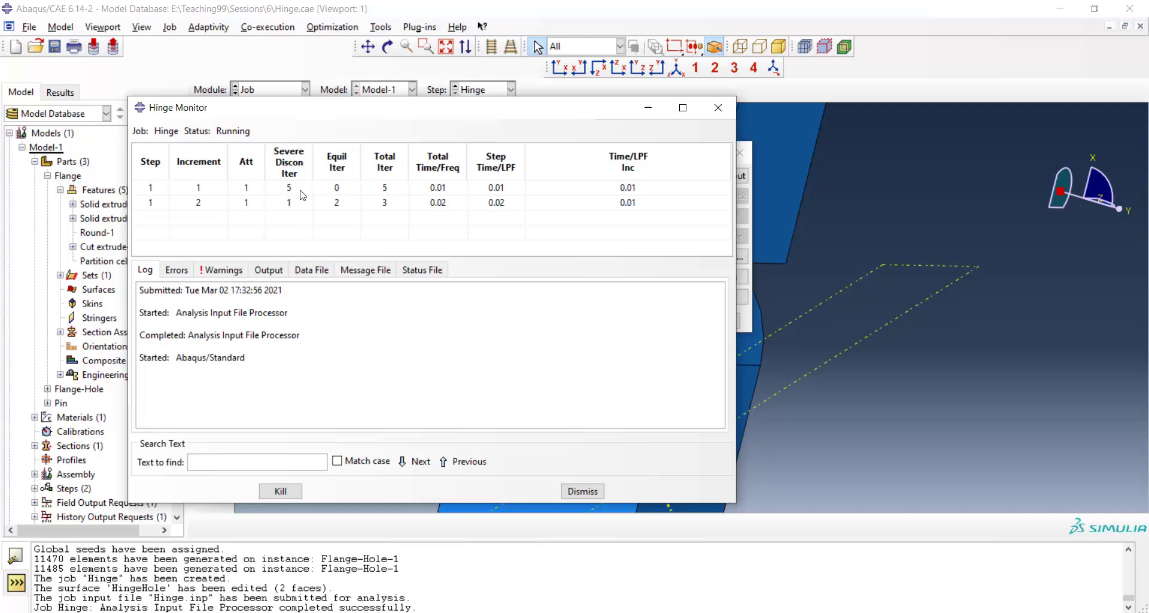
{"action": "mouse_move", "coordinate": [297, 193]}
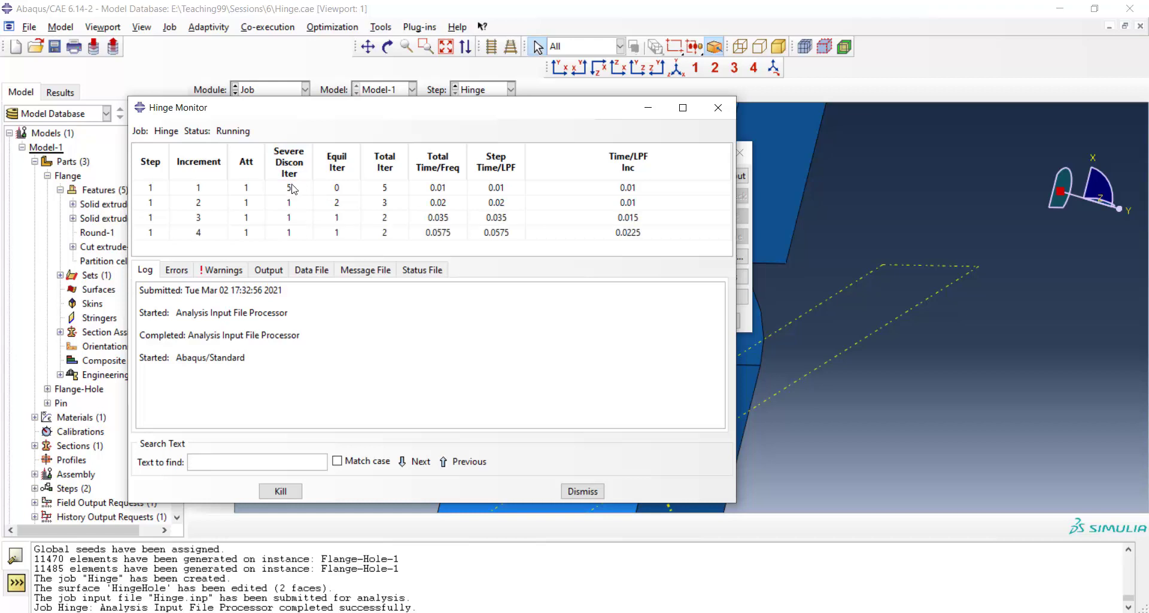
{"action": "mouse_move", "coordinate": [247, 192]}
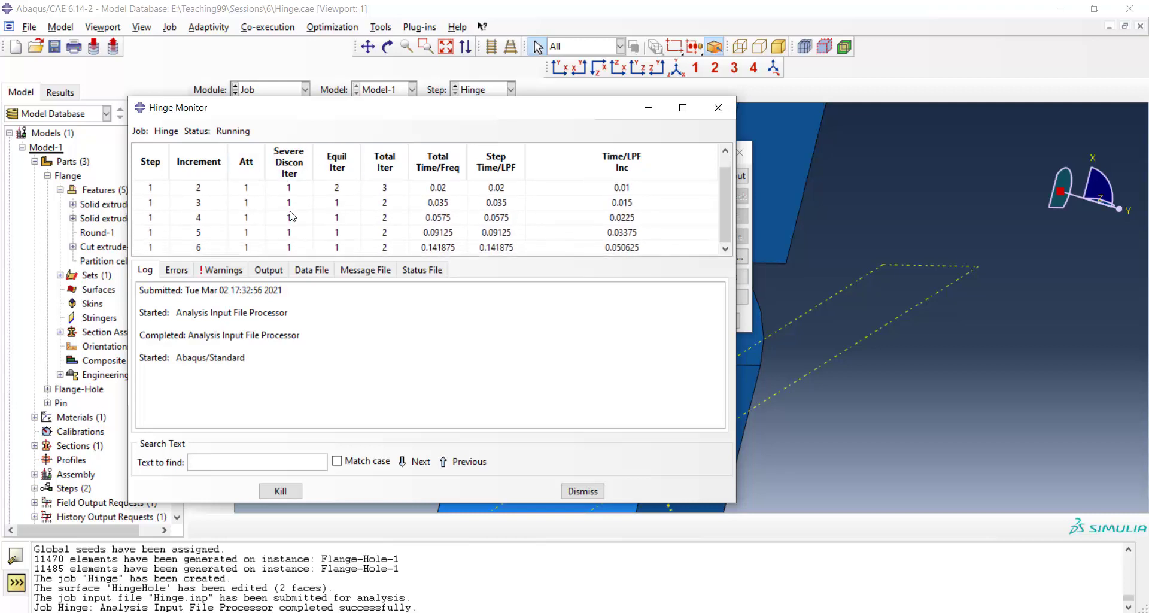
{"action": "mouse_move", "coordinate": [295, 242]}
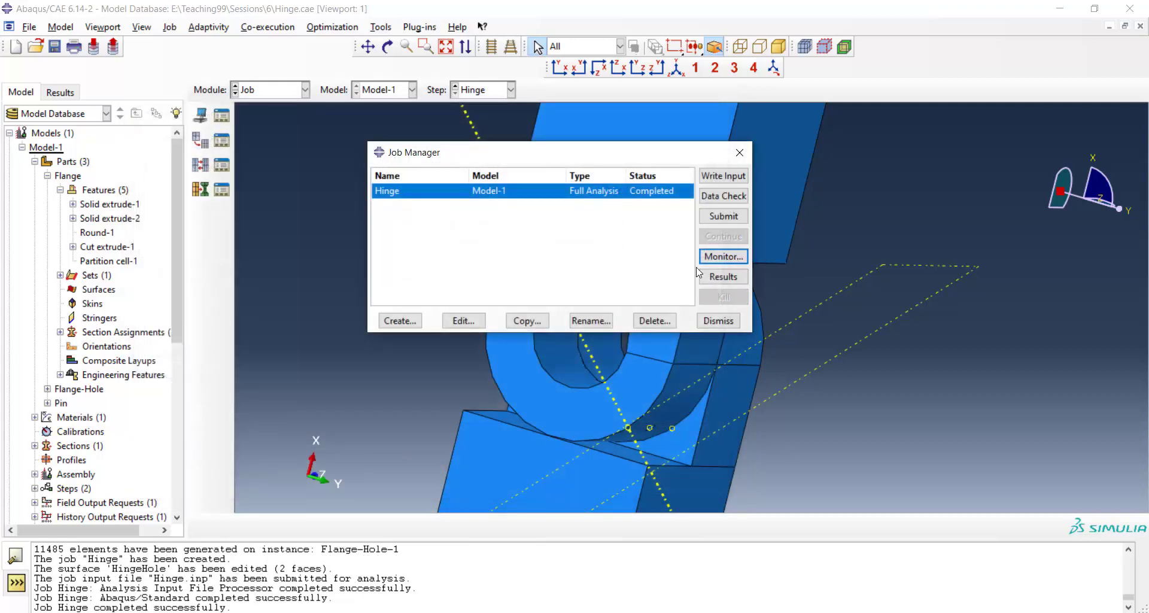
Open the Hinge results and plot S, Mises contours on the deformed shape
{"action": "left_click", "coordinate": [722, 276]}
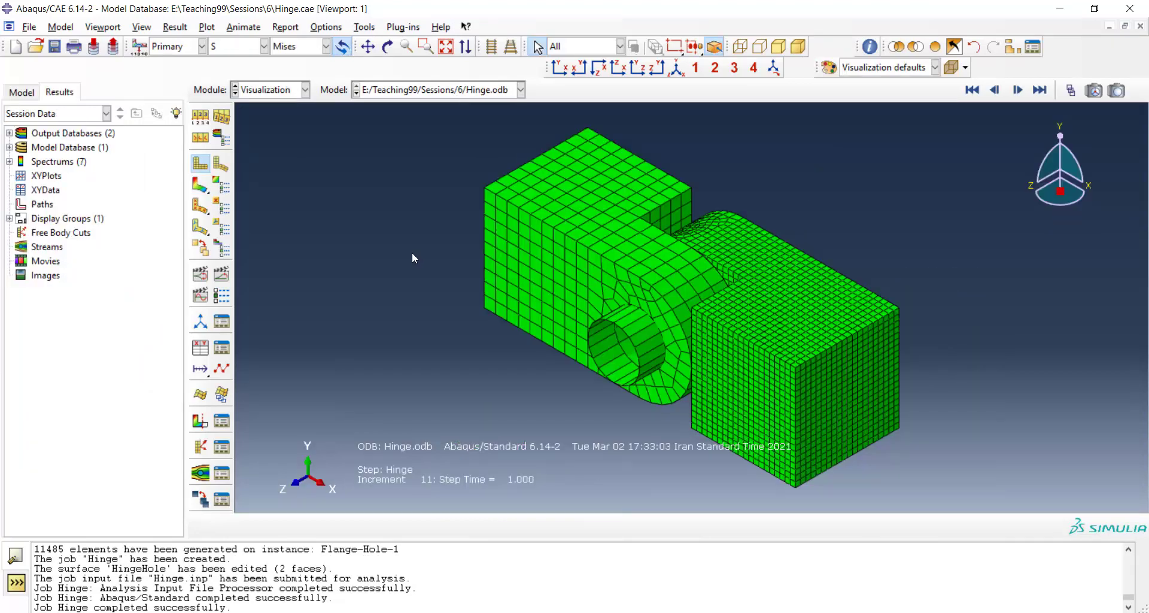
{"action": "left_click", "coordinate": [201, 183]}
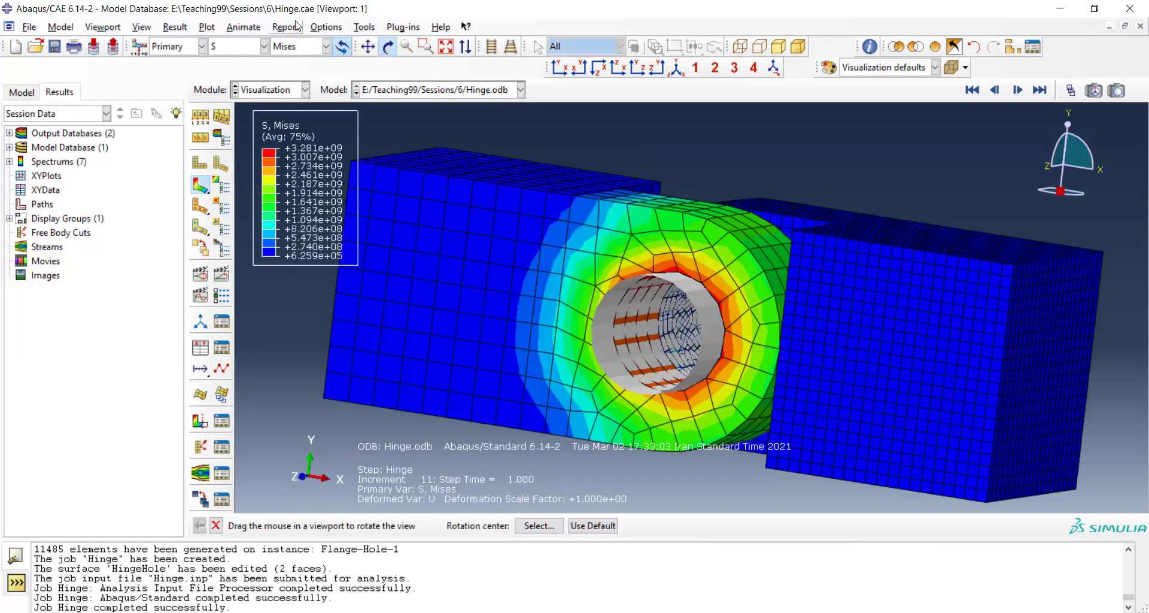
{"action": "left_click", "coordinate": [262, 46]}
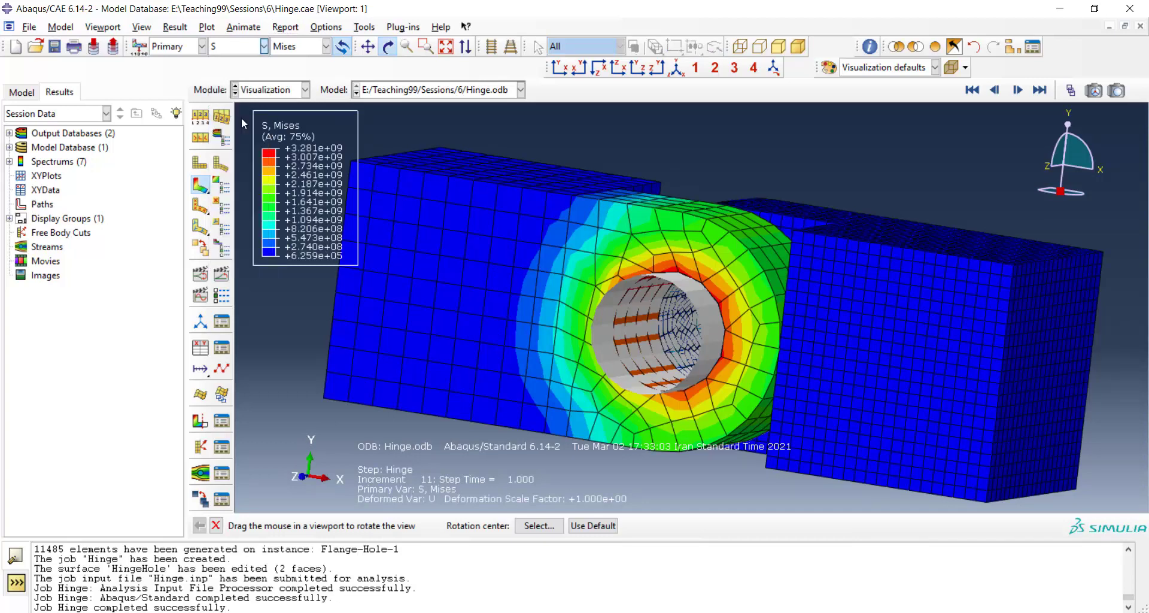
{"action": "left_click", "coordinate": [264, 47]}
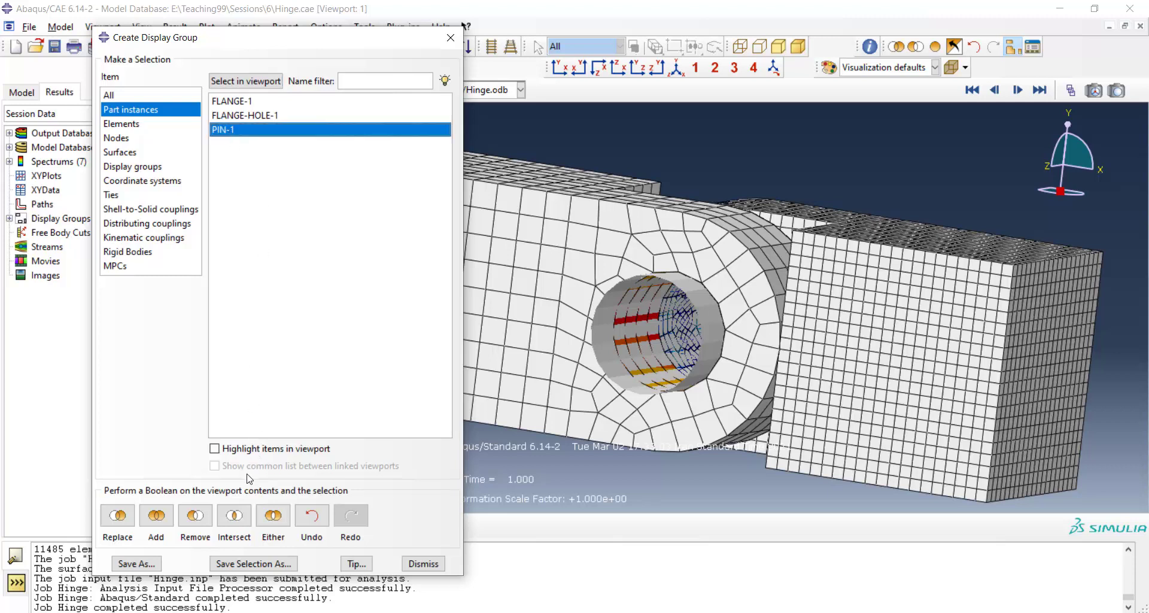
Remove PIN-1 from the display and switch the contour variable to CPRESS
{"action": "left_click", "coordinate": [194, 515]}
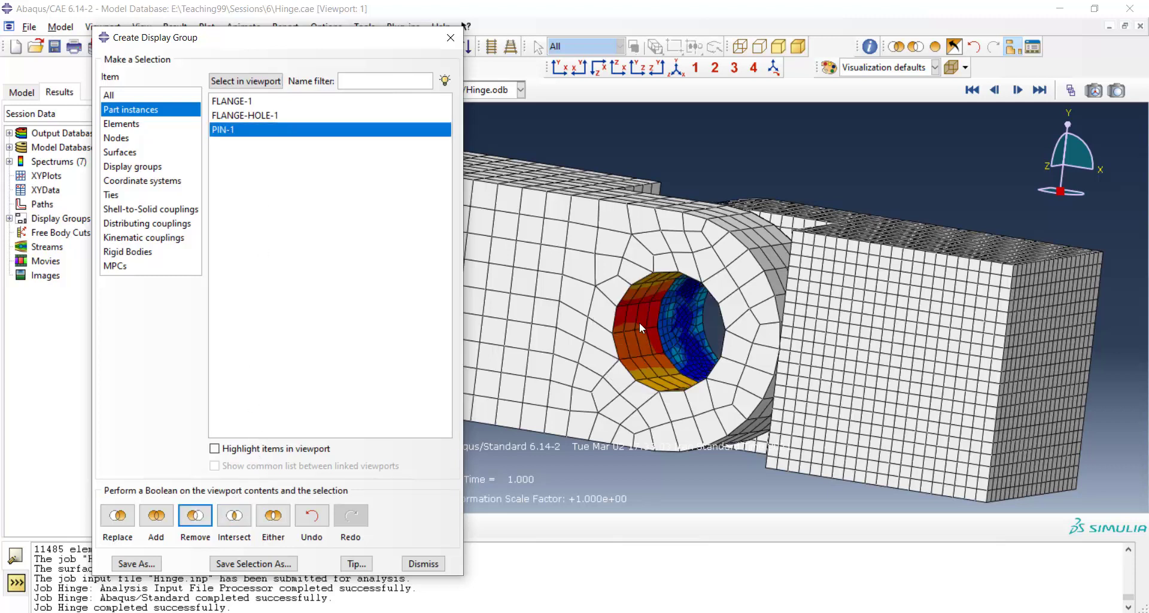
{"action": "mouse_move", "coordinate": [493, 141]}
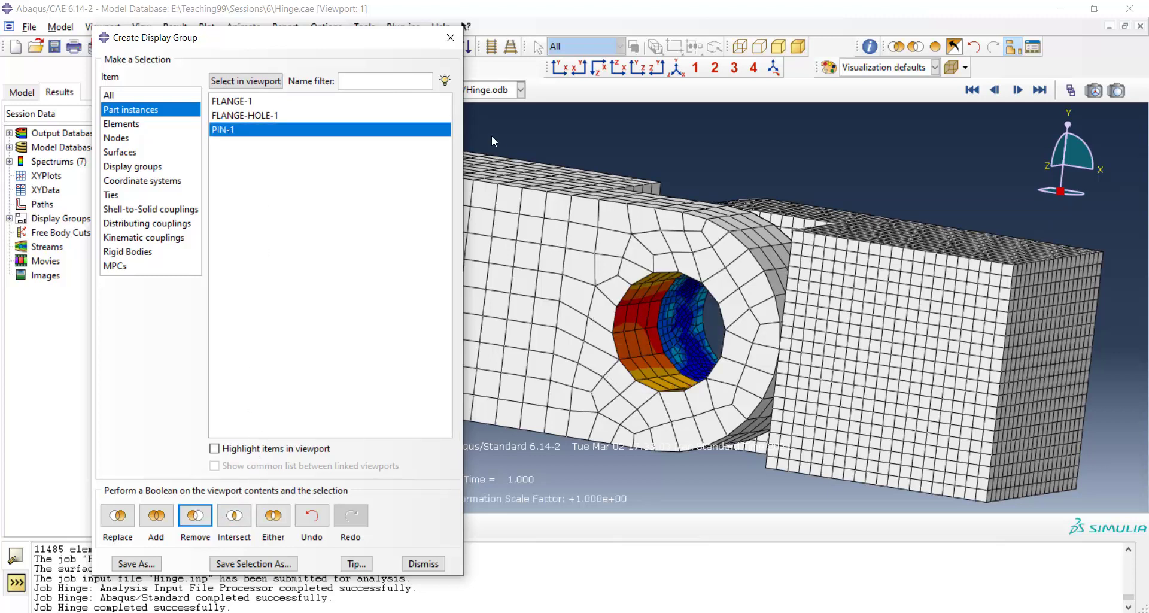
{"action": "left_click", "coordinate": [422, 563]}
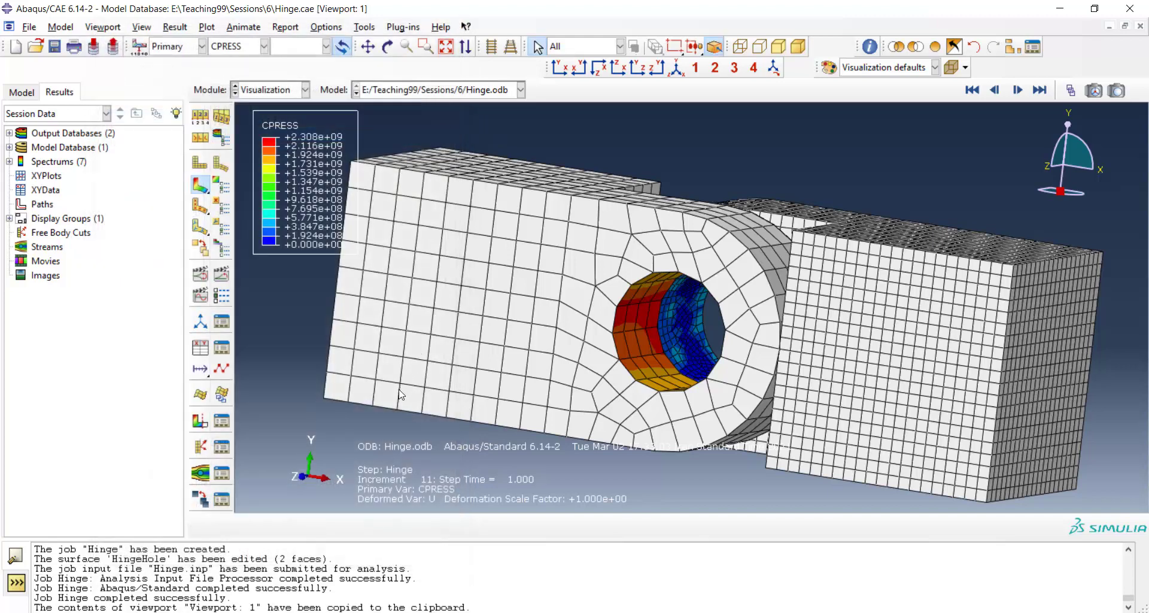
{"action": "left_click", "coordinate": [418, 398]}
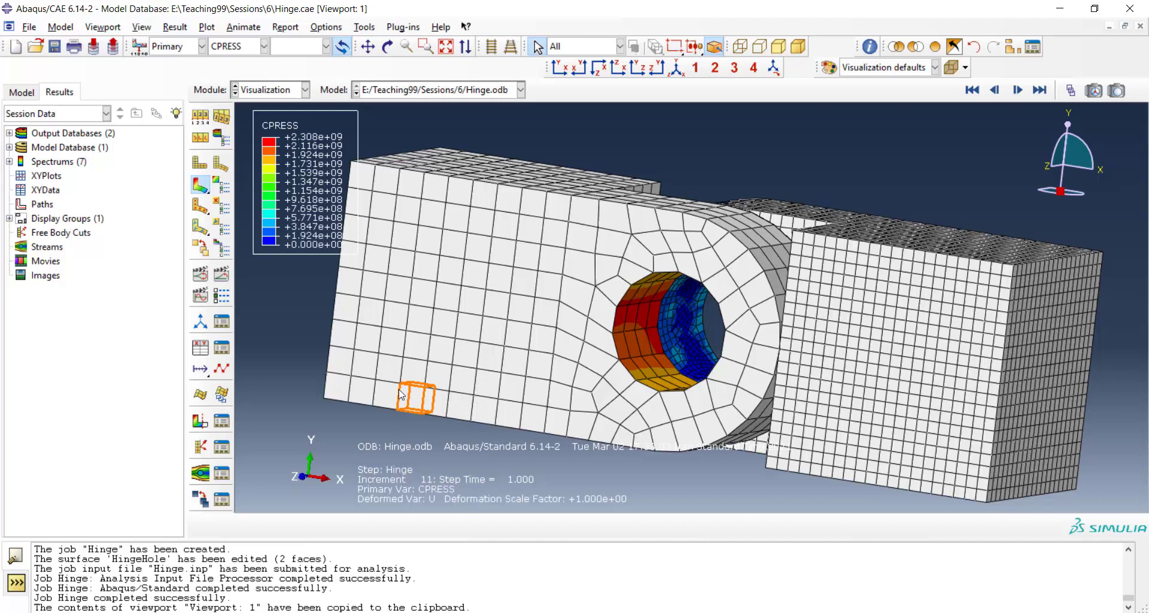
{"action": "mouse_move", "coordinate": [310, 350]}
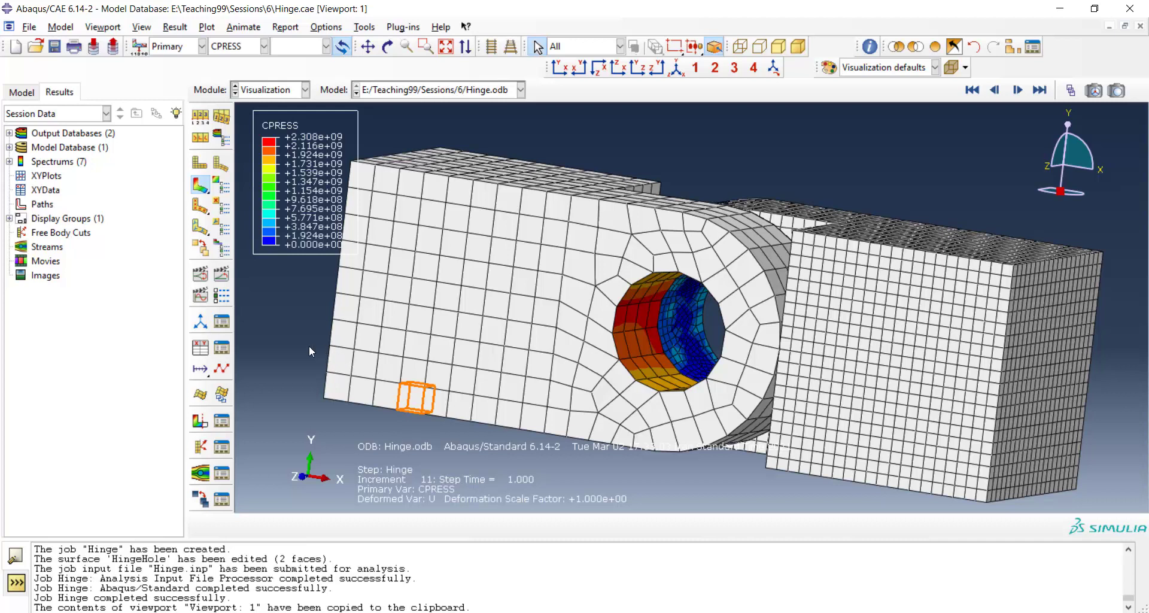